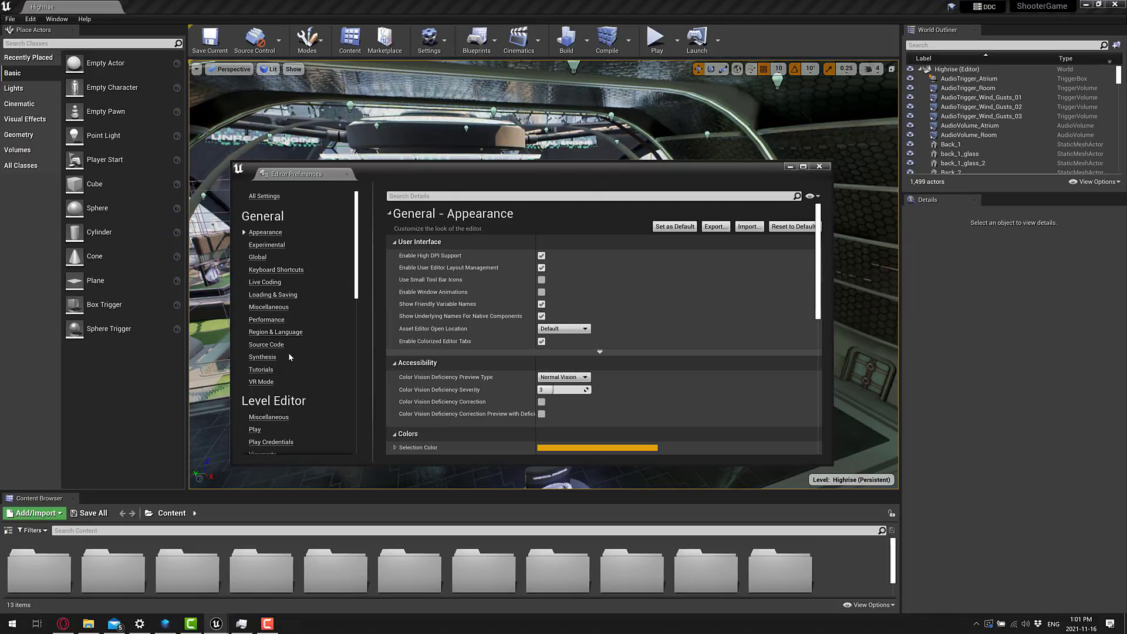
# Step: Choose Visual Studio 2022 as source code editor in Editor Preferences and refresh the Visual Studio 2022 project
pyautogui.click(267, 344)
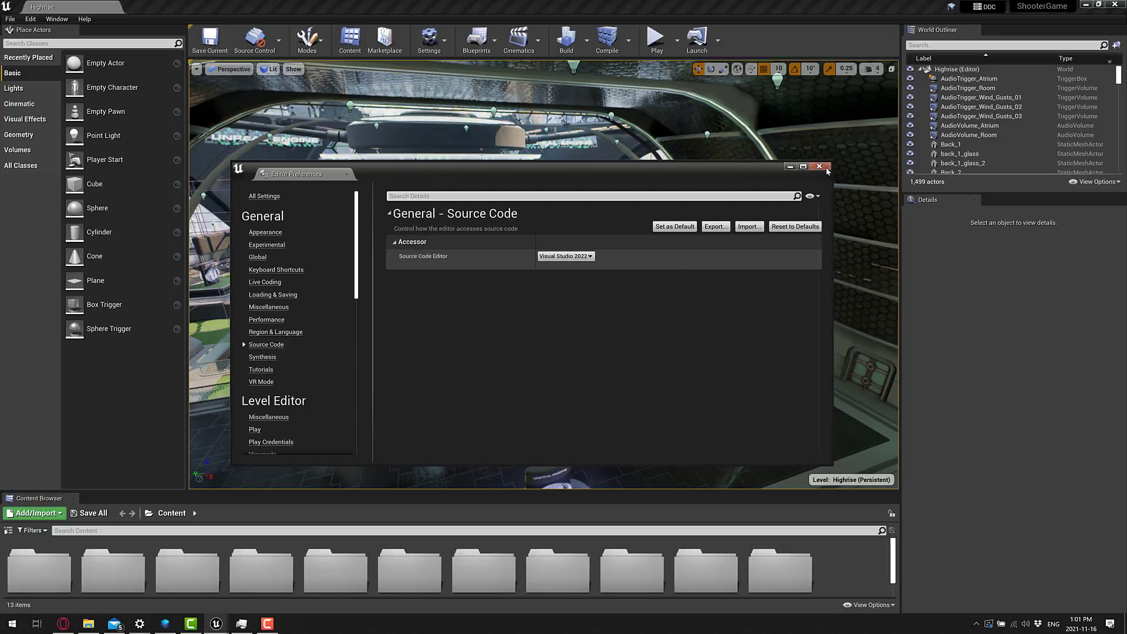
pyautogui.click(10, 19)
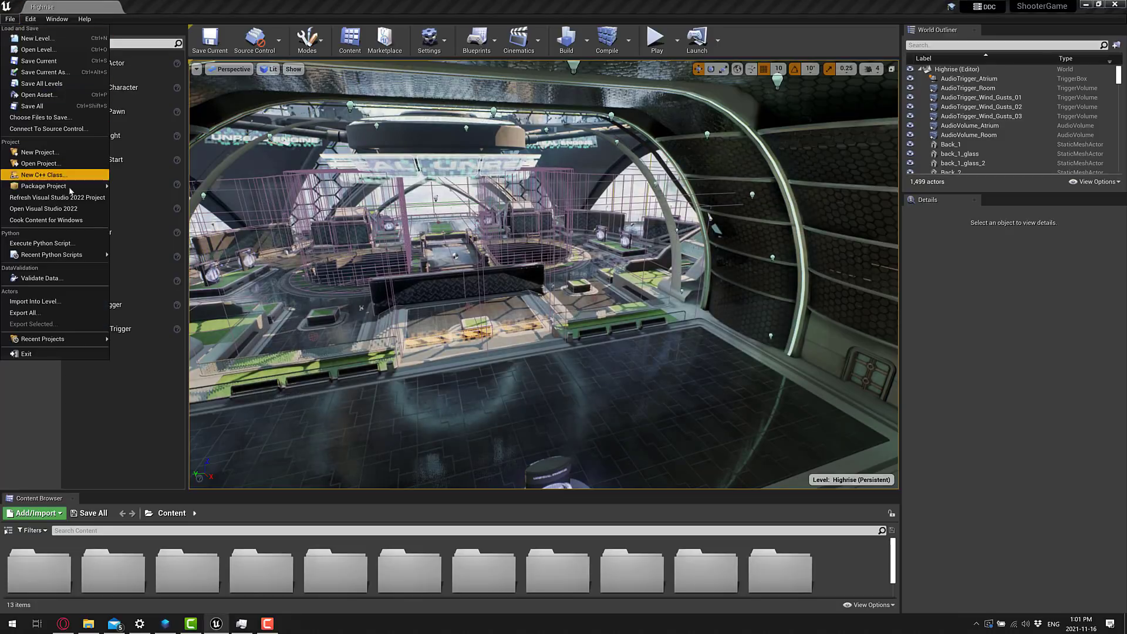
pyautogui.click(42, 175)
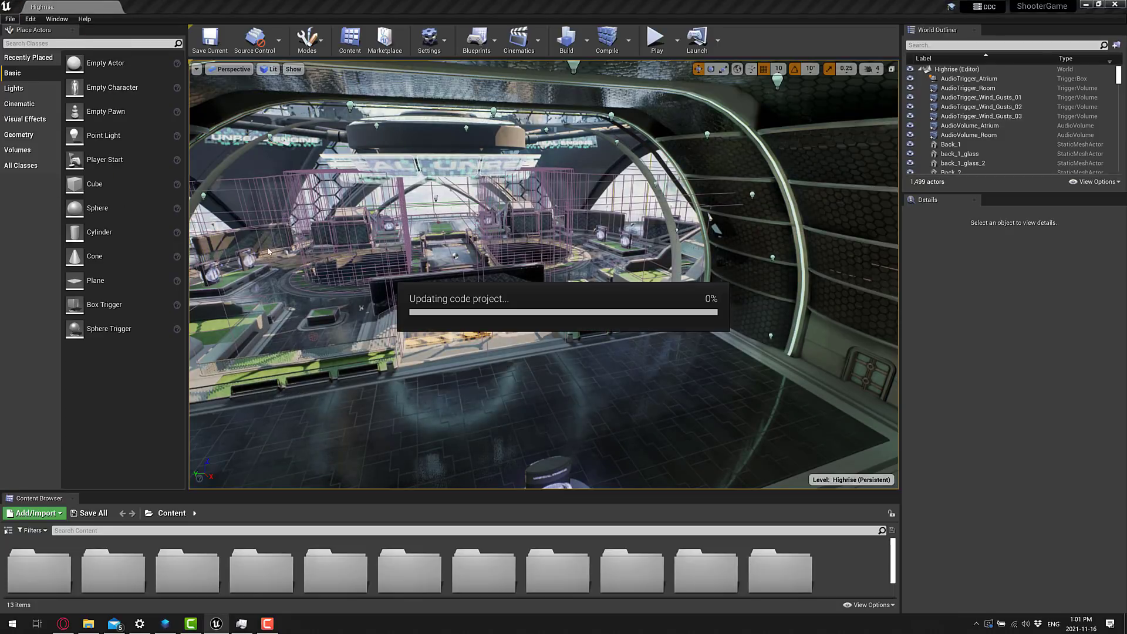
pyautogui.moveTo(362, 343)
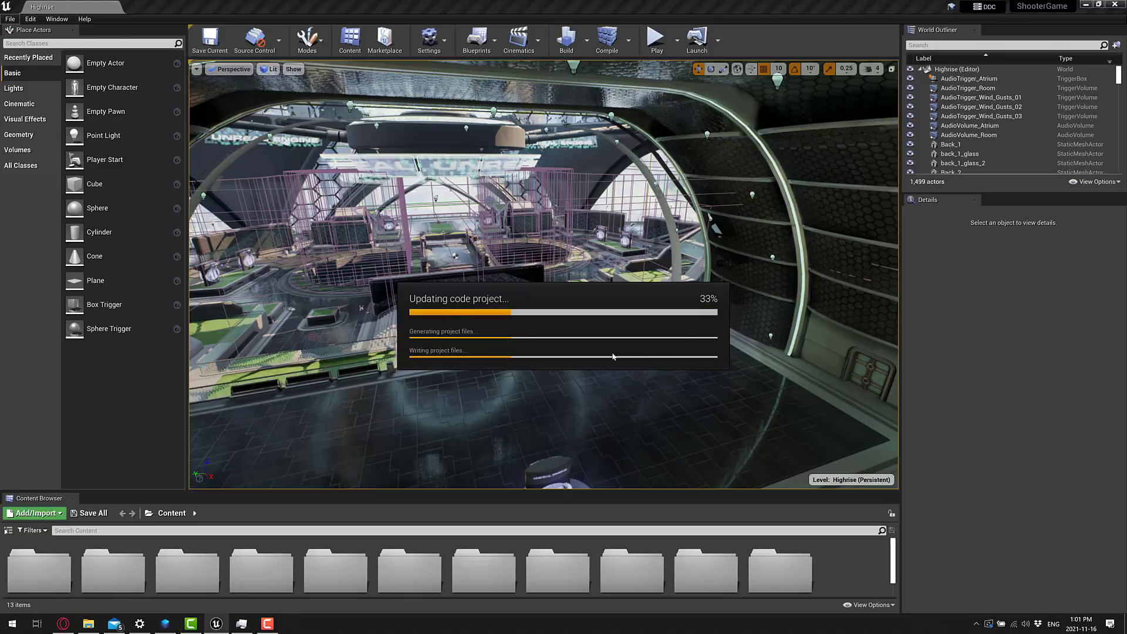
pyautogui.click(11, 19)
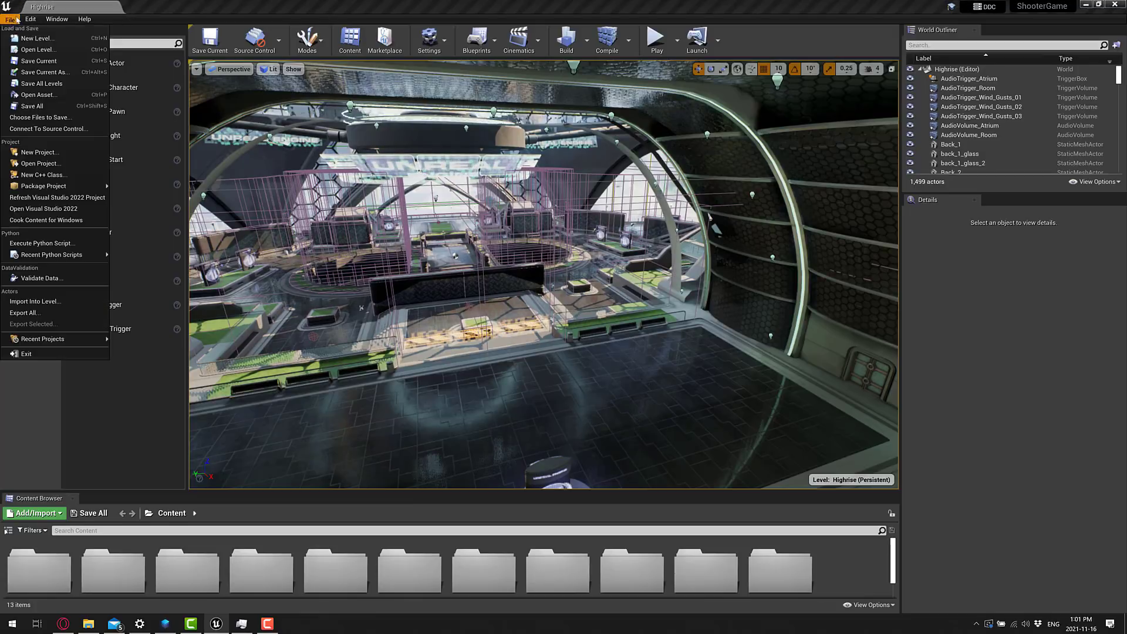
pyautogui.moveTo(42, 209)
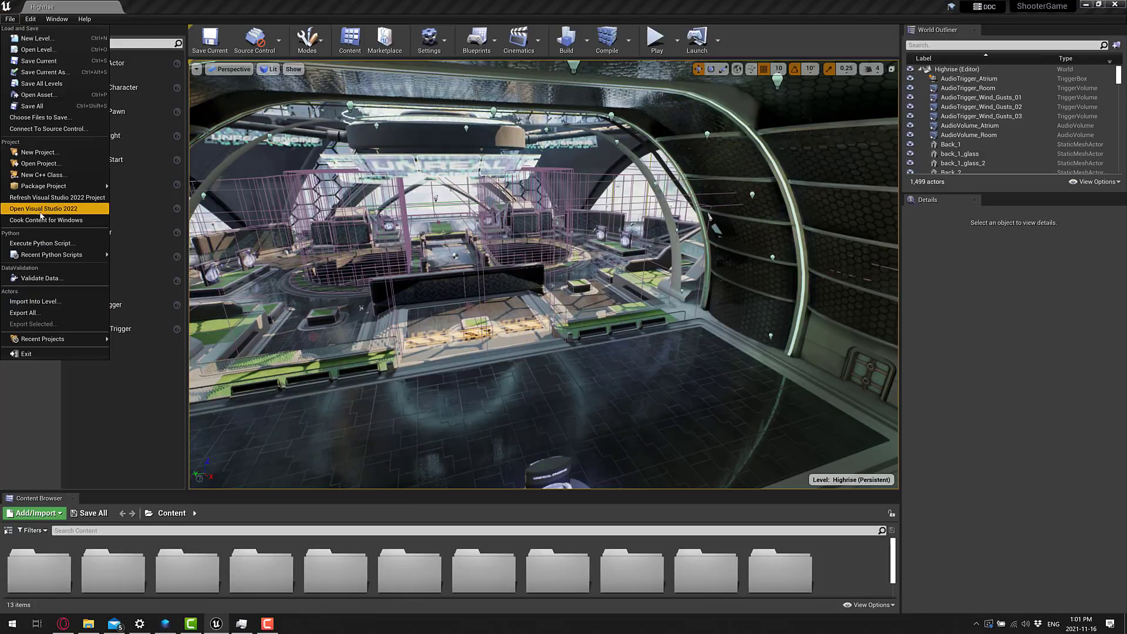
# Step: Launch the ShooterGame solution in Visual Studio 2022 and bring it to the front with ShooterGameDelegates.cpp
pyautogui.click(42, 209)
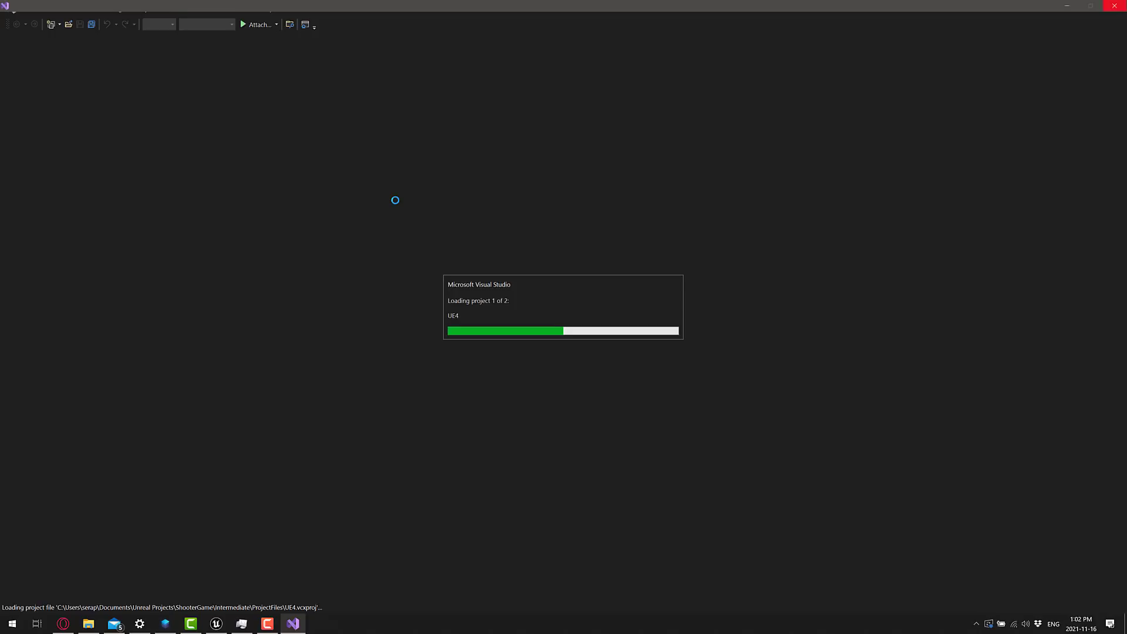
pyautogui.moveTo(557, 355)
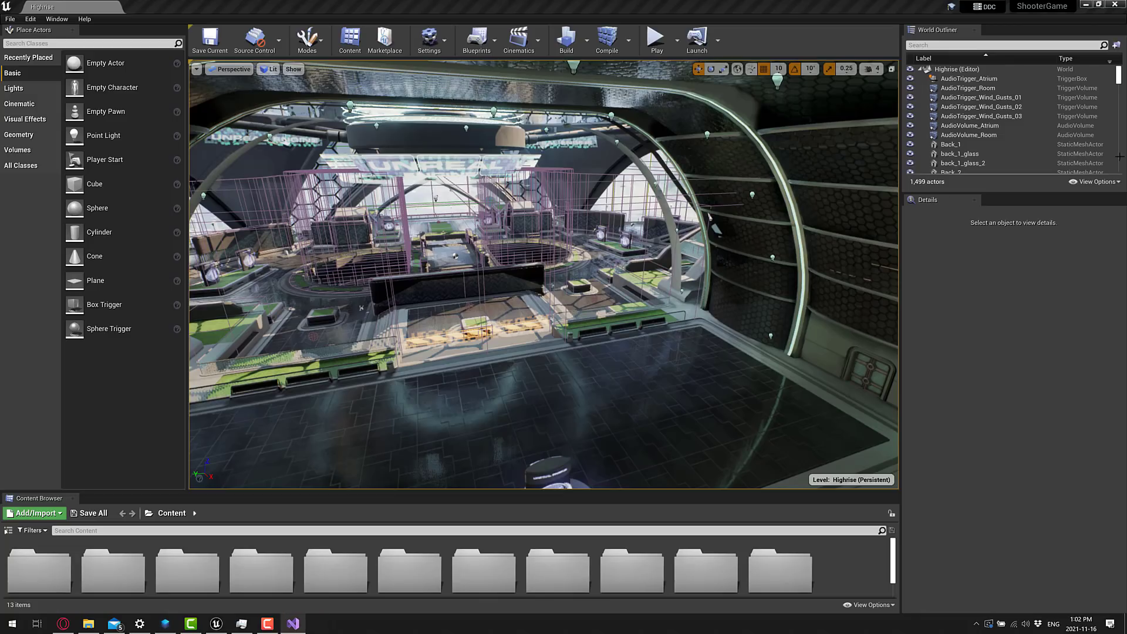
pyautogui.click(293, 624)
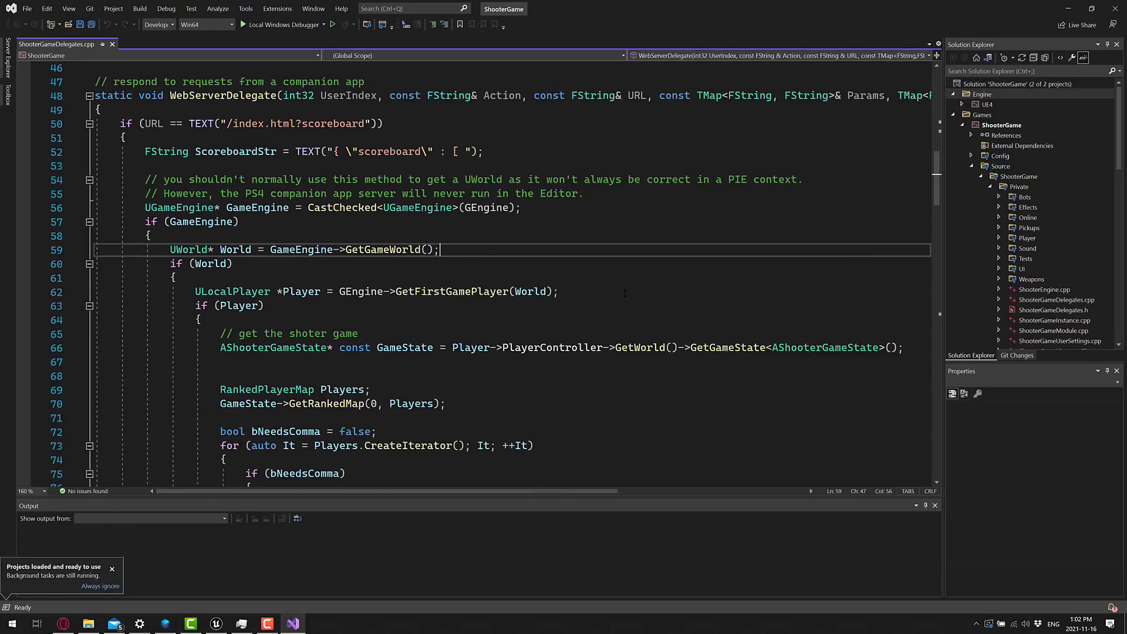
pyautogui.scroll(-3)
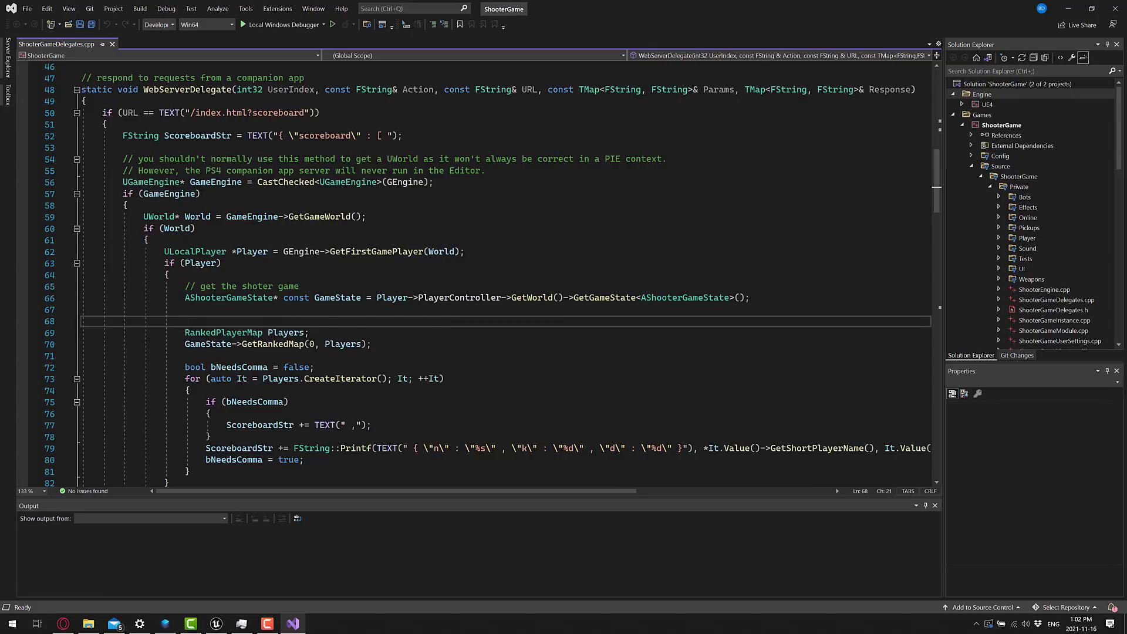
pyautogui.moveTo(1078, 24)
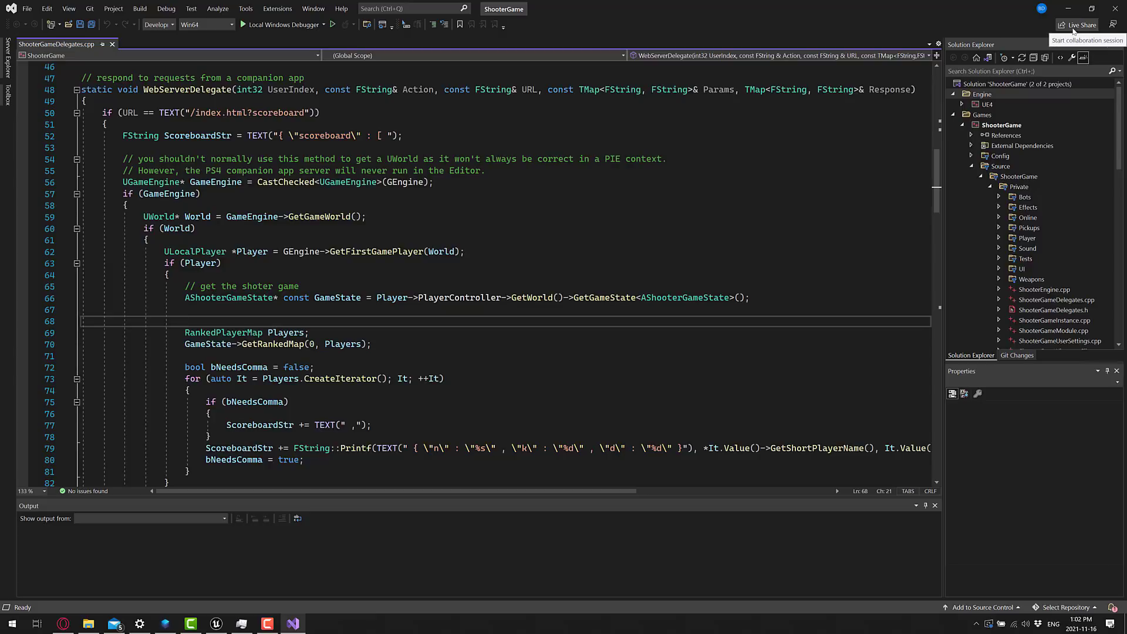
pyautogui.moveTo(790, 74)
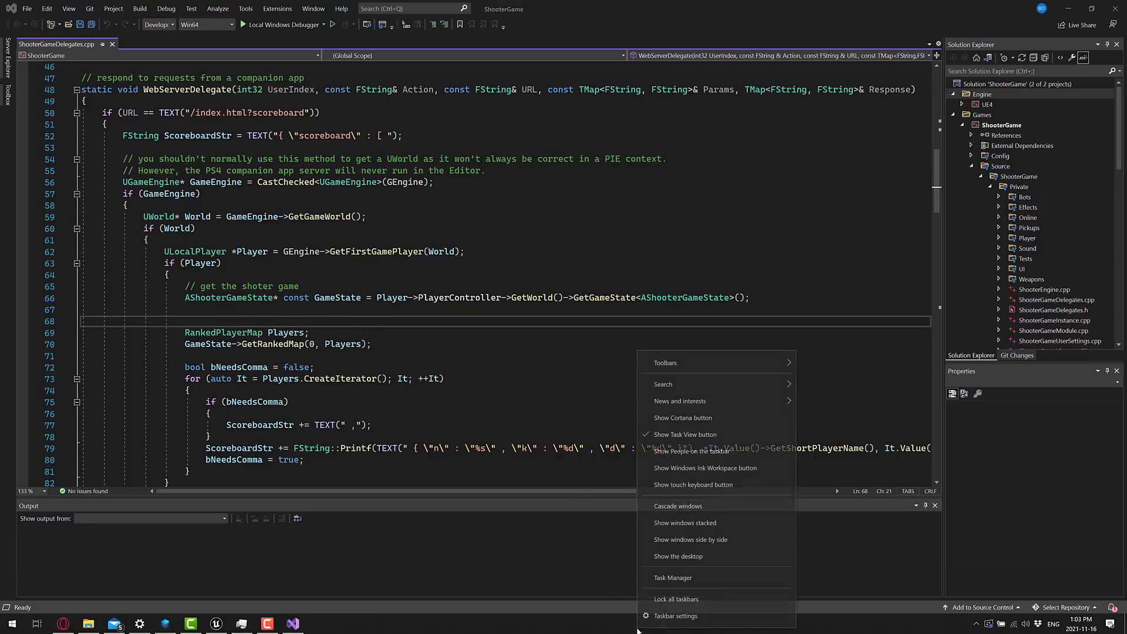
# Step: Bring up Task Manager and inspect the Microsoft Visual Studio 2022 process (about 1.78 GB memory)
pyautogui.click(673, 578)
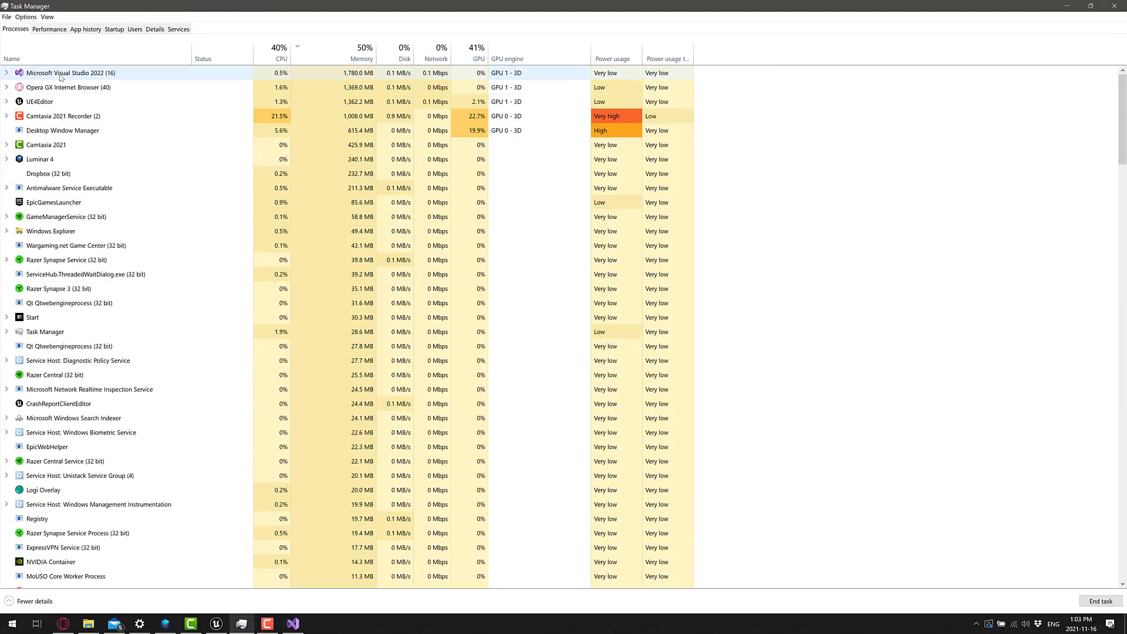
pyautogui.click(7, 73)
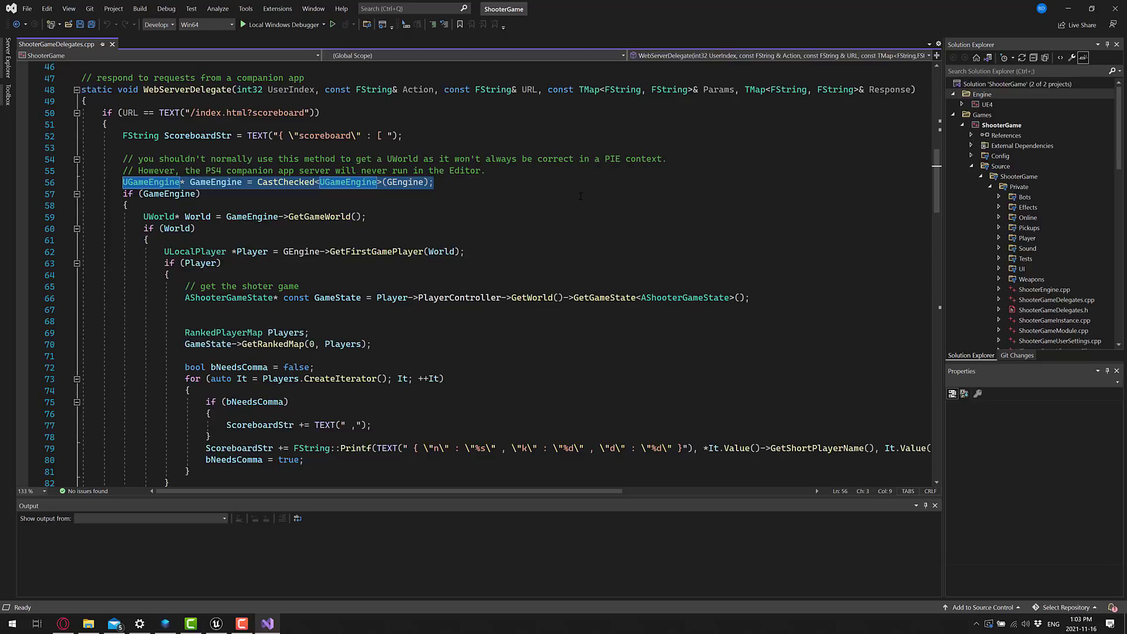
pyautogui.moveTo(674, 216)
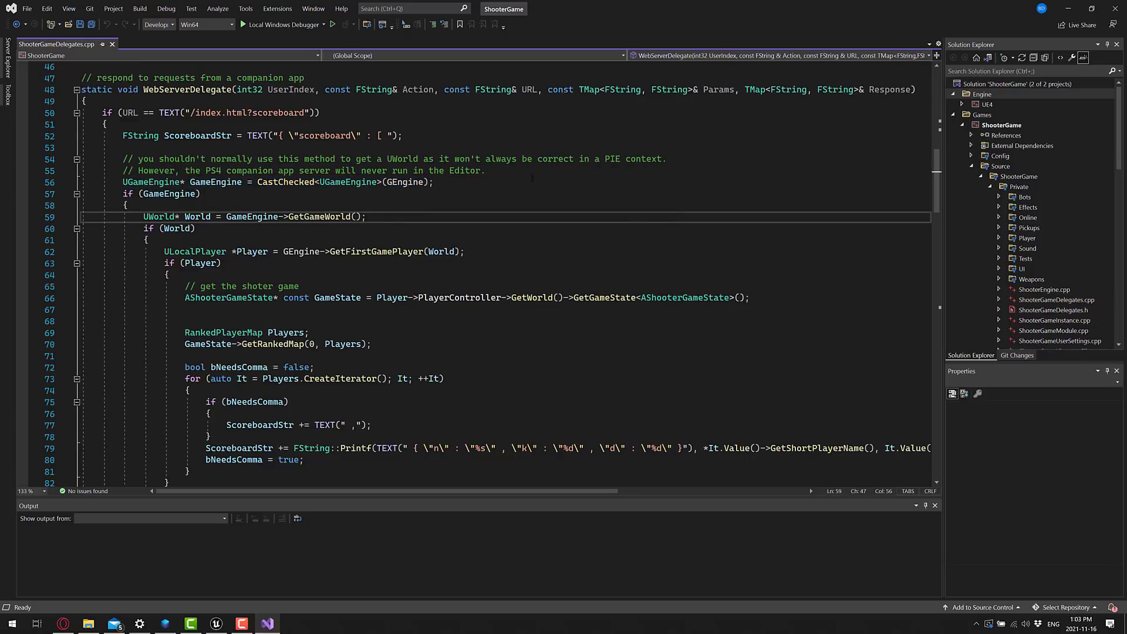
pyautogui.click(366, 216)
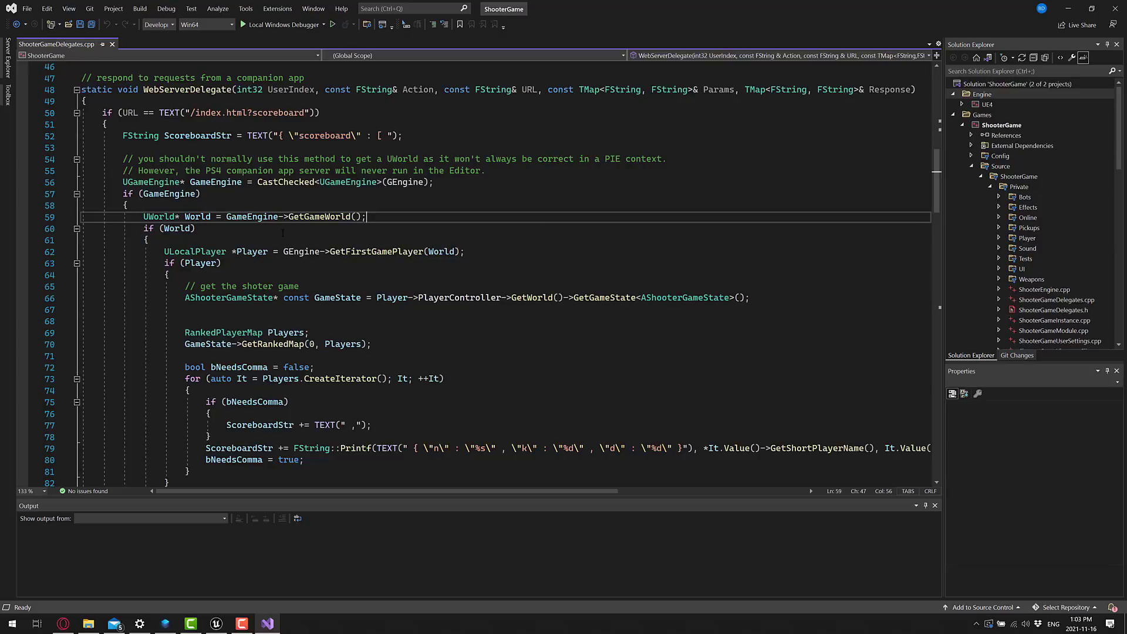
pyautogui.click(186, 309)
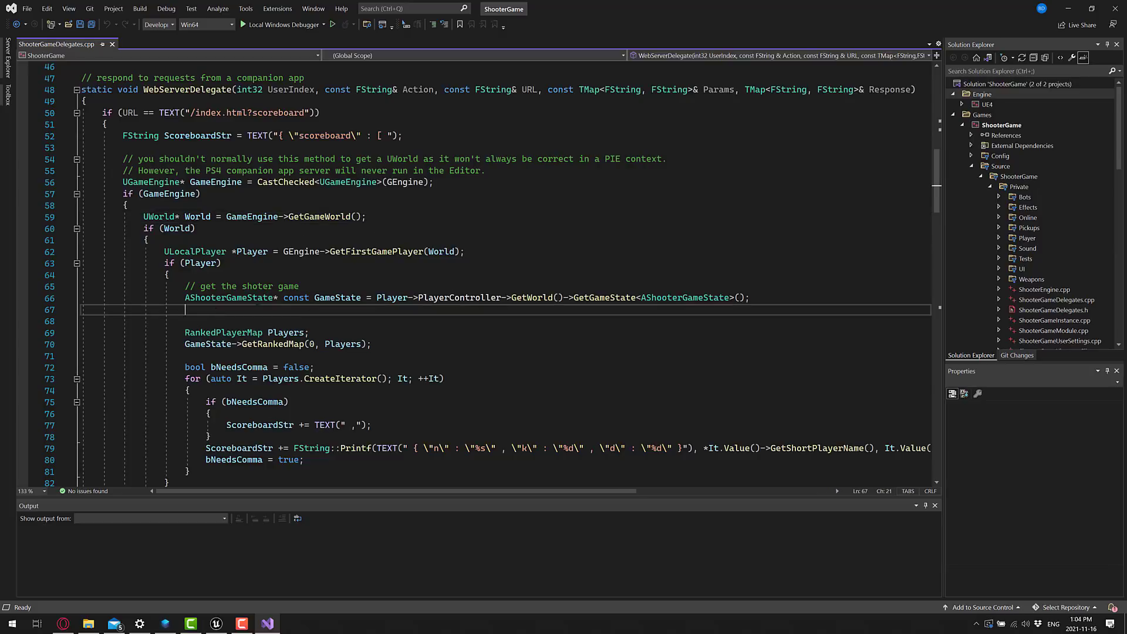
pyautogui.write('Game')
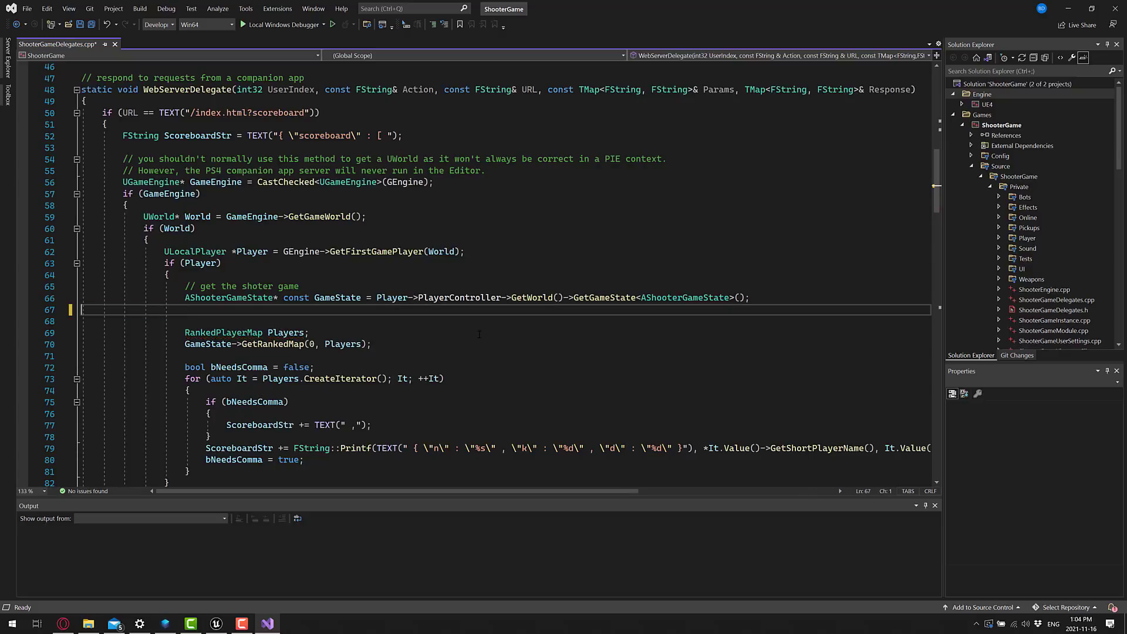
pyautogui.press('Delete')
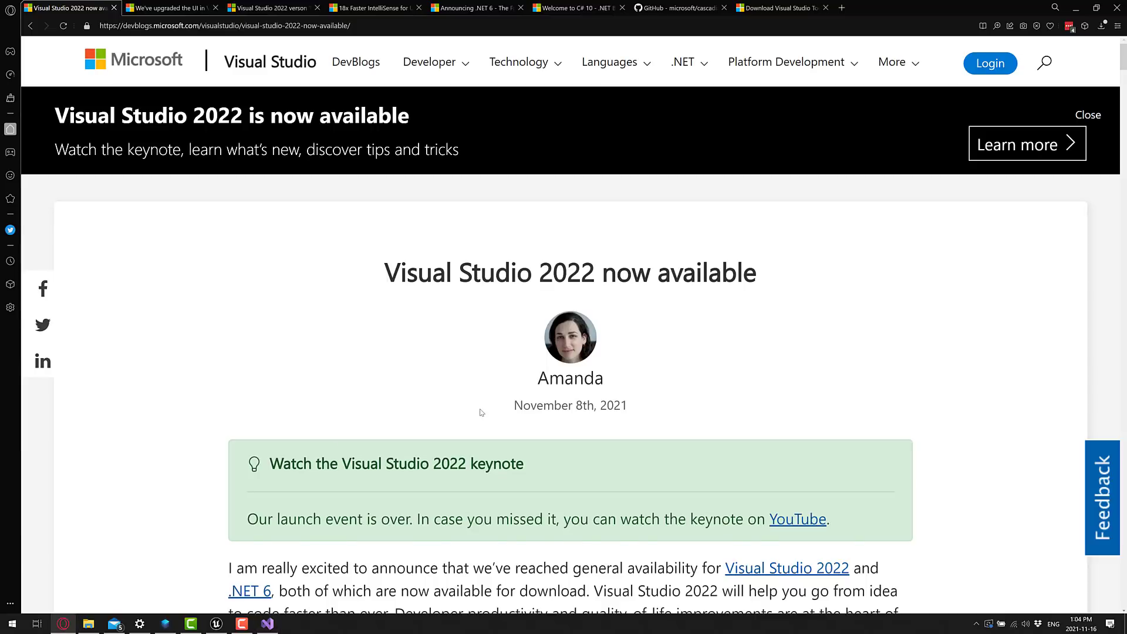
# Step: Read the Visual Studio 2022 launch post full-screen through its opening announcement
pyautogui.press('f11')
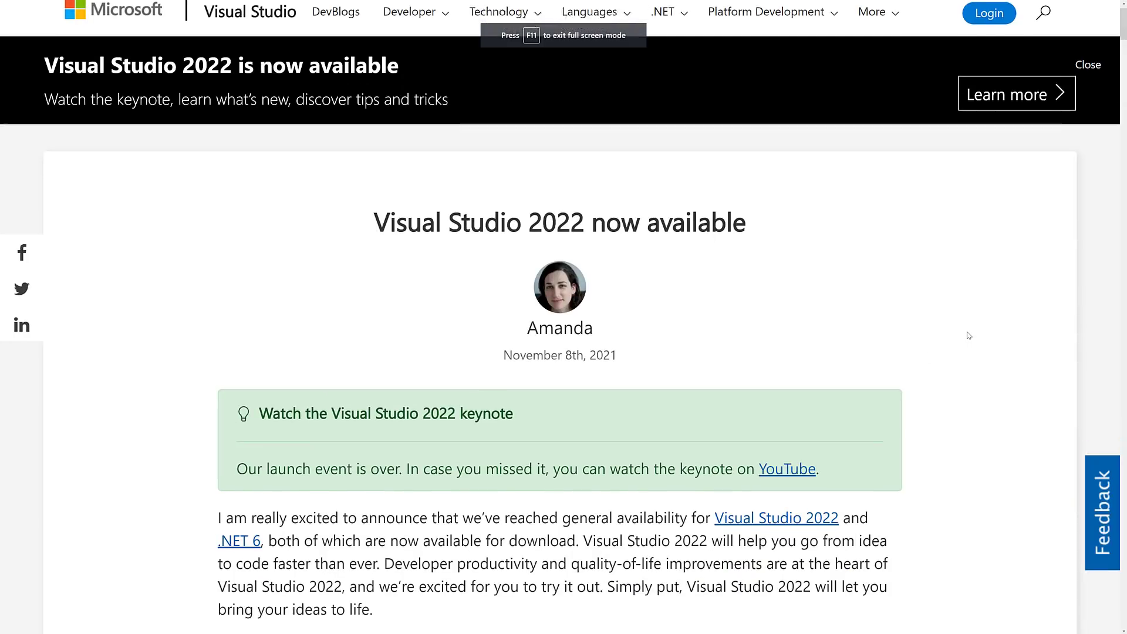
pyautogui.scroll(-3)
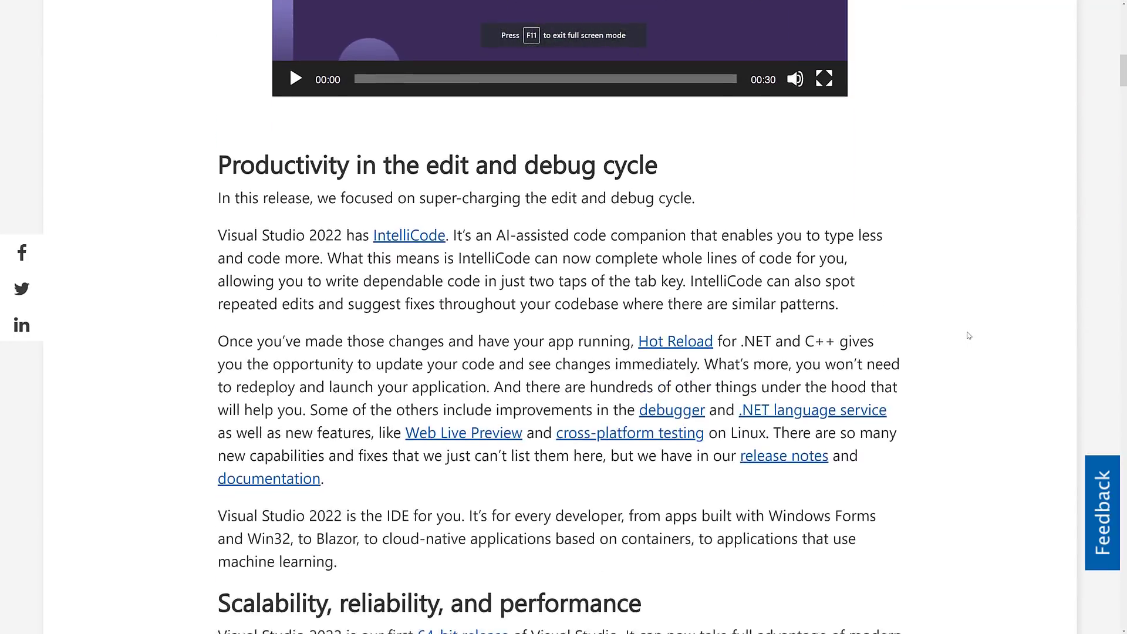
pyautogui.scroll(-3)
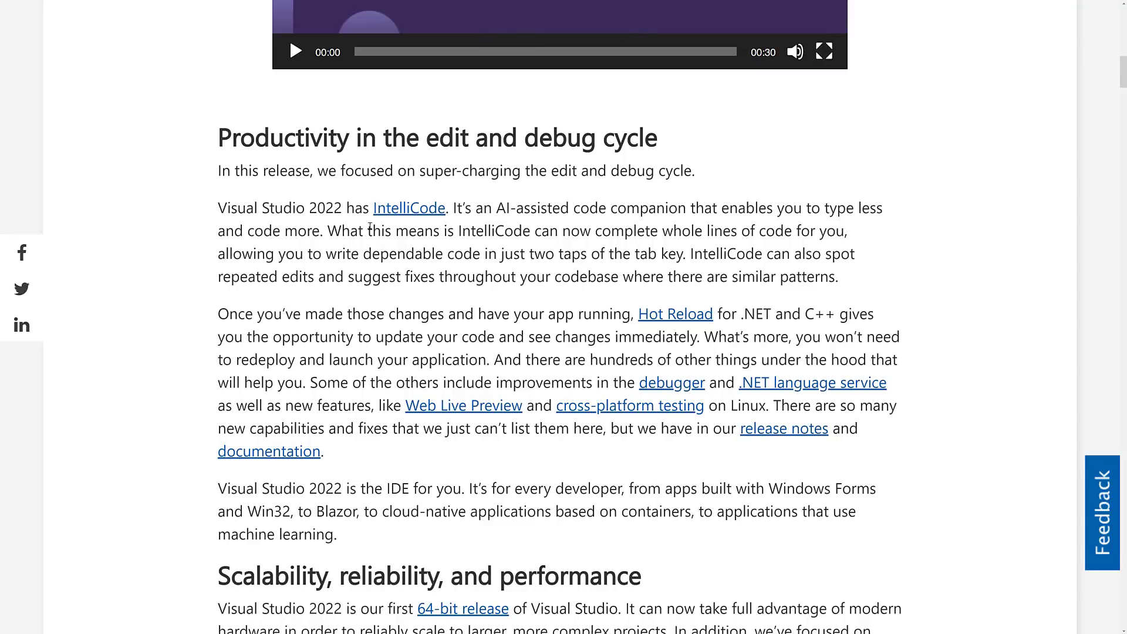
pyautogui.moveTo(409, 216)
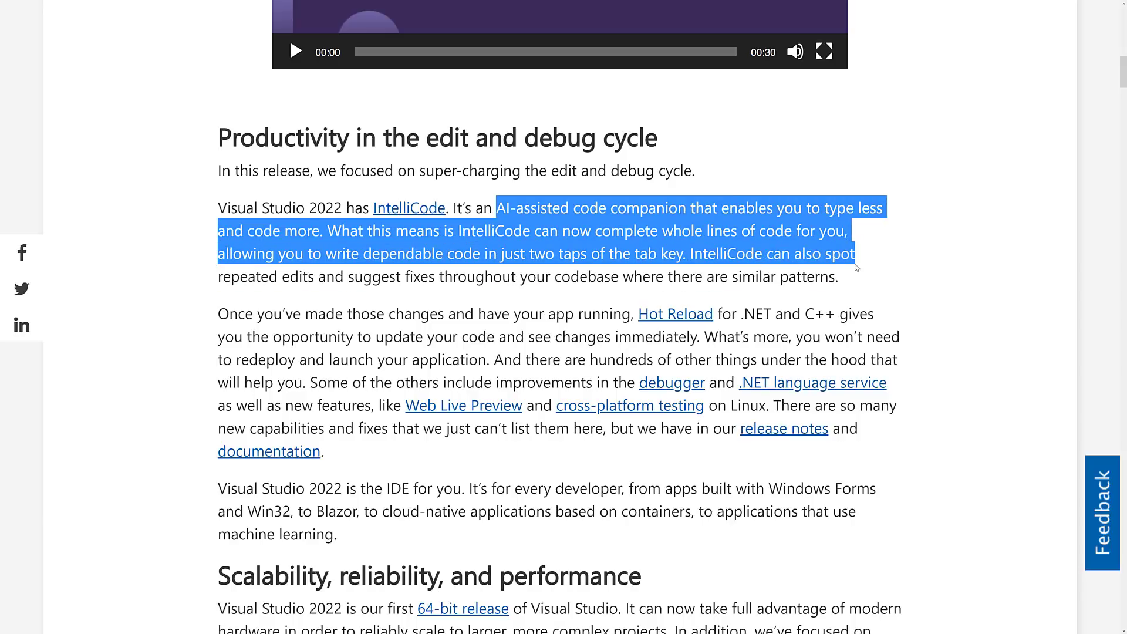
pyautogui.scroll(-3)
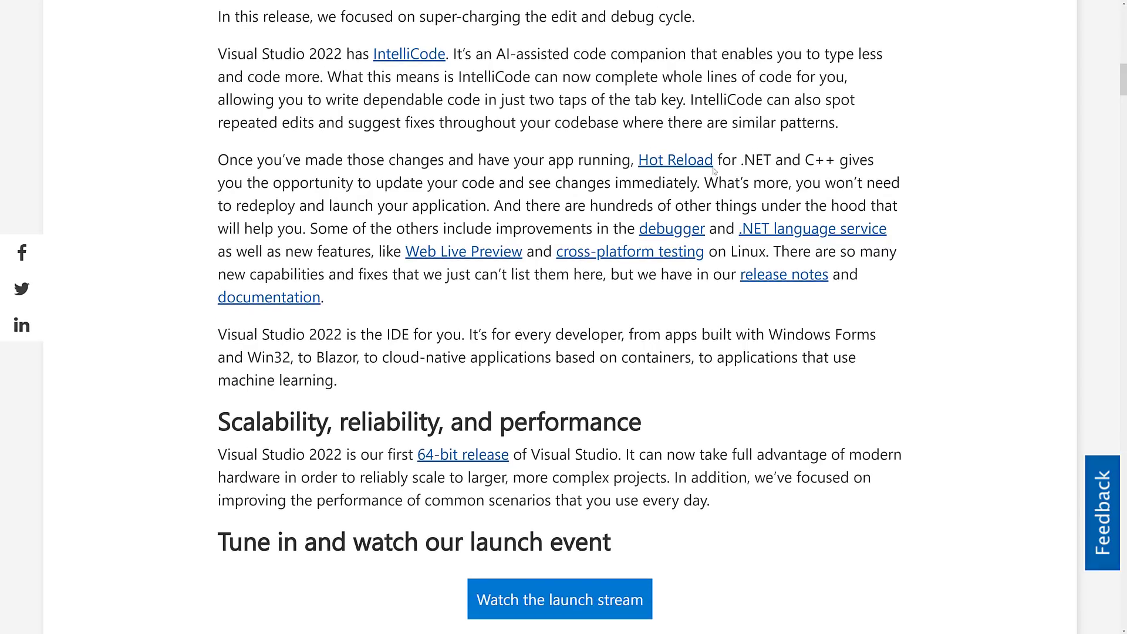
pyautogui.moveTo(674, 160)
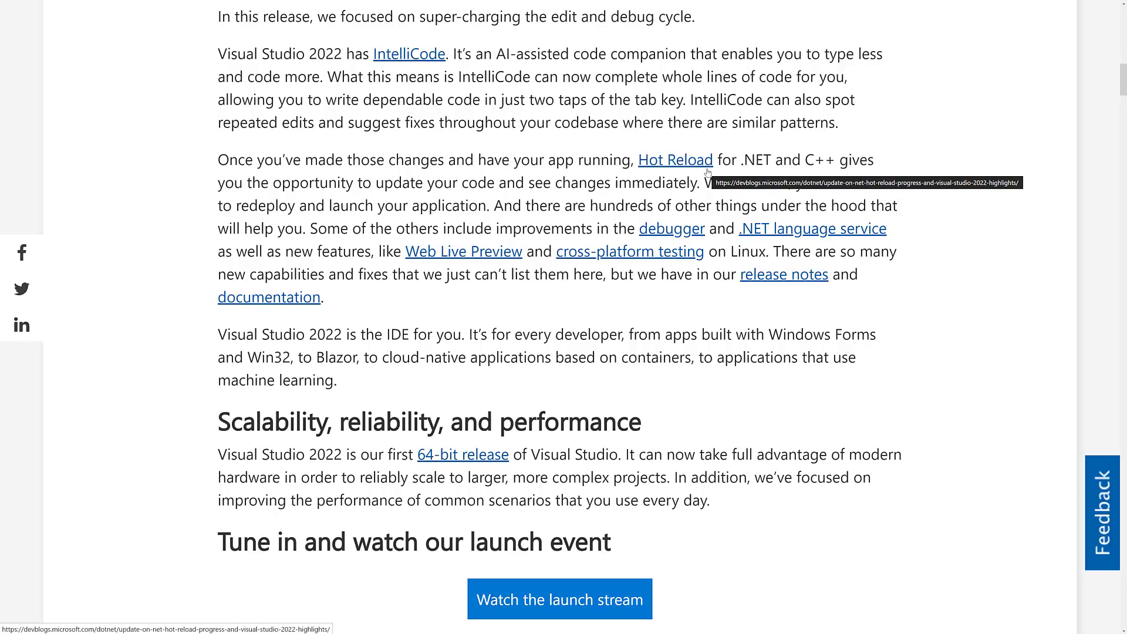
pyautogui.moveTo(684, 149)
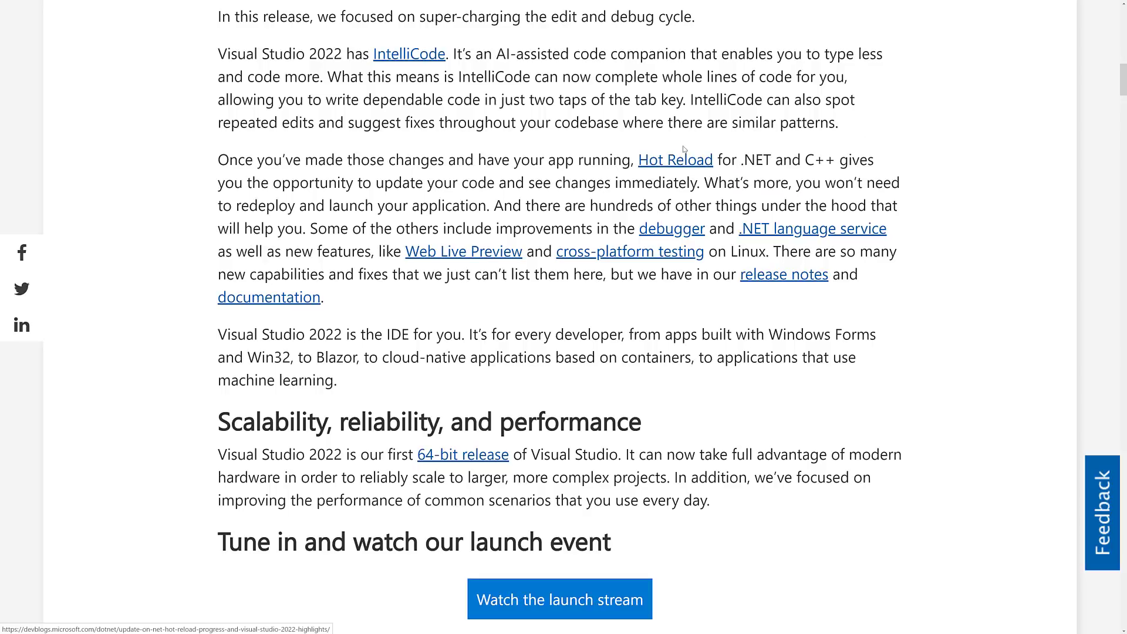
pyautogui.moveTo(583, 287)
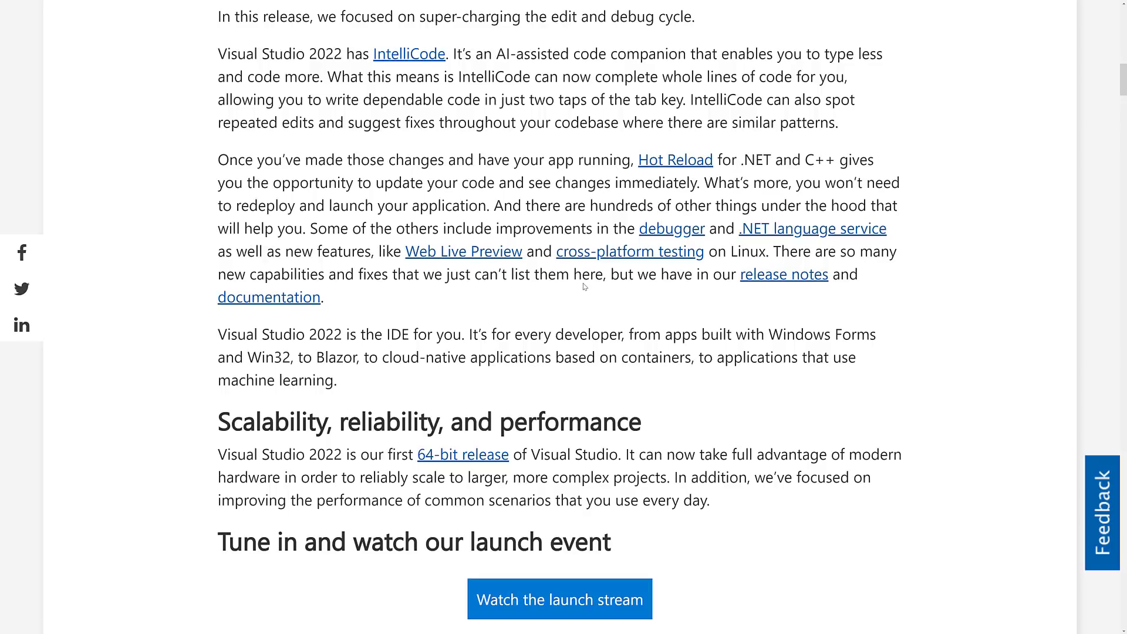
pyautogui.moveTo(692, 189)
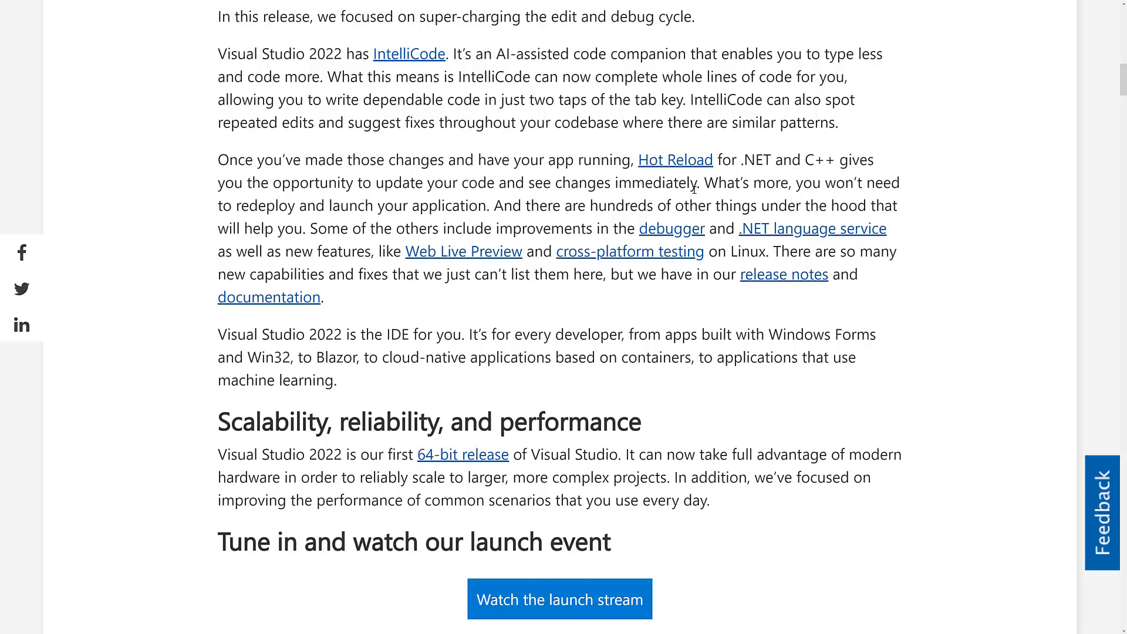
pyautogui.moveTo(841, 233)
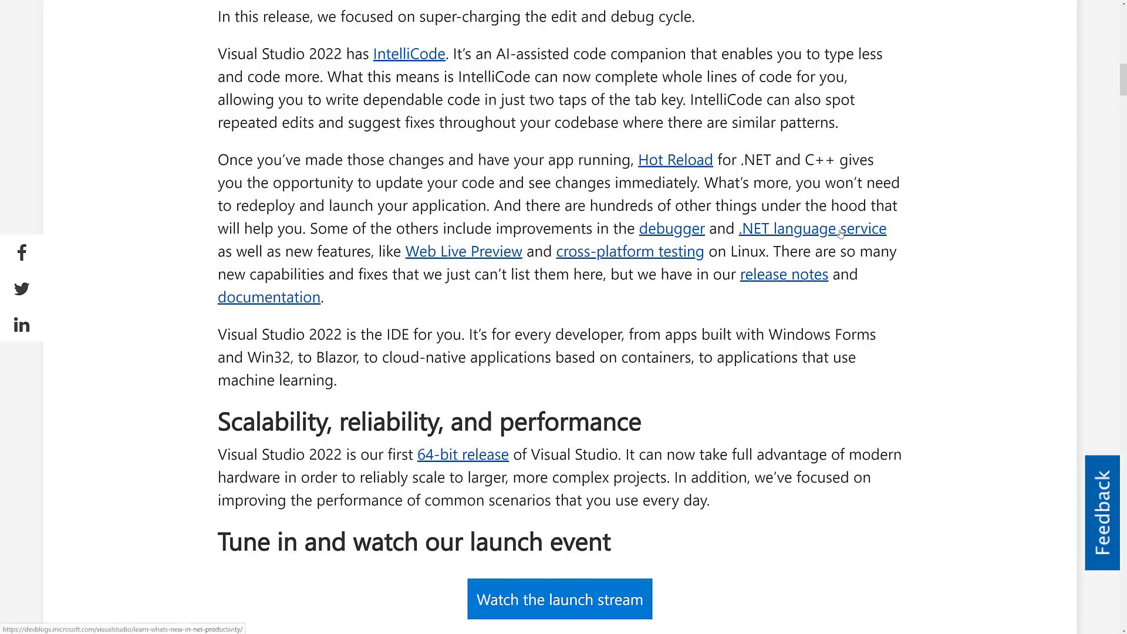
# Step: Continue down to the 'Tune in and watch our launch event' and .NET Conf 2021 sections
pyautogui.scroll(-3)
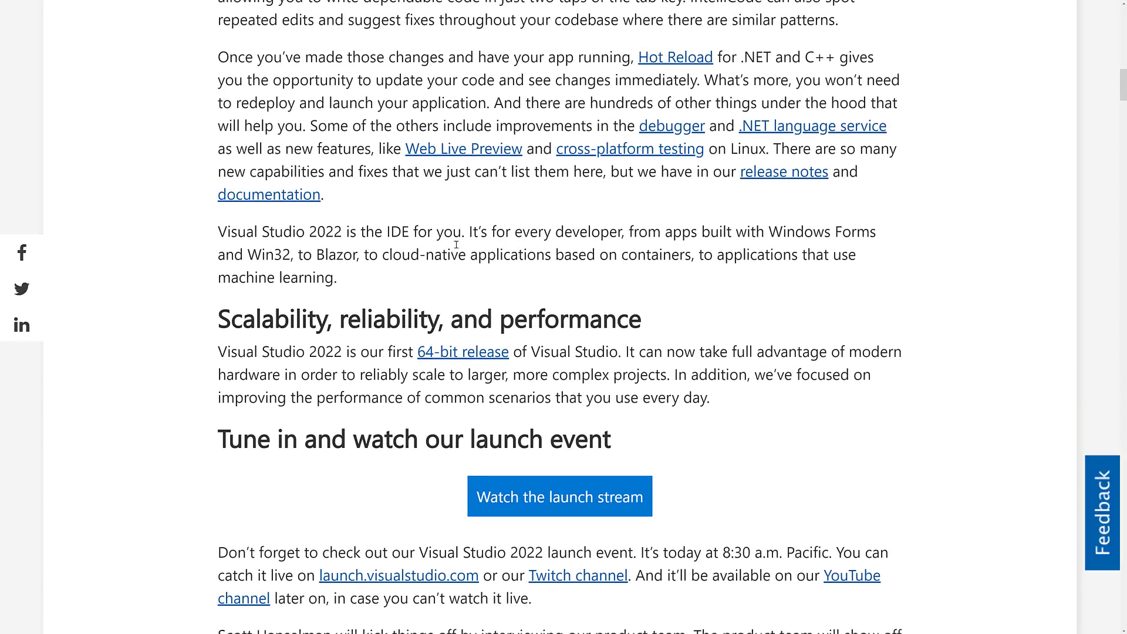
pyautogui.scroll(-3)
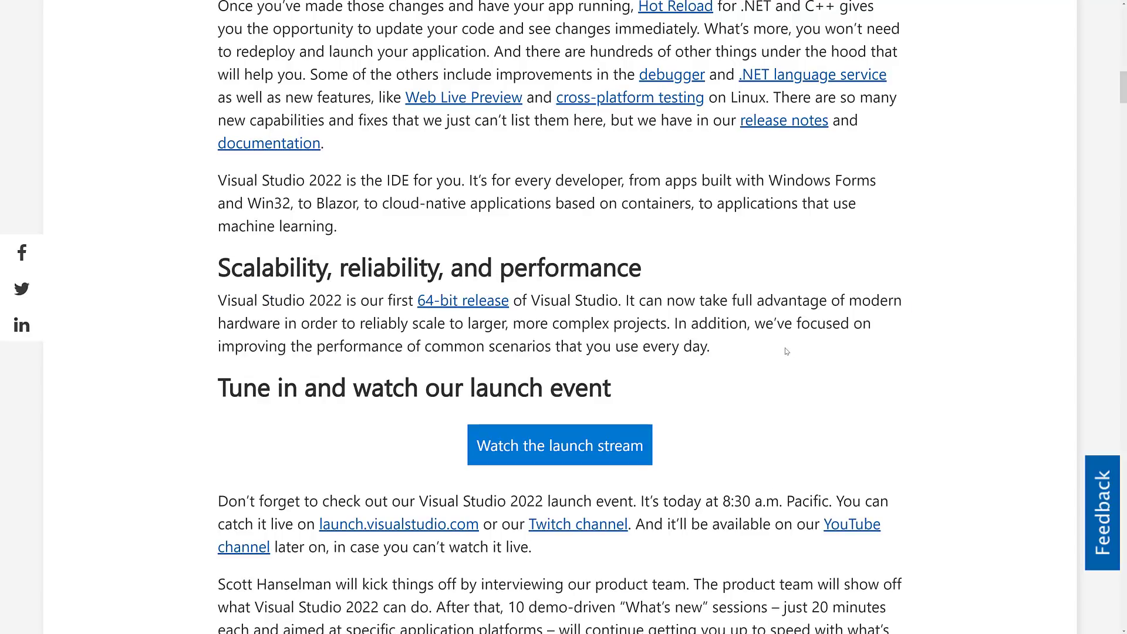
pyautogui.moveTo(643, 324)
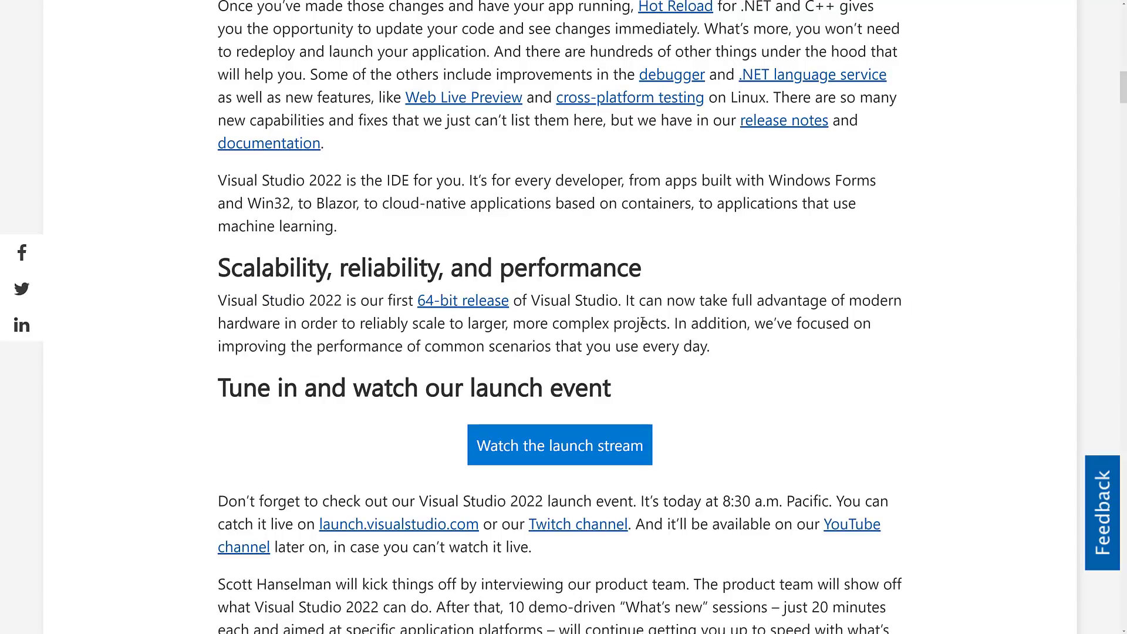
pyautogui.scroll(-3)
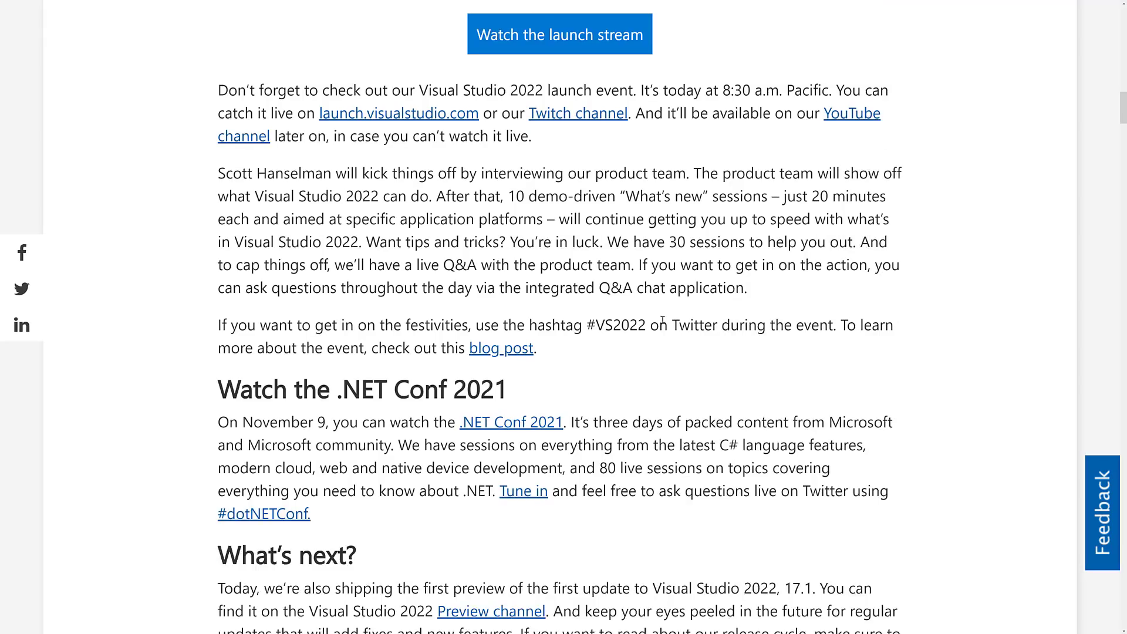
pyautogui.scroll(3)
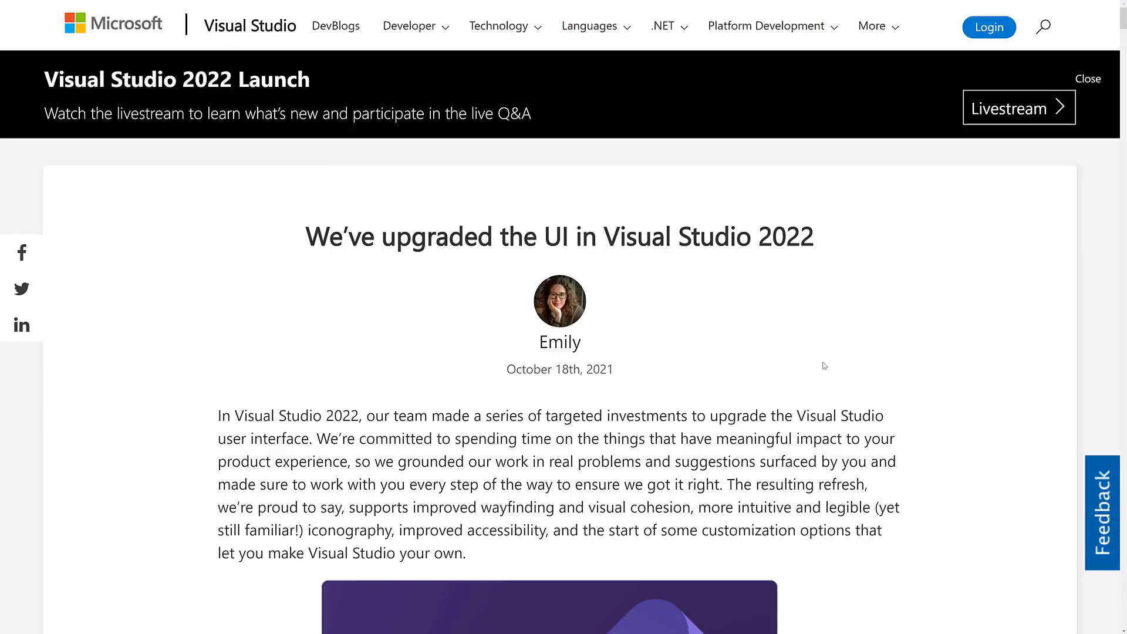
pyautogui.moveTo(821, 394)
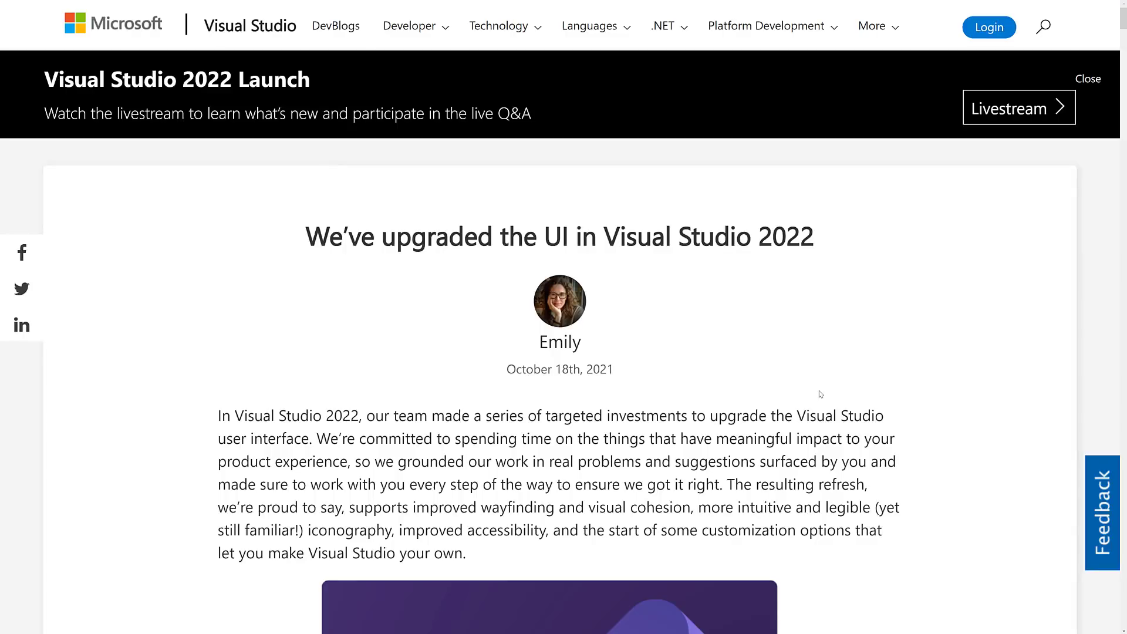
# Step: Read the upgraded Visual Studio 2022 UI post through the new icons and dark theme sections
pyautogui.scroll(-3)
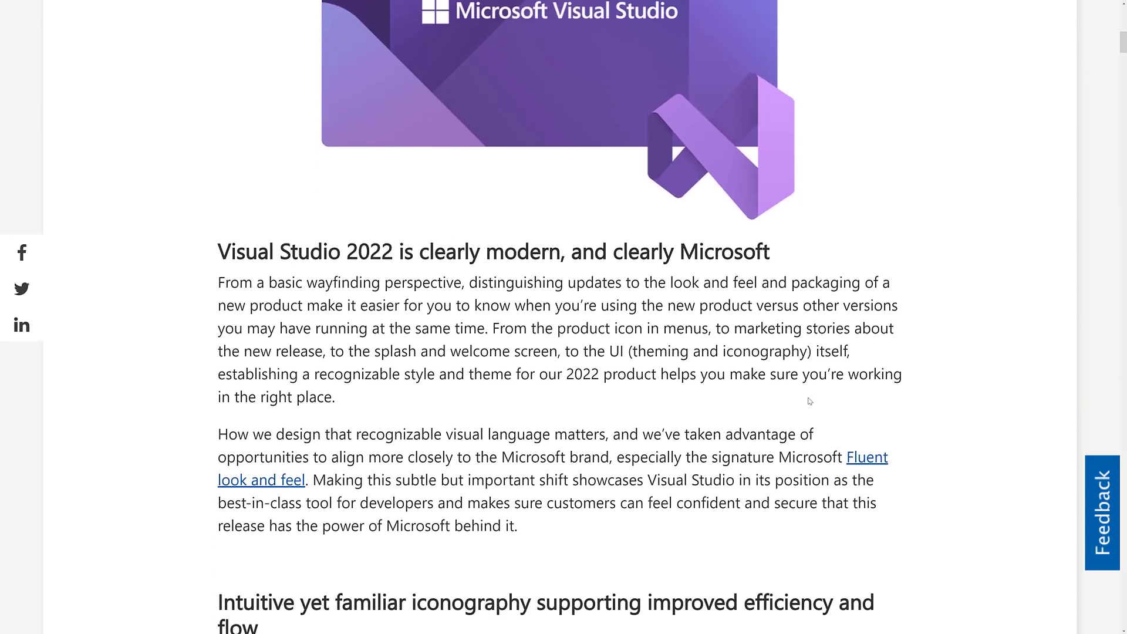
pyautogui.scroll(-3)
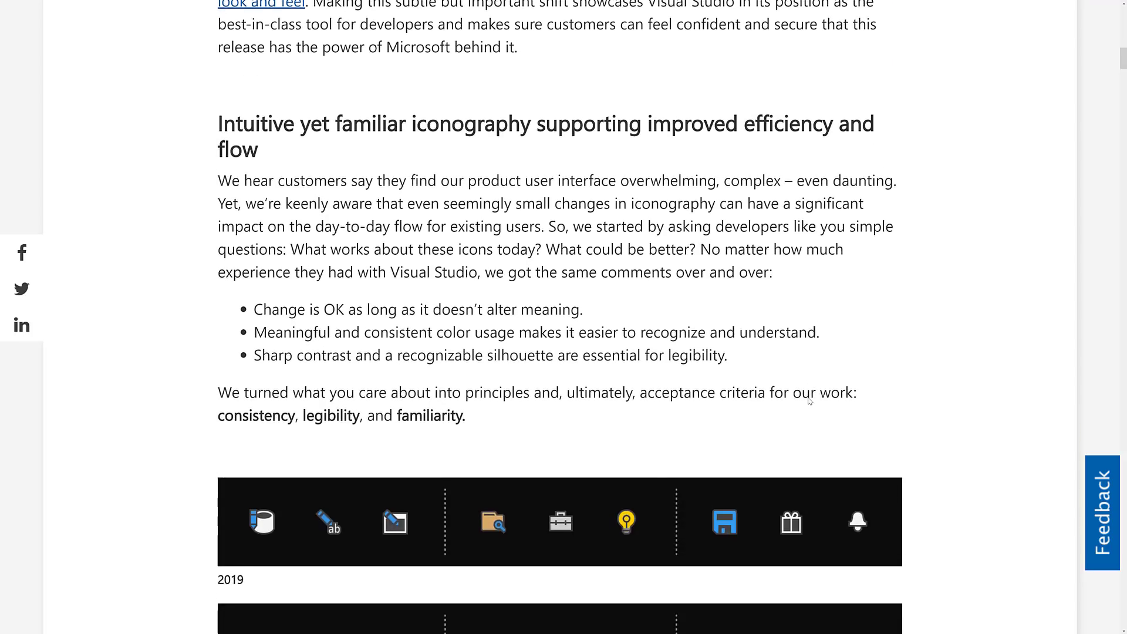
pyautogui.scroll(-3)
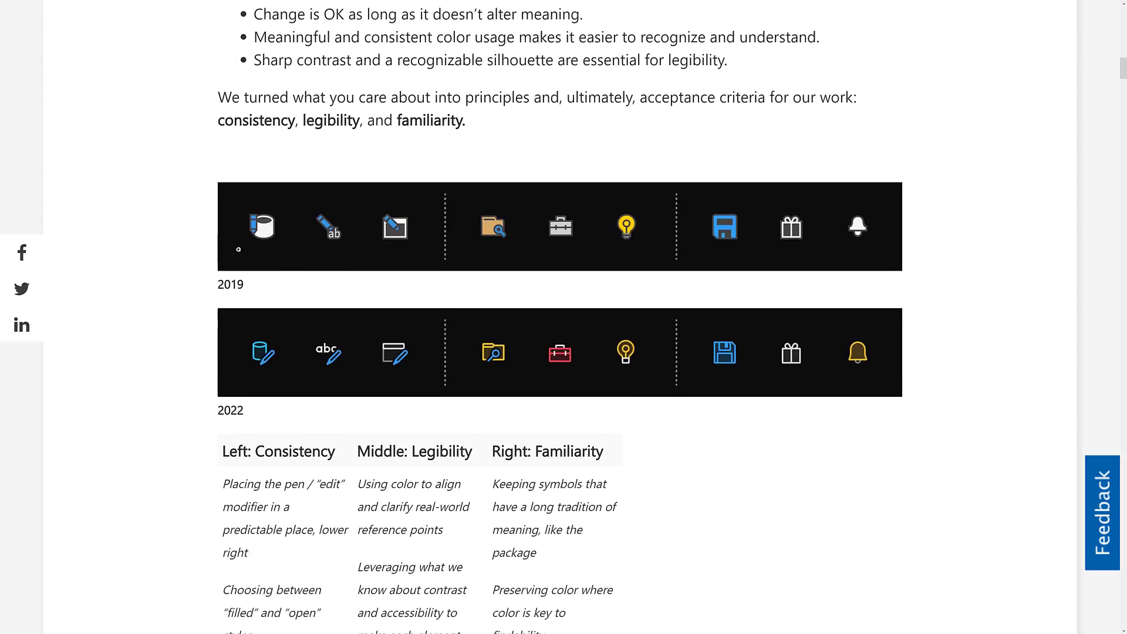
pyautogui.moveTo(671, 418)
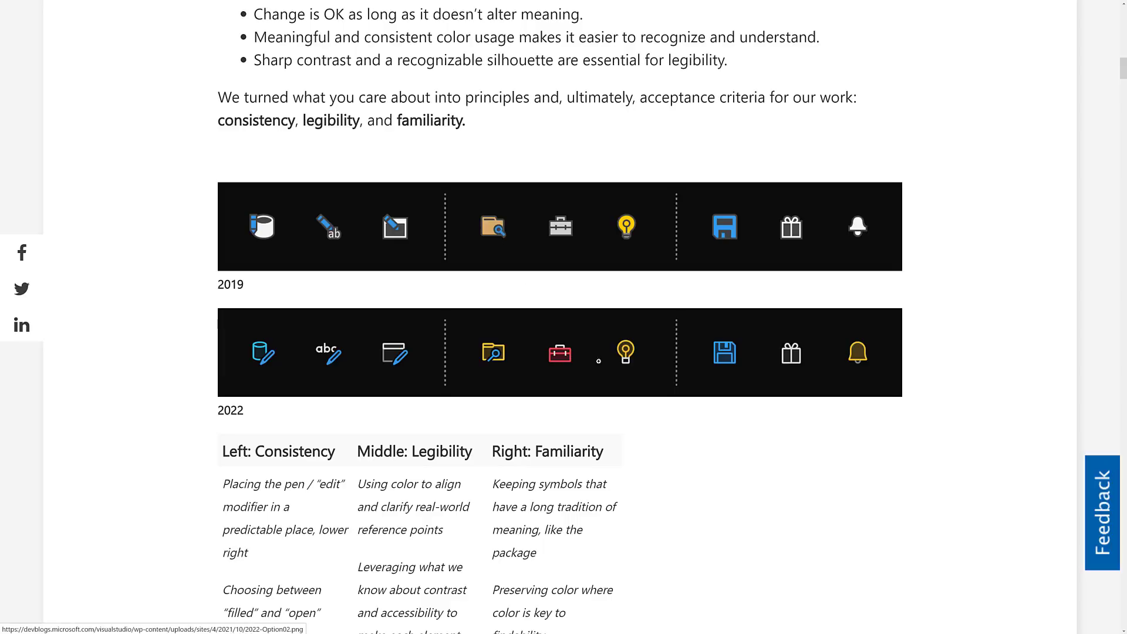
pyautogui.moveTo(839, 367)
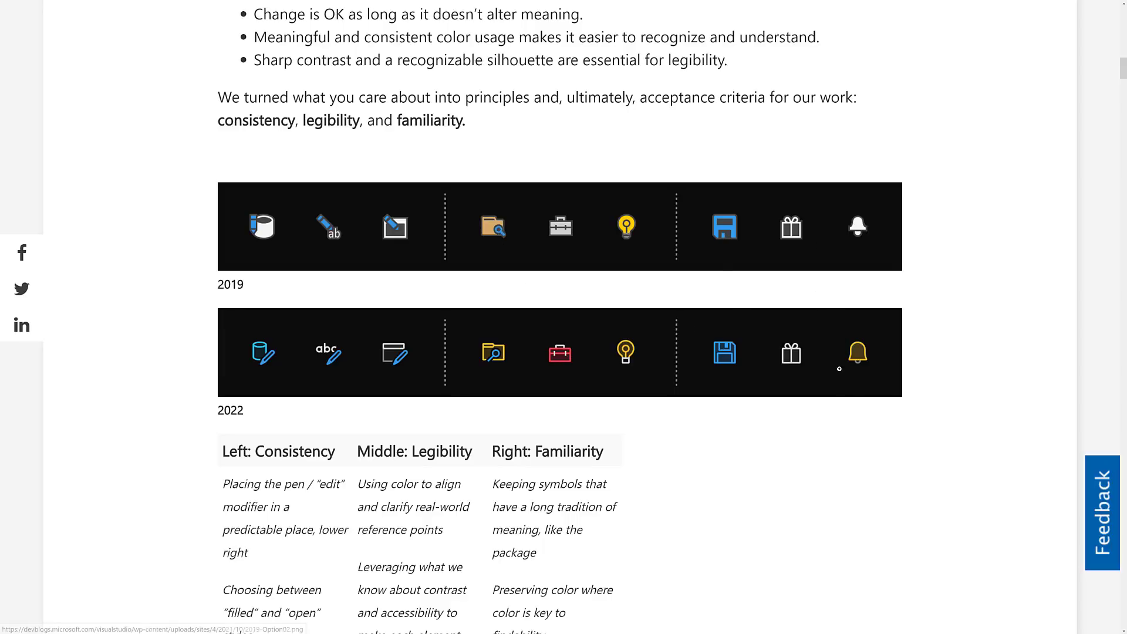
pyautogui.moveTo(520, 272)
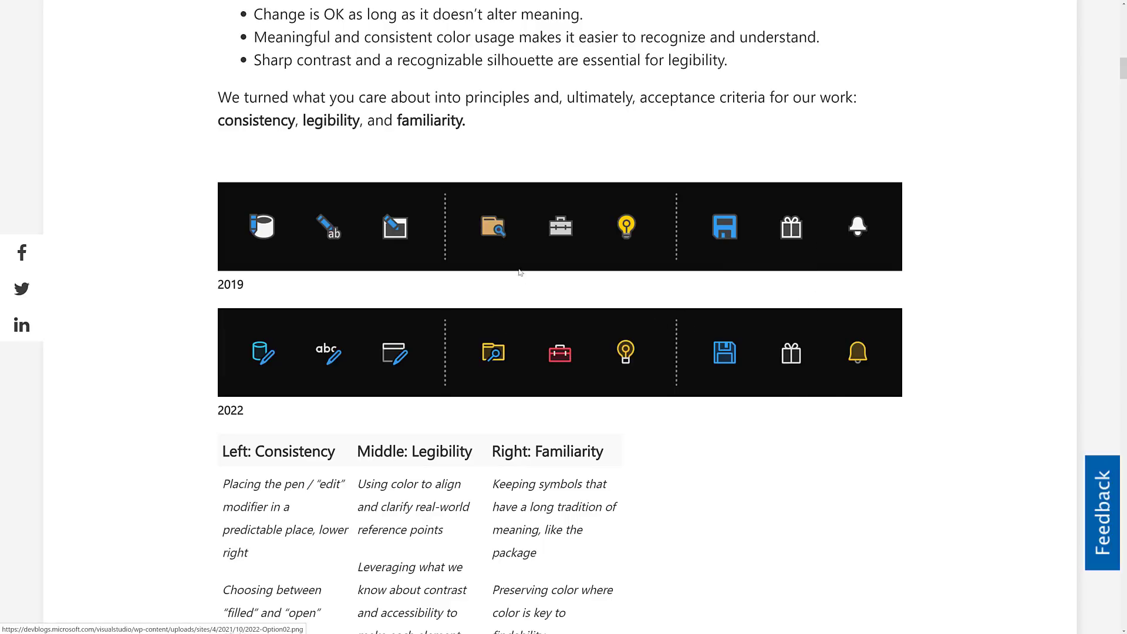
pyautogui.scroll(-3)
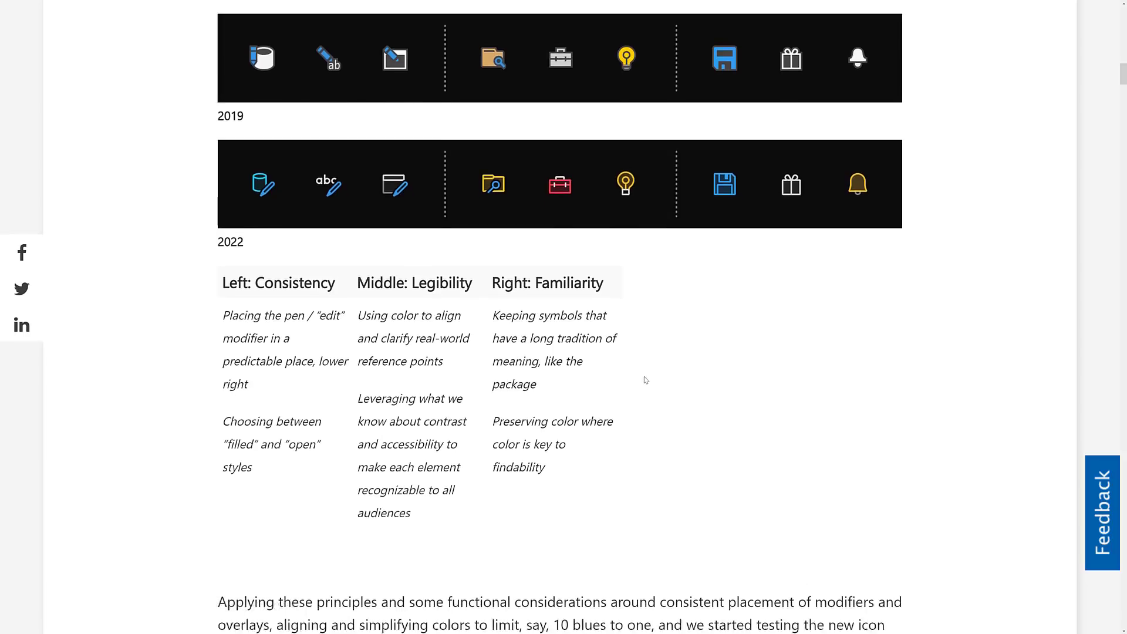
pyautogui.scroll(-3)
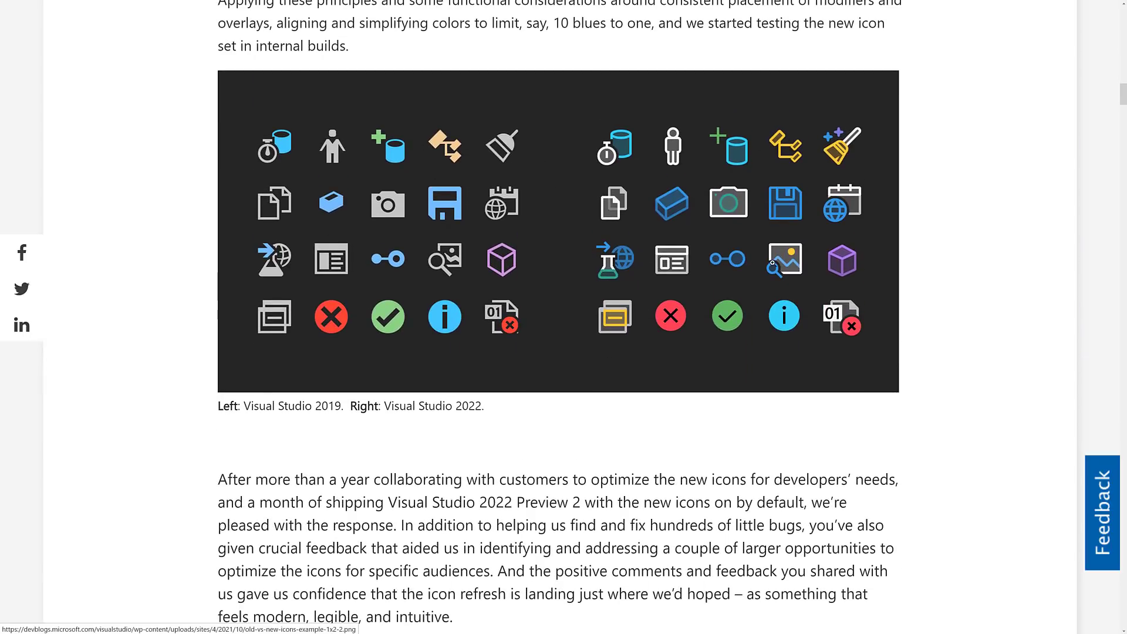
pyautogui.scroll(-3)
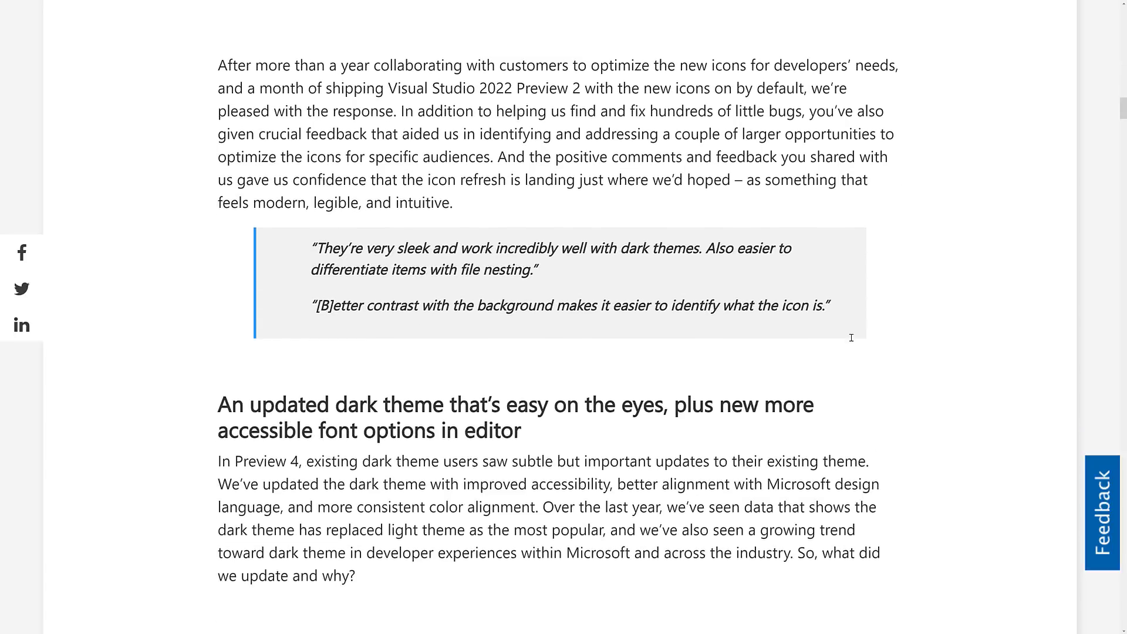
# Step: Continue through color contrast and new accent color to 'Freedom to choose the theme'
pyautogui.scroll(-3)
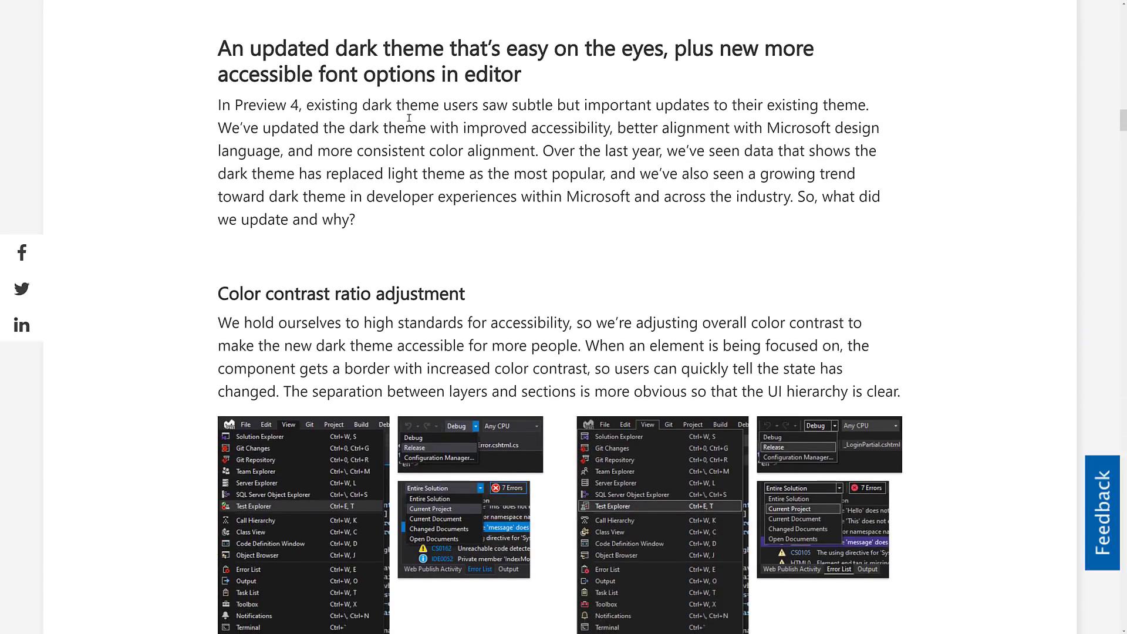
pyautogui.moveTo(362, 314)
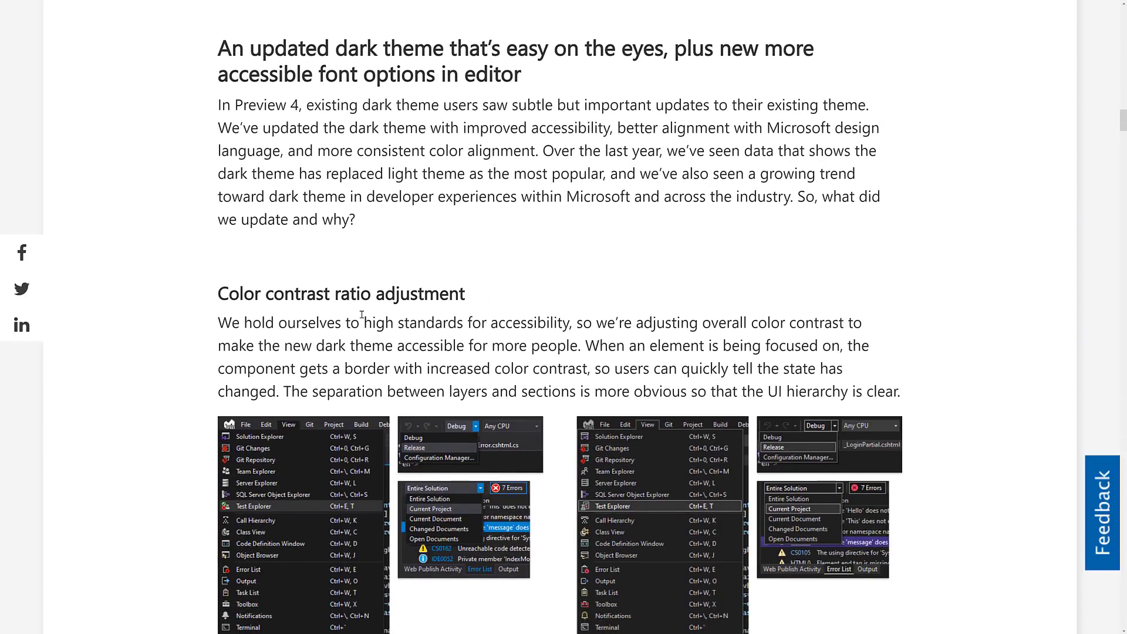
pyautogui.moveTo(774, 324)
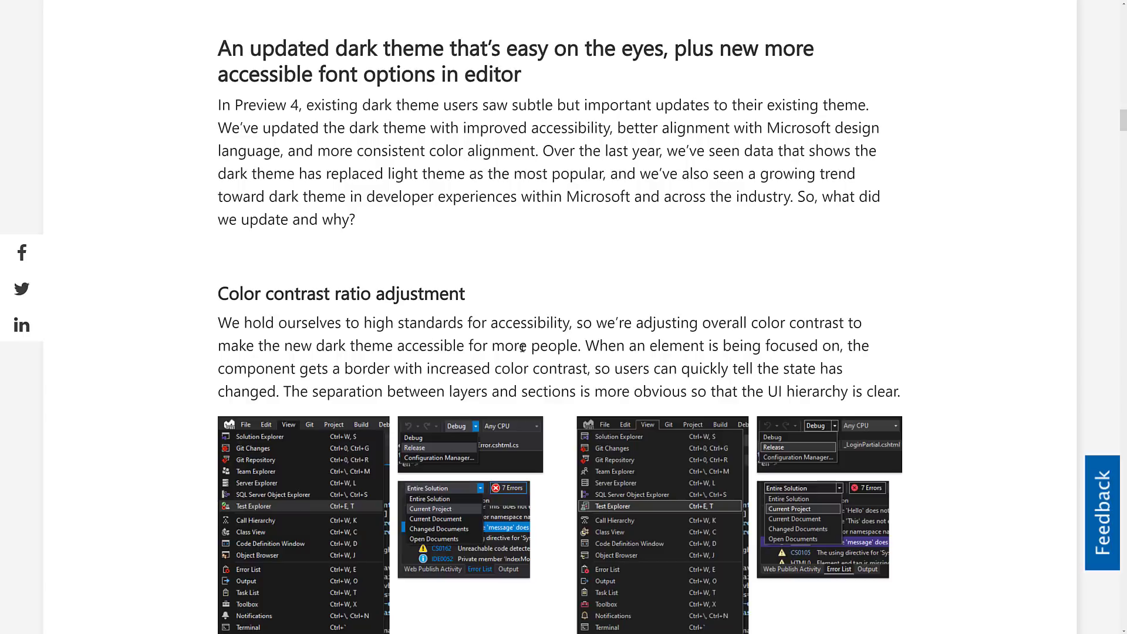
pyautogui.moveTo(826, 342)
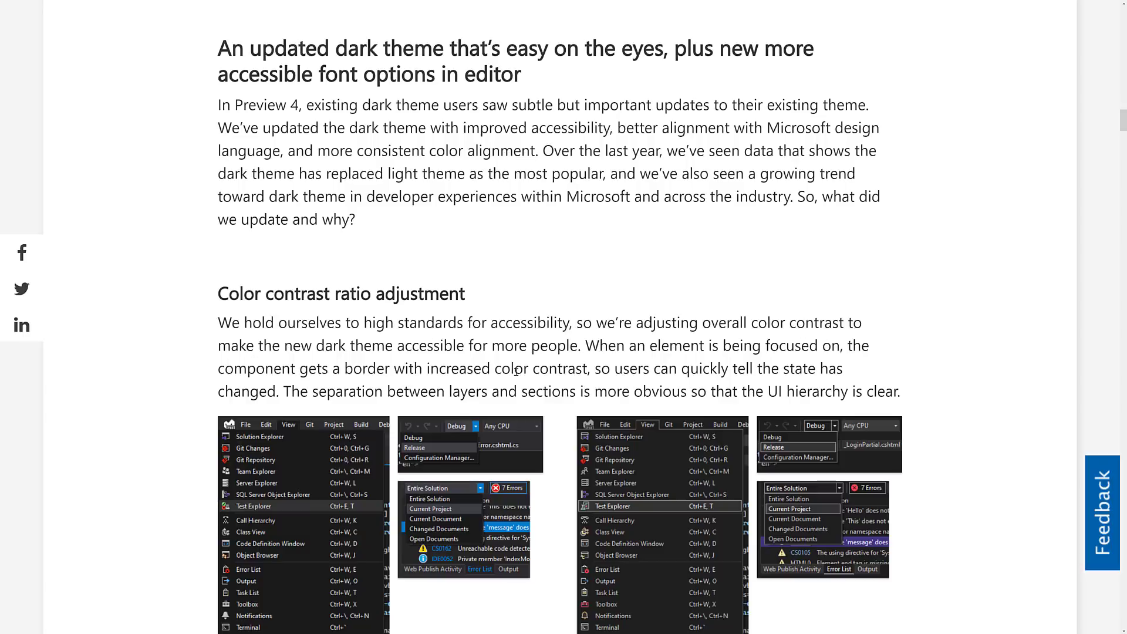
pyautogui.scroll(-3)
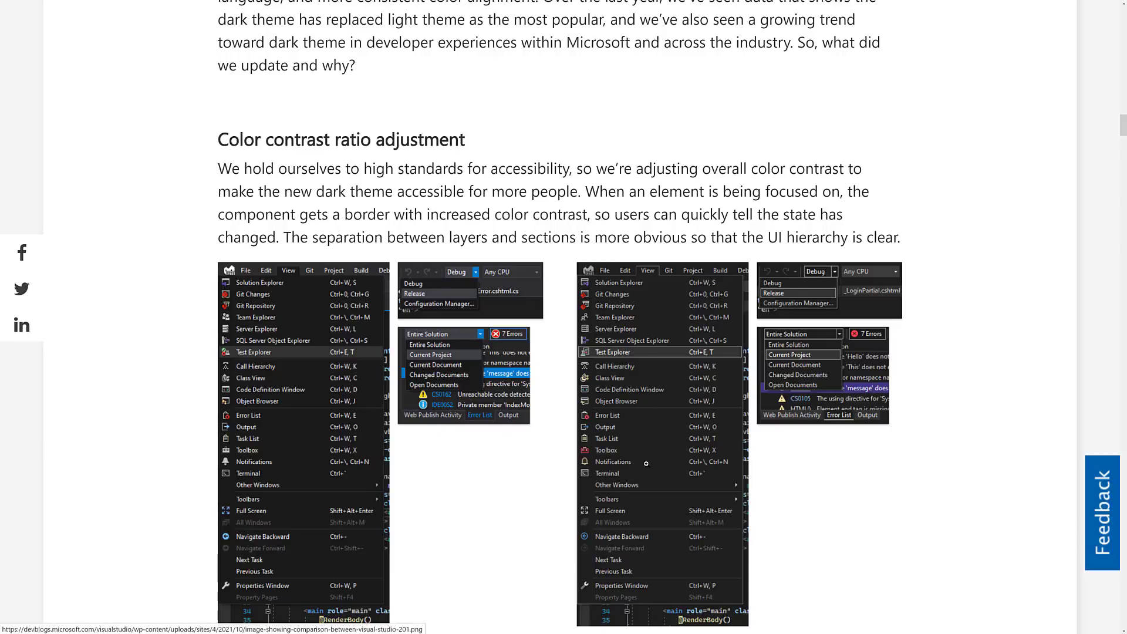
pyautogui.scroll(-3)
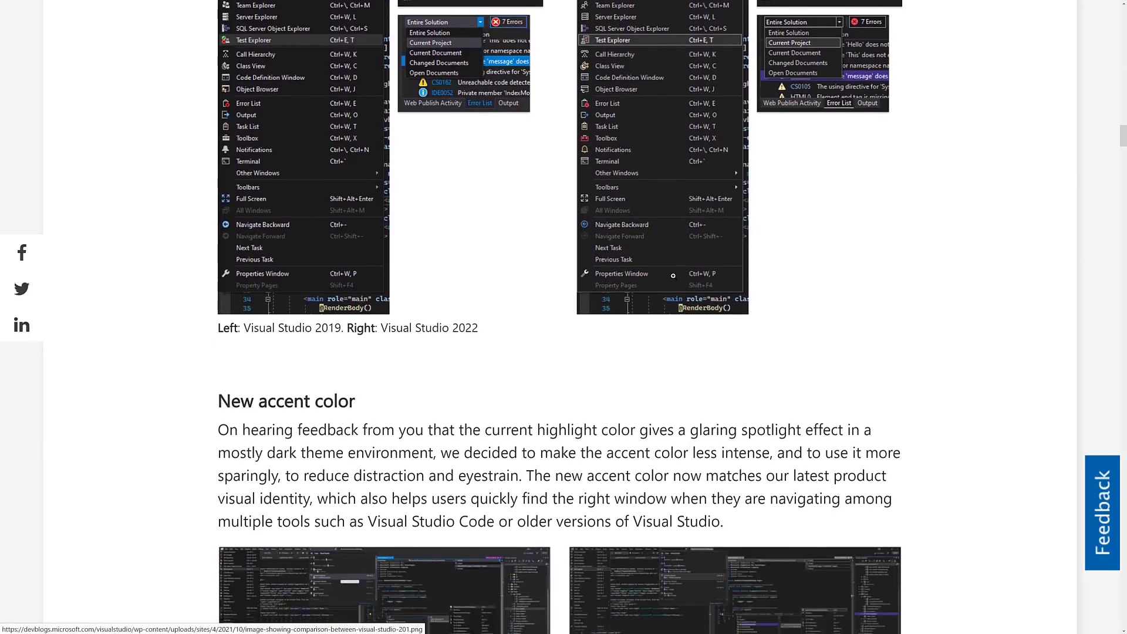
pyautogui.scroll(-3)
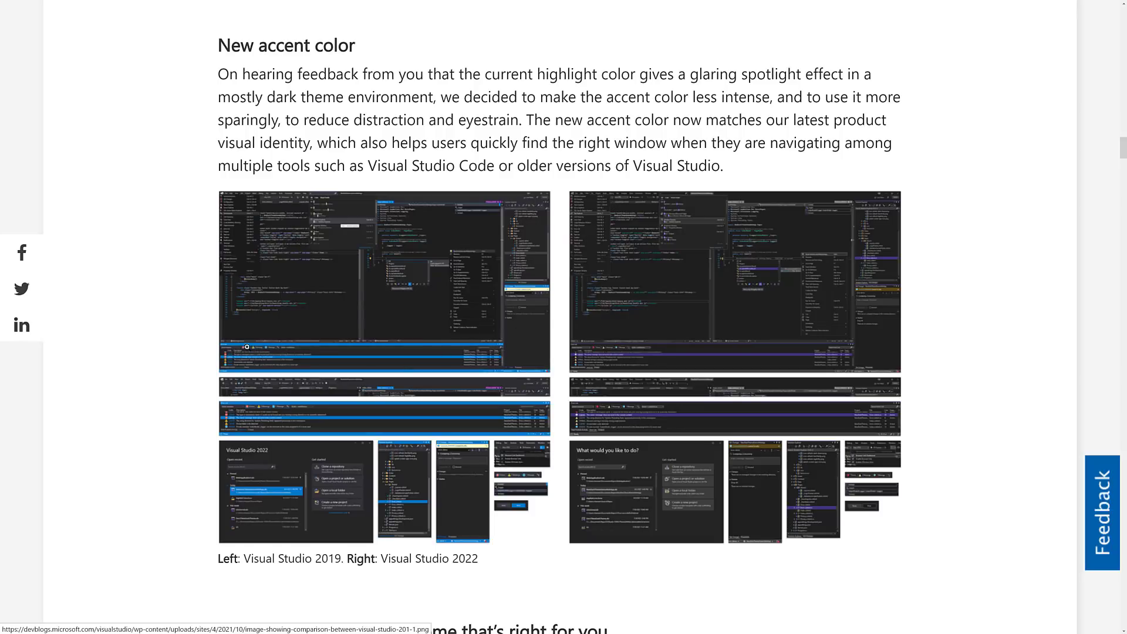
pyautogui.moveTo(324, 342)
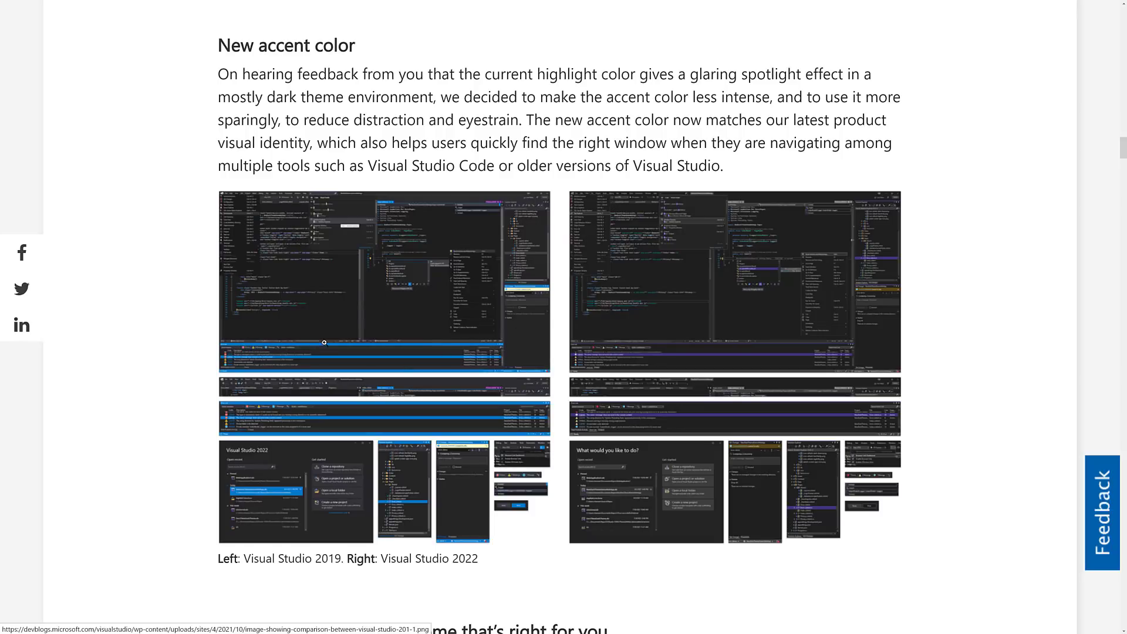
pyautogui.moveTo(423, 336)
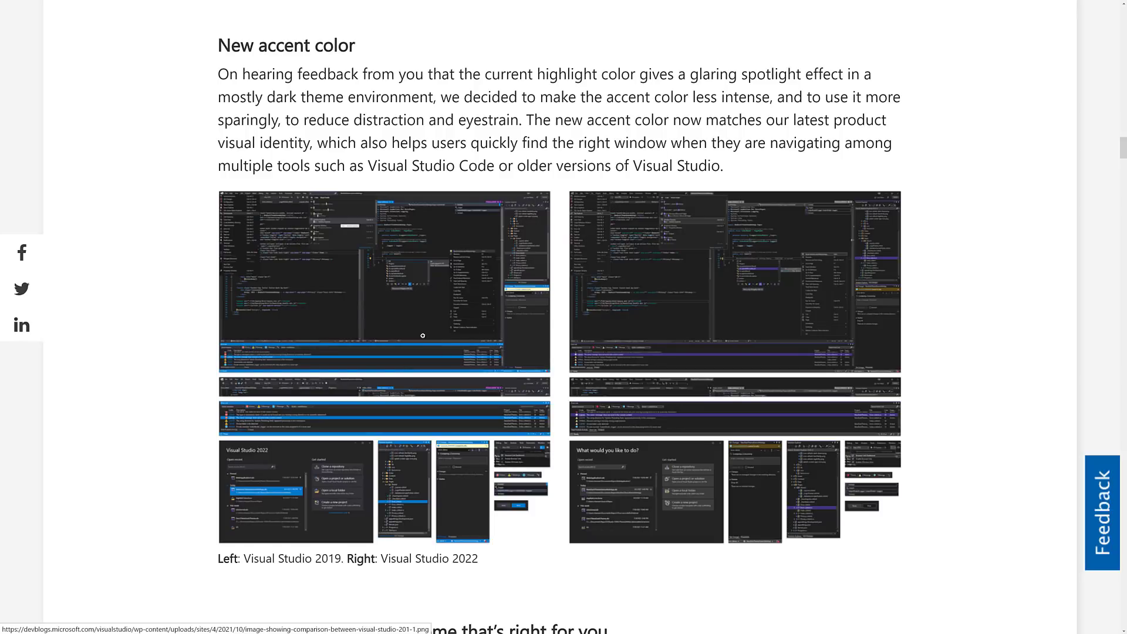
pyautogui.moveTo(689, 373)
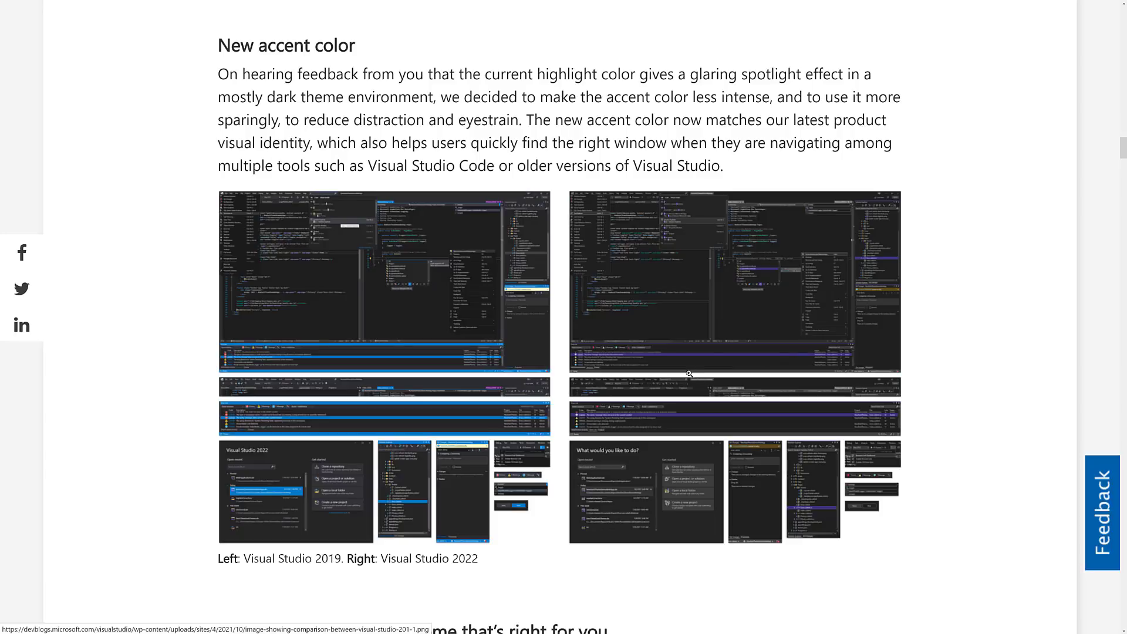
pyautogui.scroll(-3)
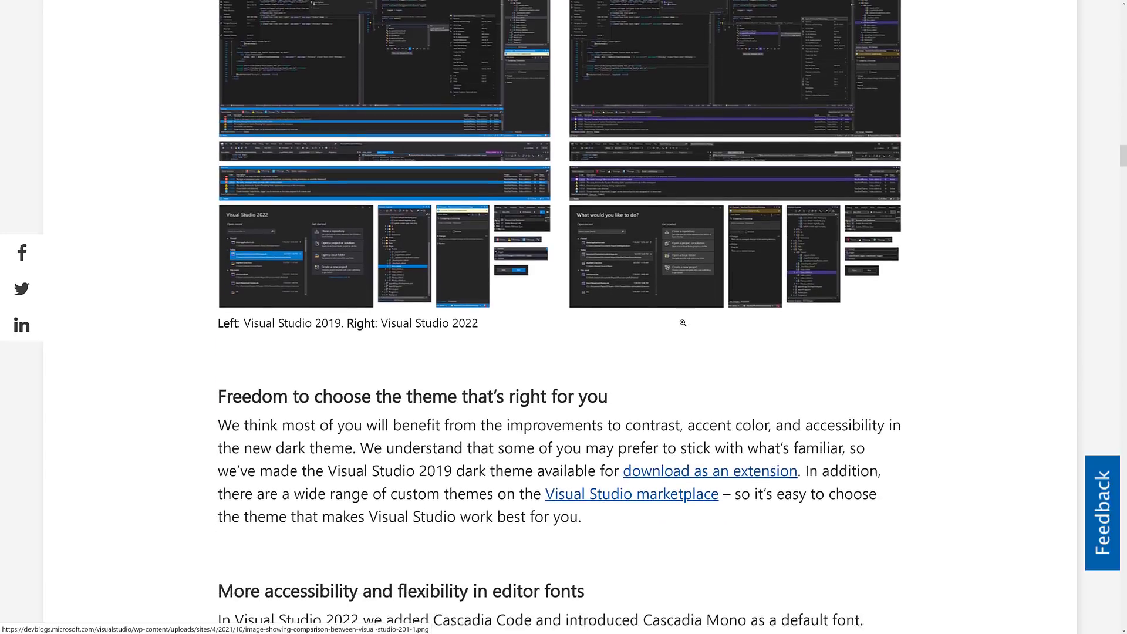
# Step: Read to the end of the Visual Studio 2022 UI design post
pyautogui.scroll(-3)
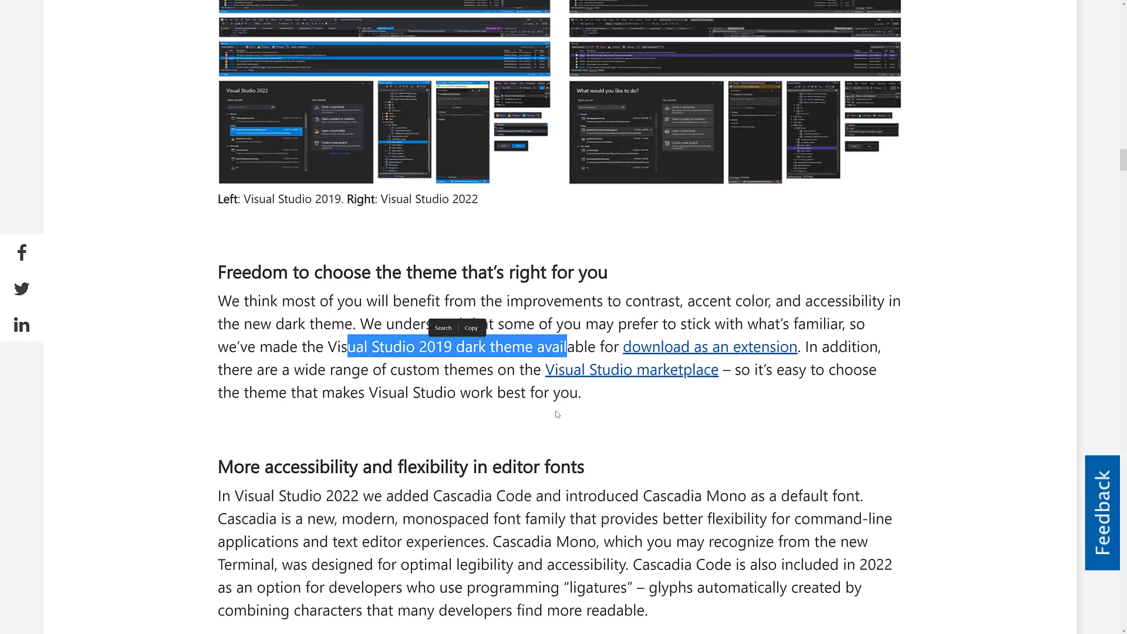
pyautogui.scroll(-3)
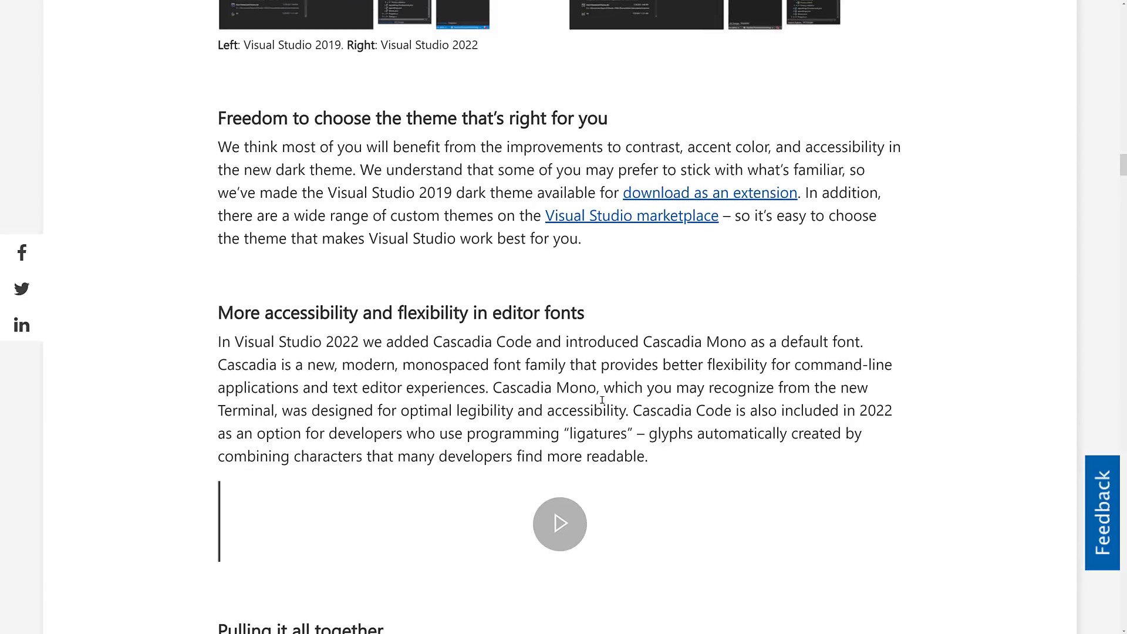
pyautogui.moveTo(646, 356)
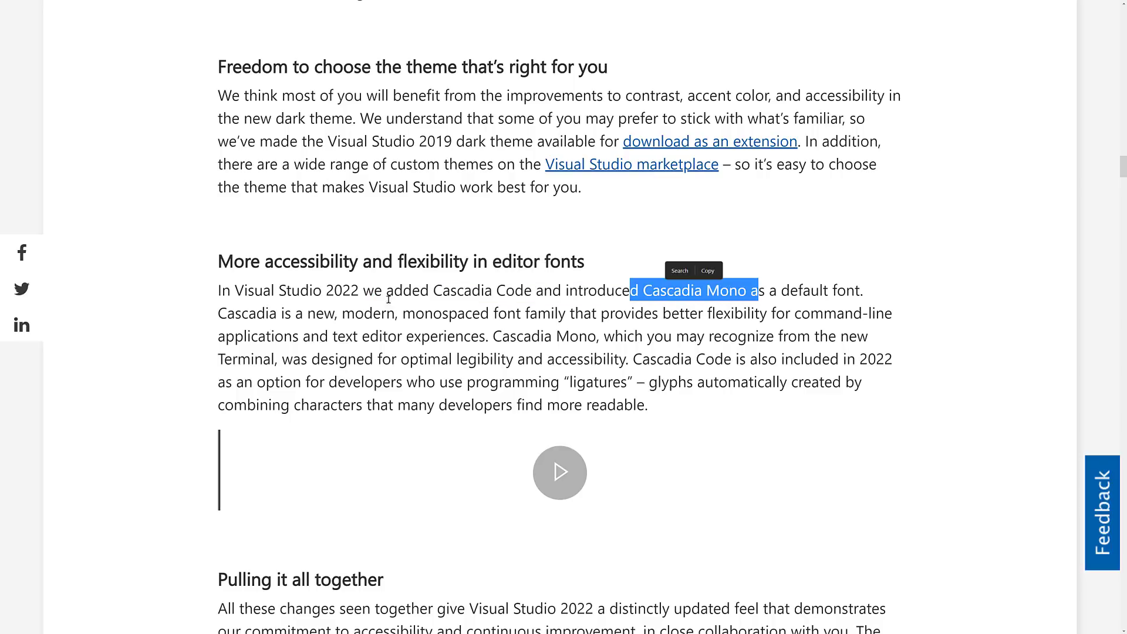
pyautogui.scroll(-3)
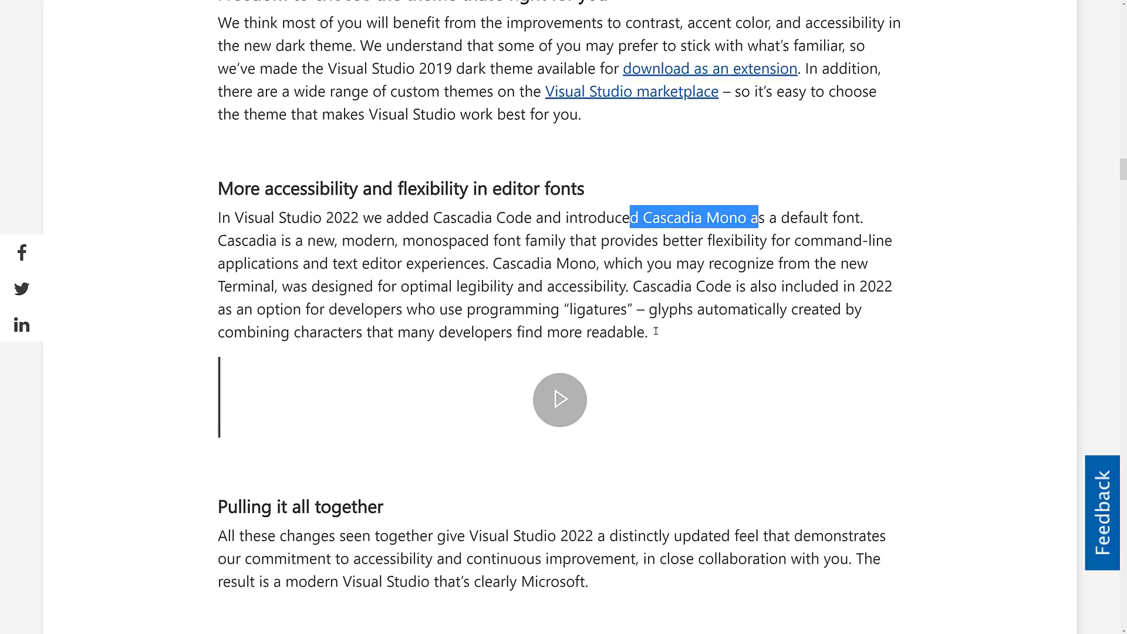
pyautogui.scroll(-3)
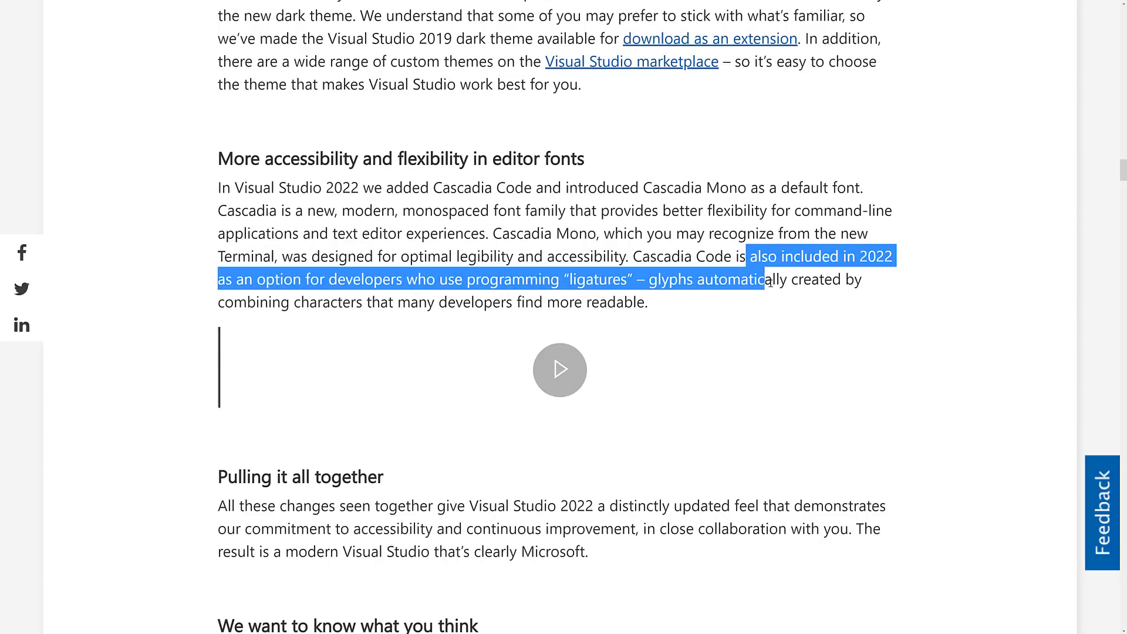
# Step: Follow the link to the Visual Studio 2022 version 17.0 release notes on Microsoft Docs
pyautogui.click(732, 280)
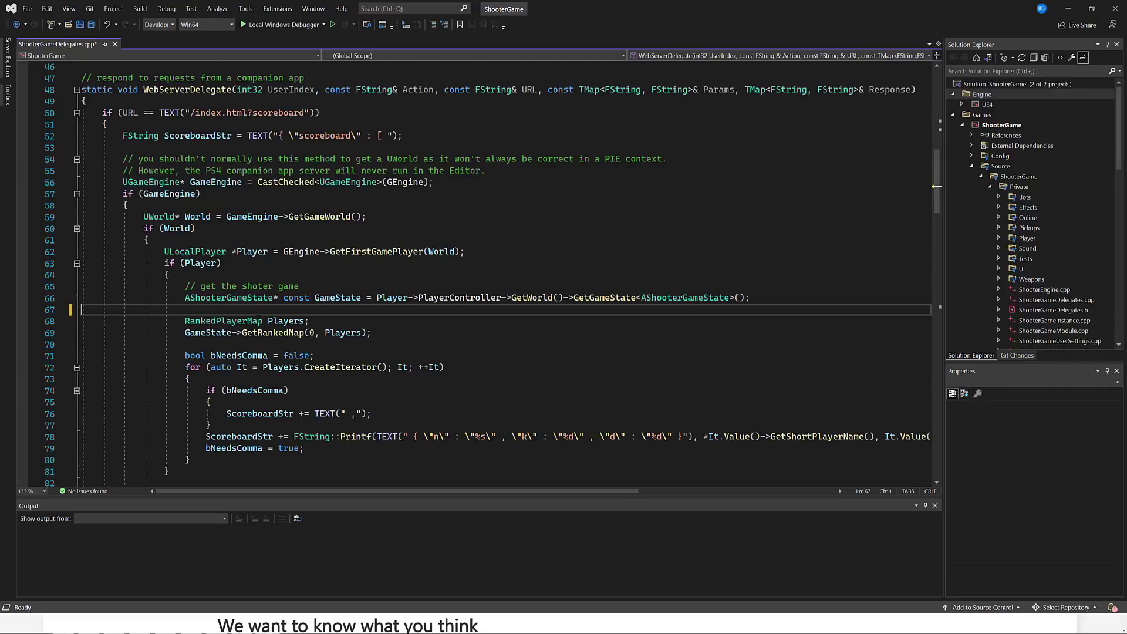
pyautogui.click(246, 333)
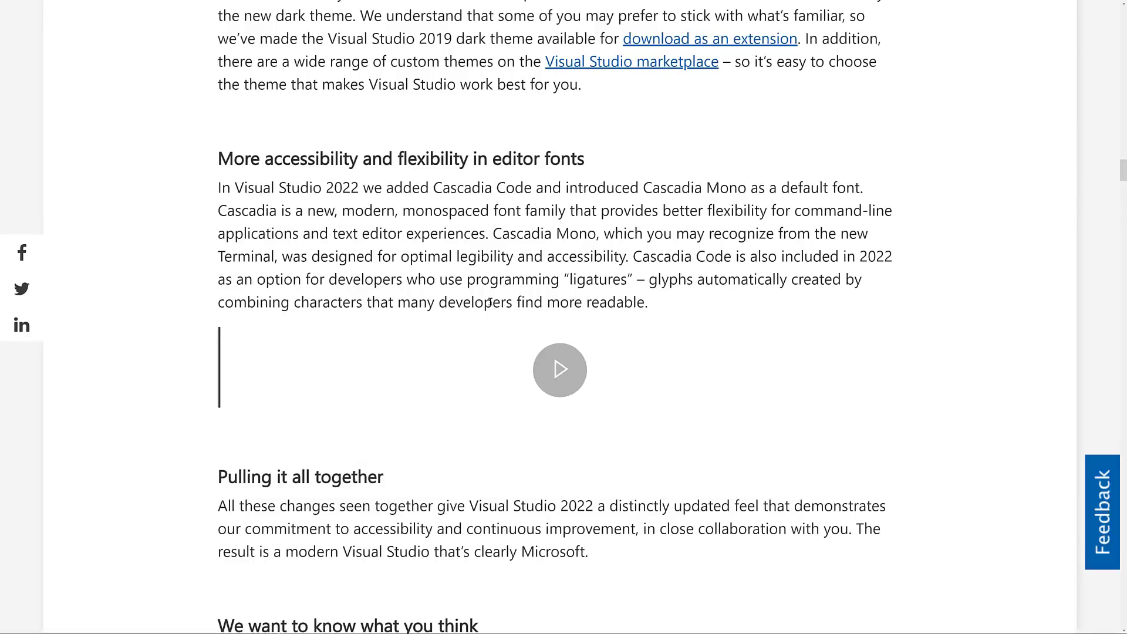
pyautogui.moveTo(710, 335)
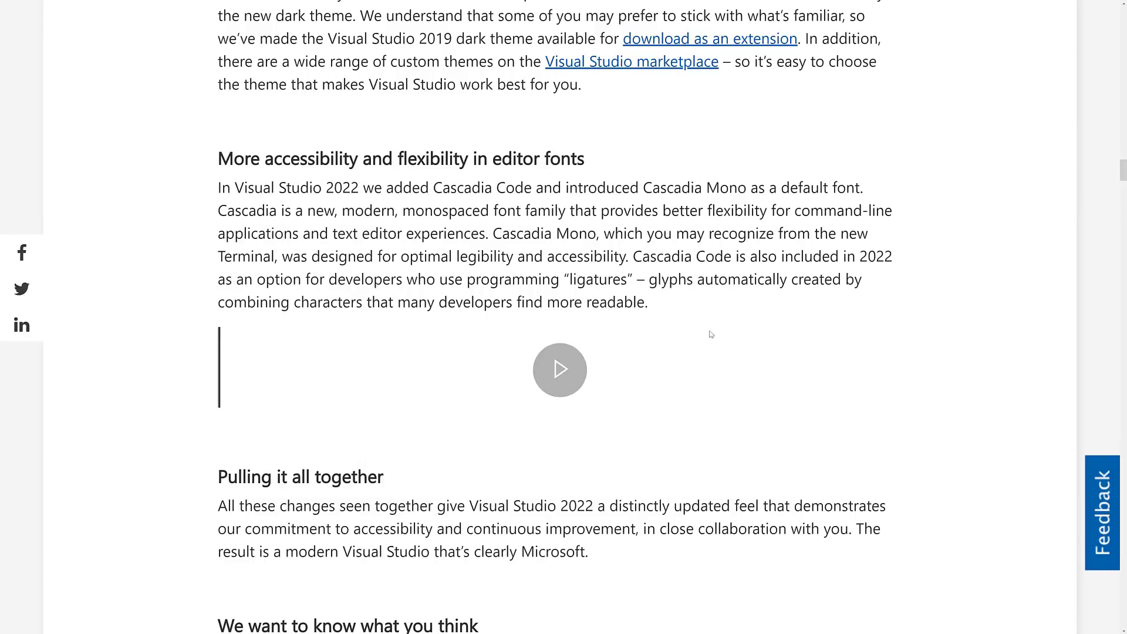
pyautogui.moveTo(699, 371)
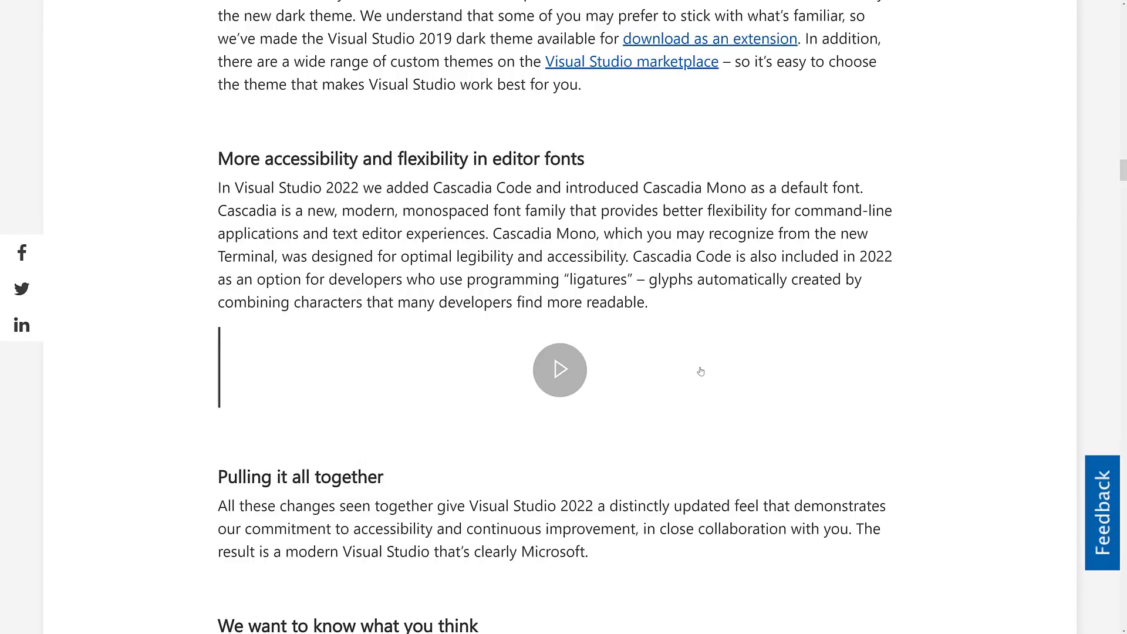
pyautogui.scroll(-3)
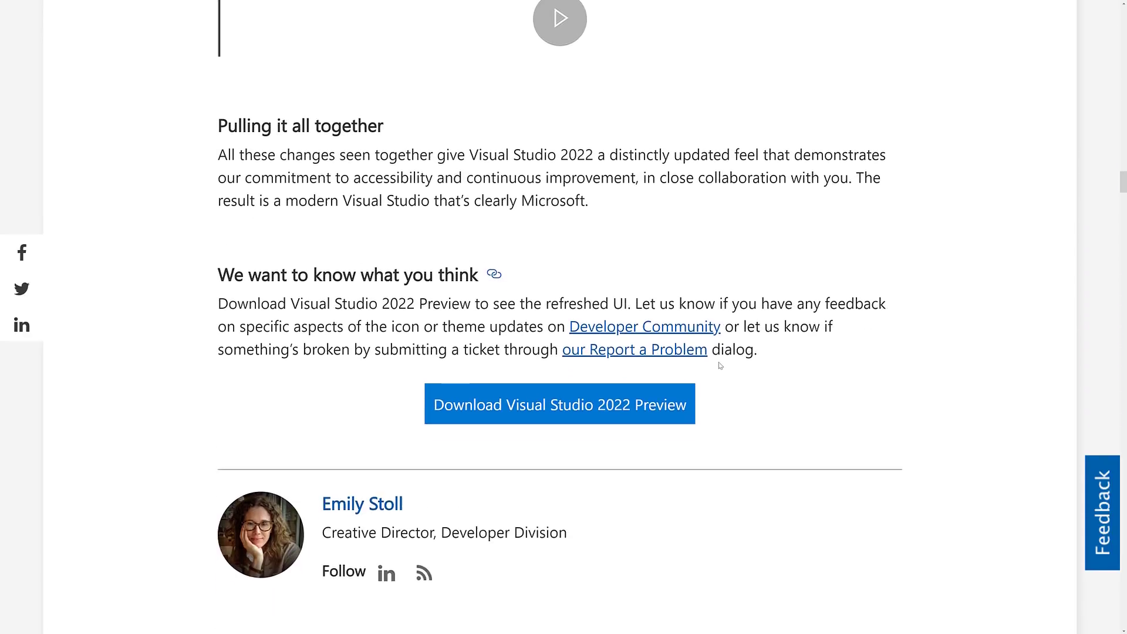
pyautogui.click(558, 404)
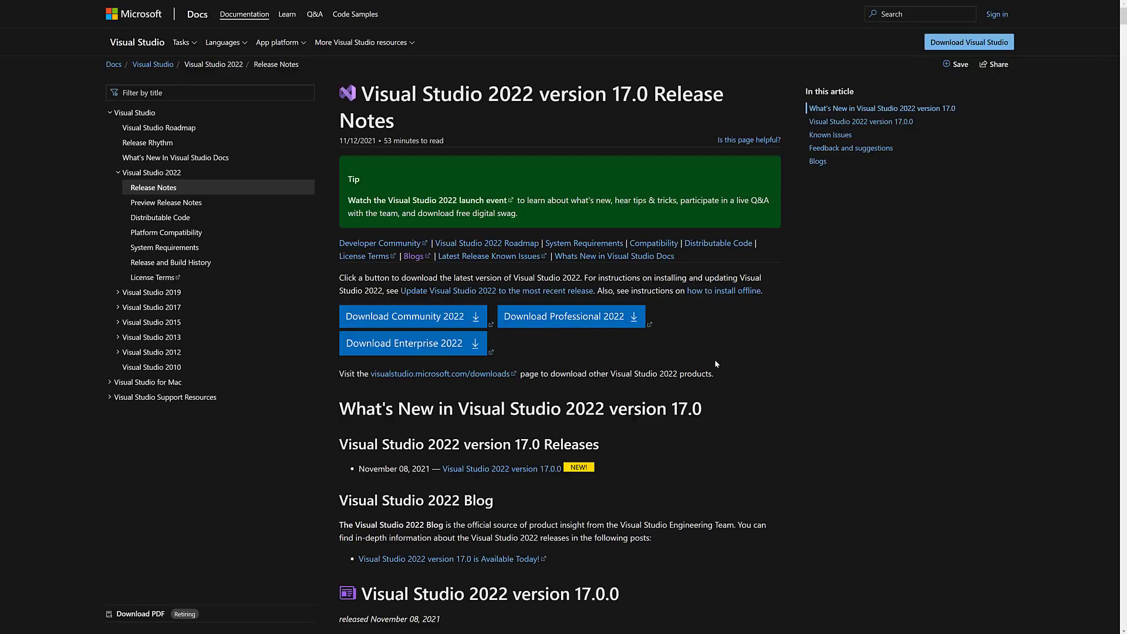
pyautogui.scroll(-3)
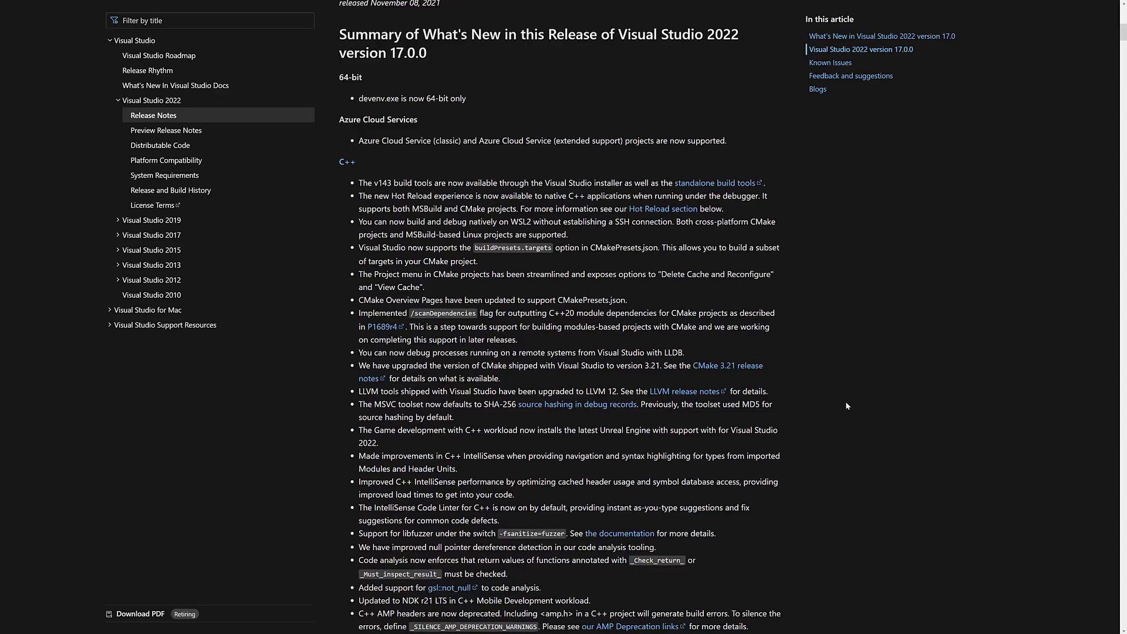
pyautogui.scroll(-3)
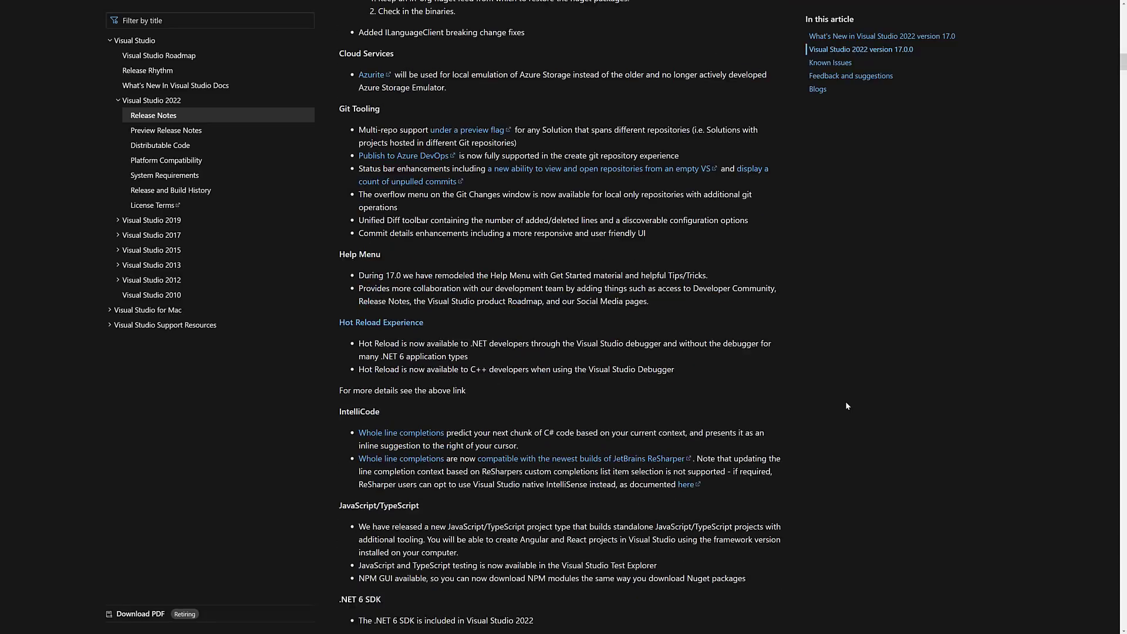
pyautogui.scroll(-3)
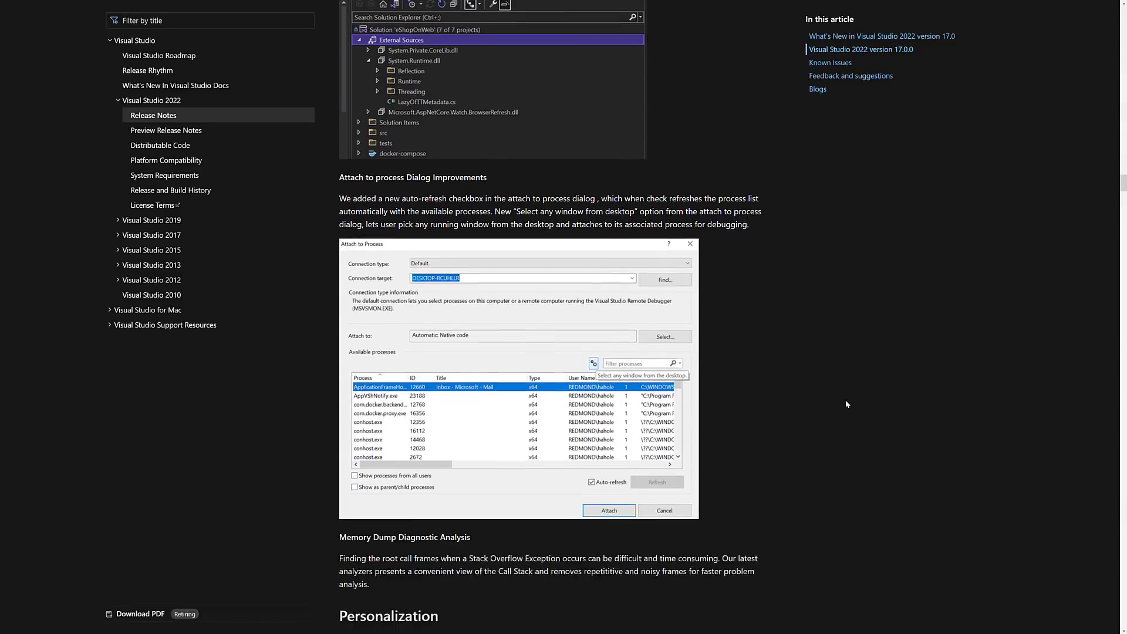
pyautogui.scroll(-3)
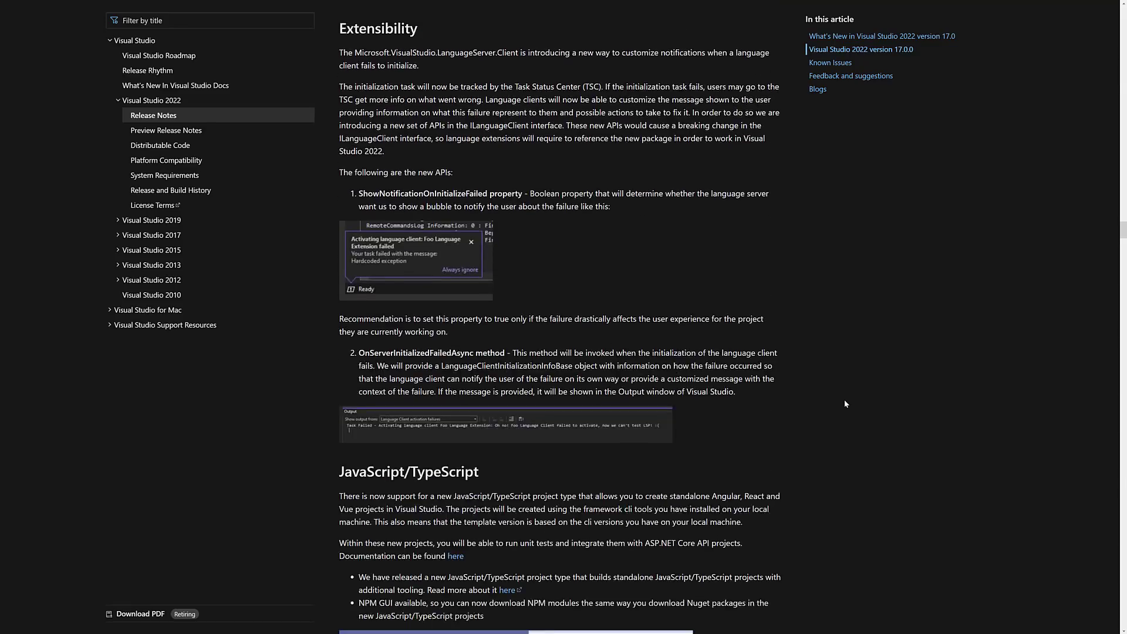
pyautogui.scroll(-3)
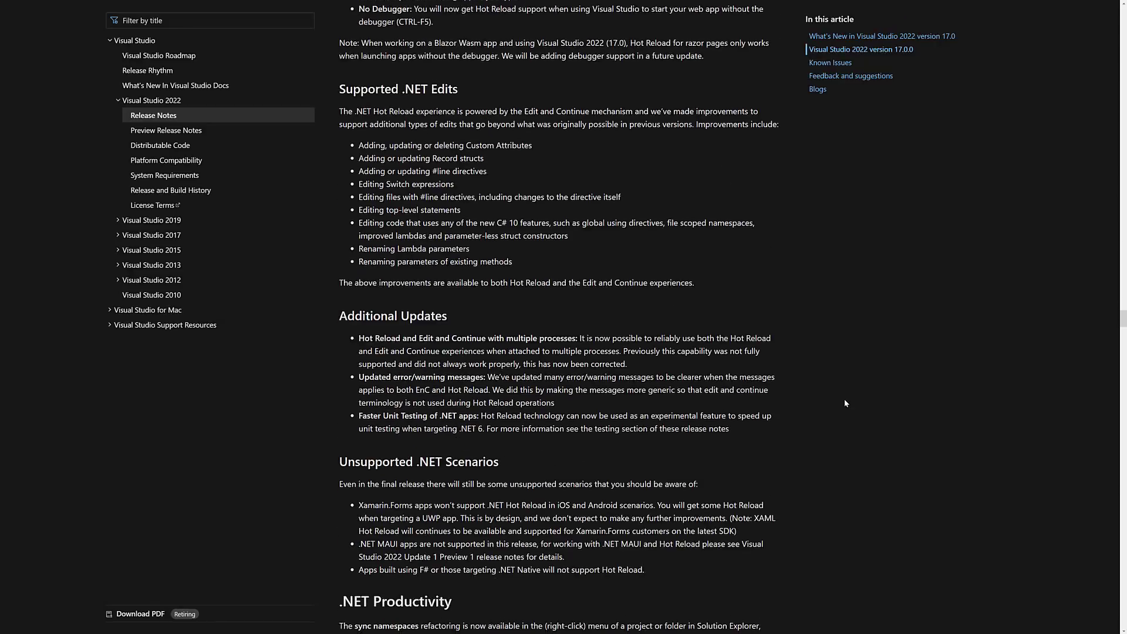
pyautogui.scroll(-3)
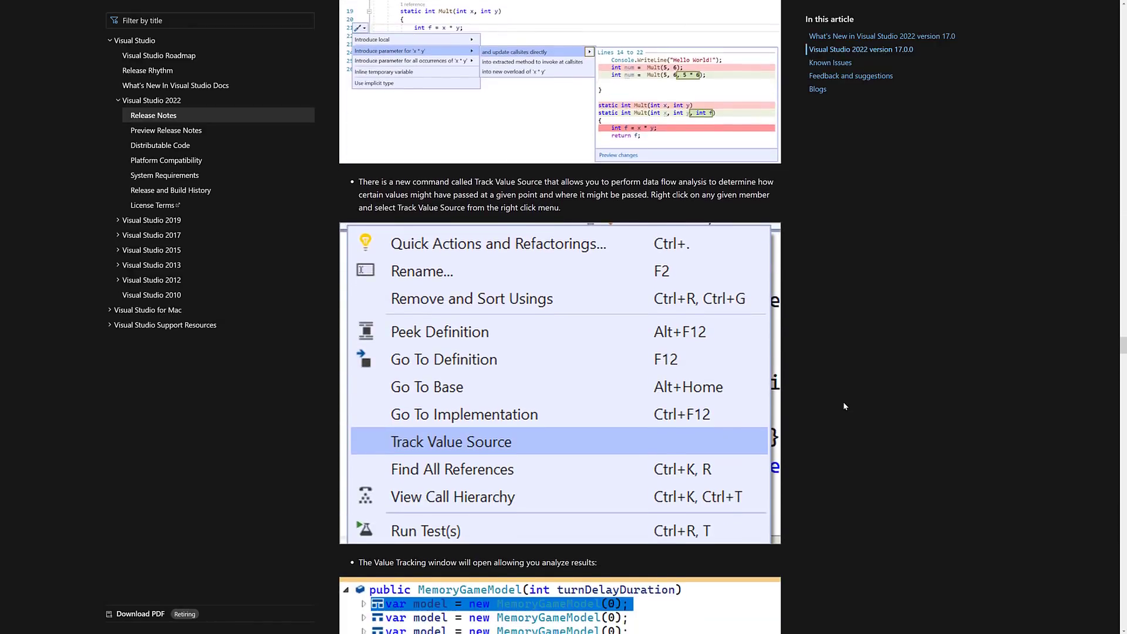
pyautogui.scroll(-3)
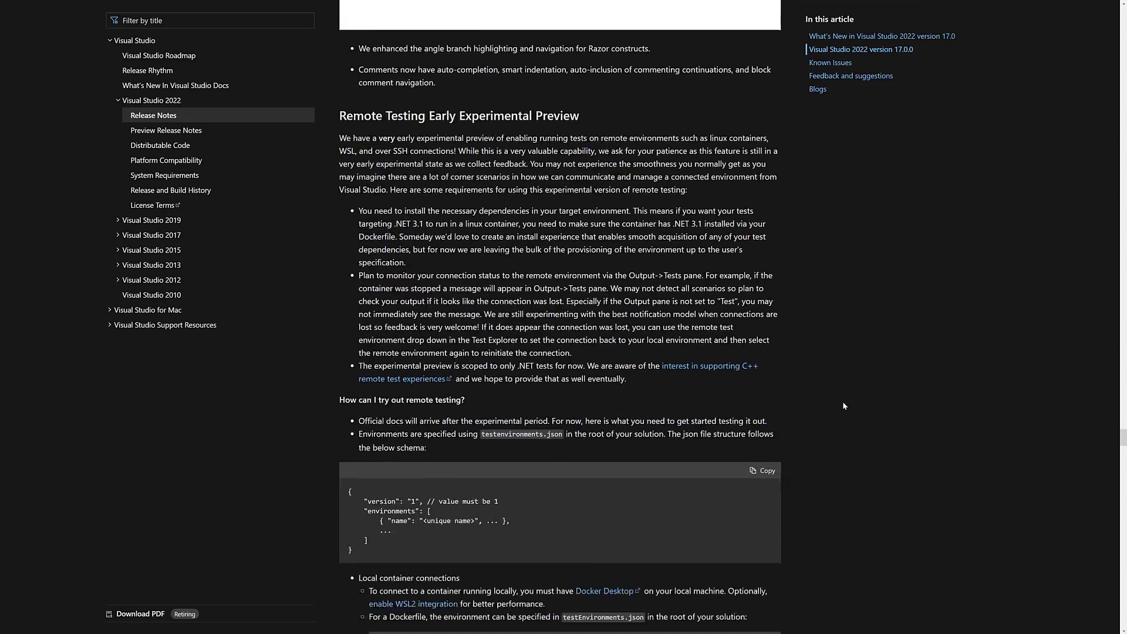
pyautogui.scroll(3)
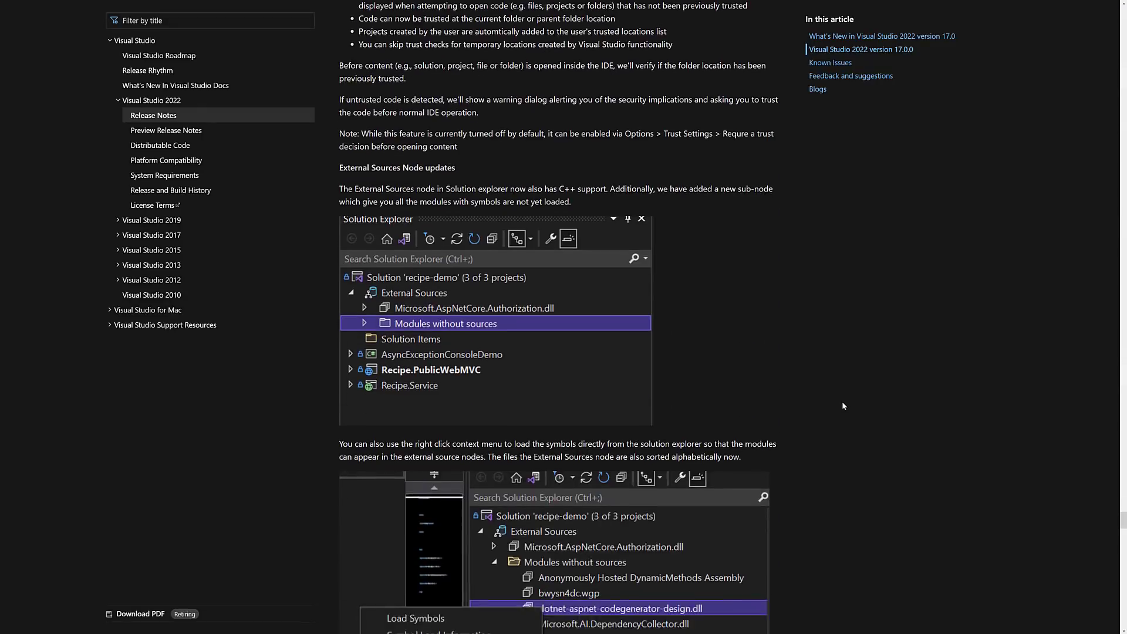
pyautogui.scroll(-3)
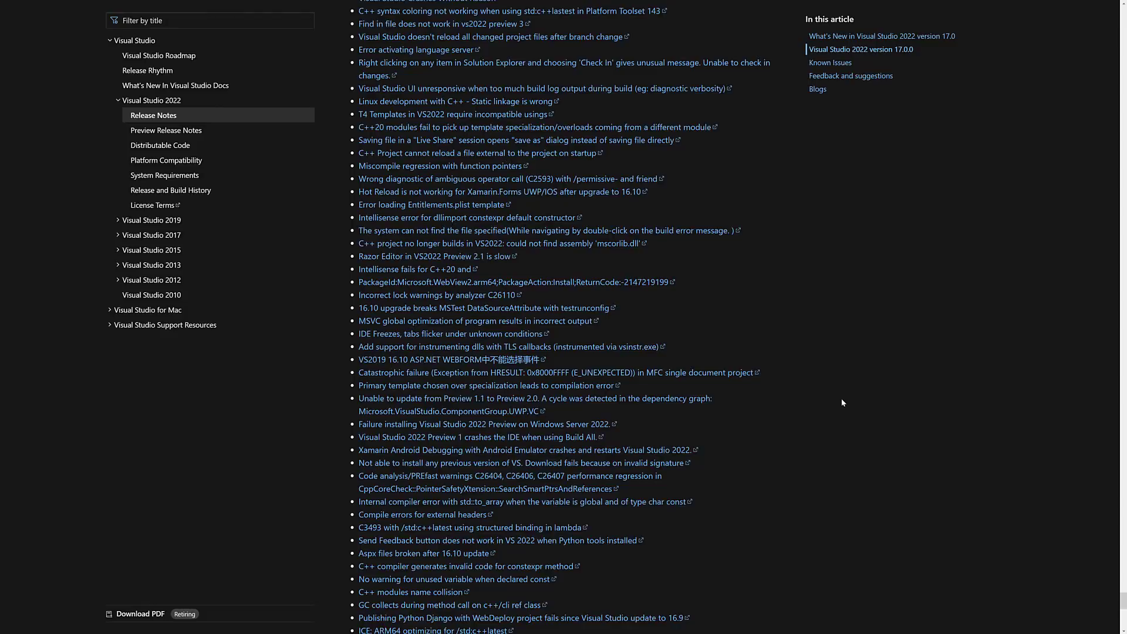
pyautogui.scroll(-3)
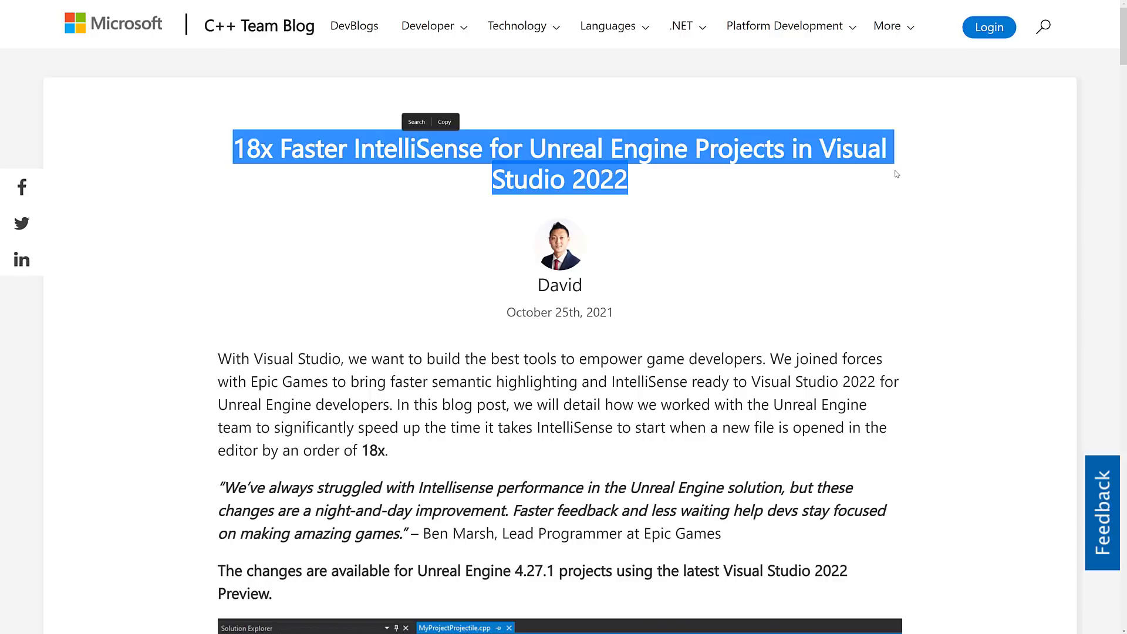
# Step: Skim the '18x Faster IntelliSense for Unreal Engine Projects' C++ Team Blog post
pyautogui.scroll(-3)
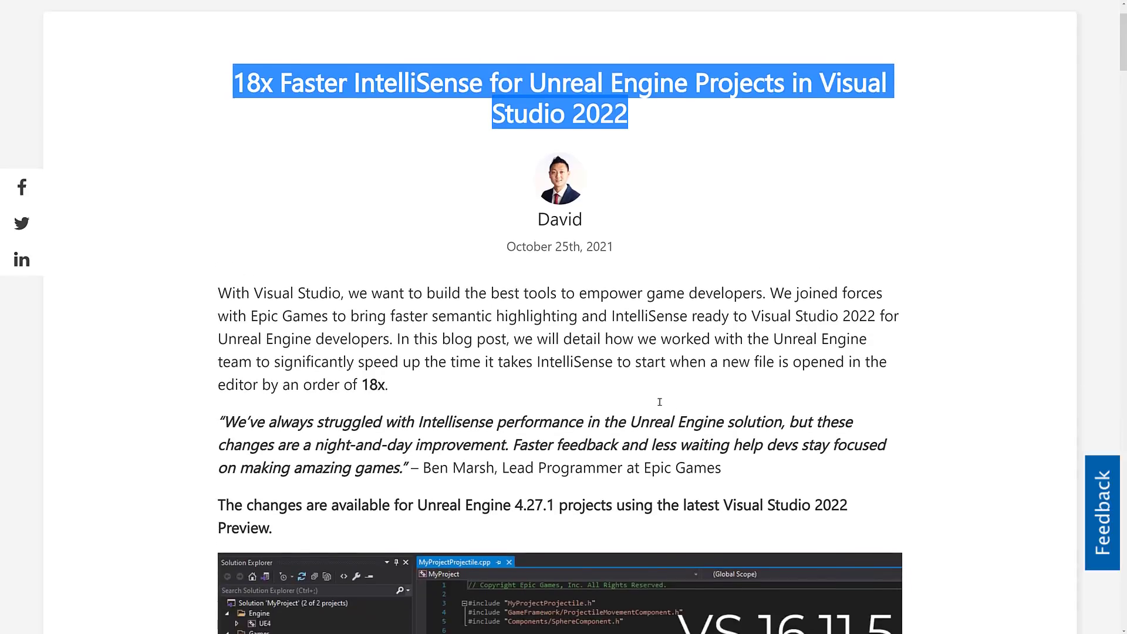
pyautogui.scroll(-3)
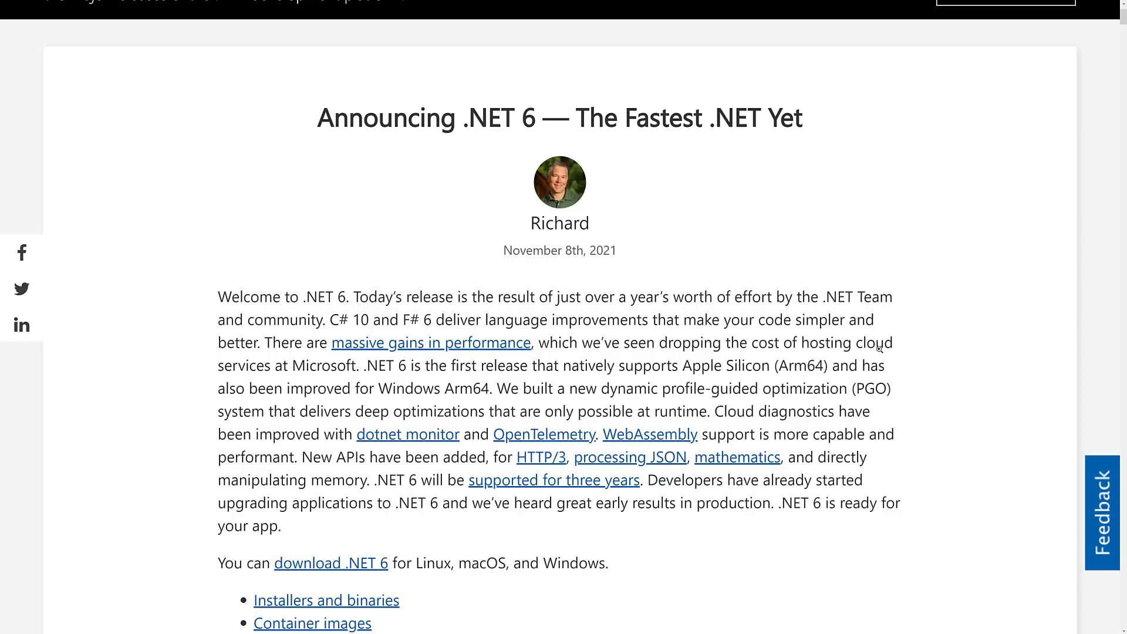
# Step: Read the 'Announcing .NET 6' introduction past the download links to the .NET 6 Highlights heading
pyautogui.scroll(-3)
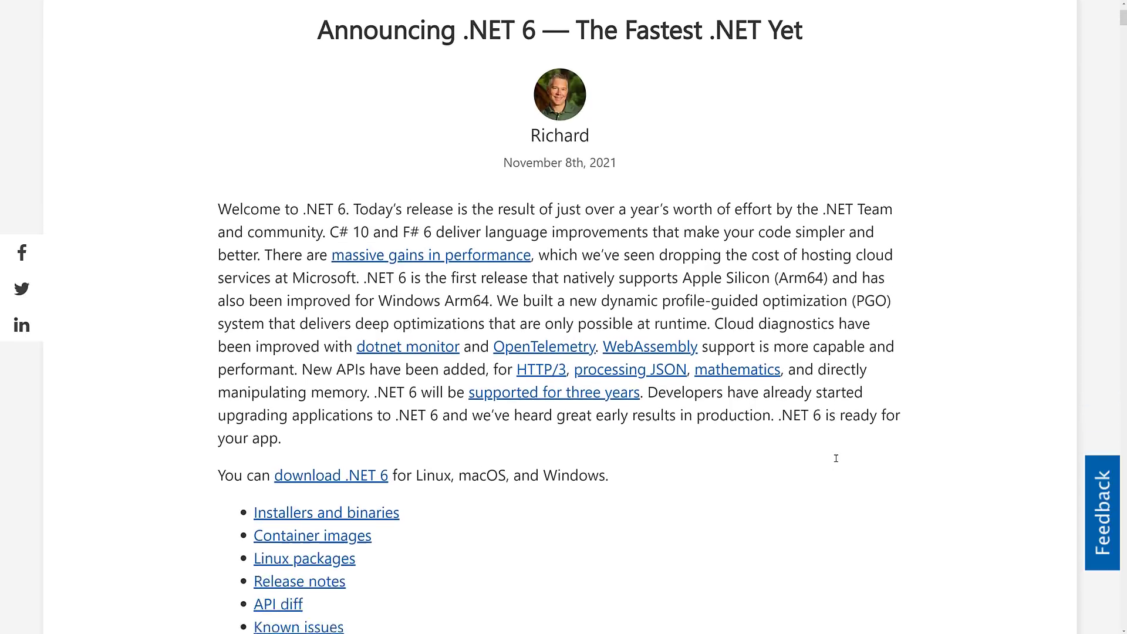
pyautogui.scroll(-3)
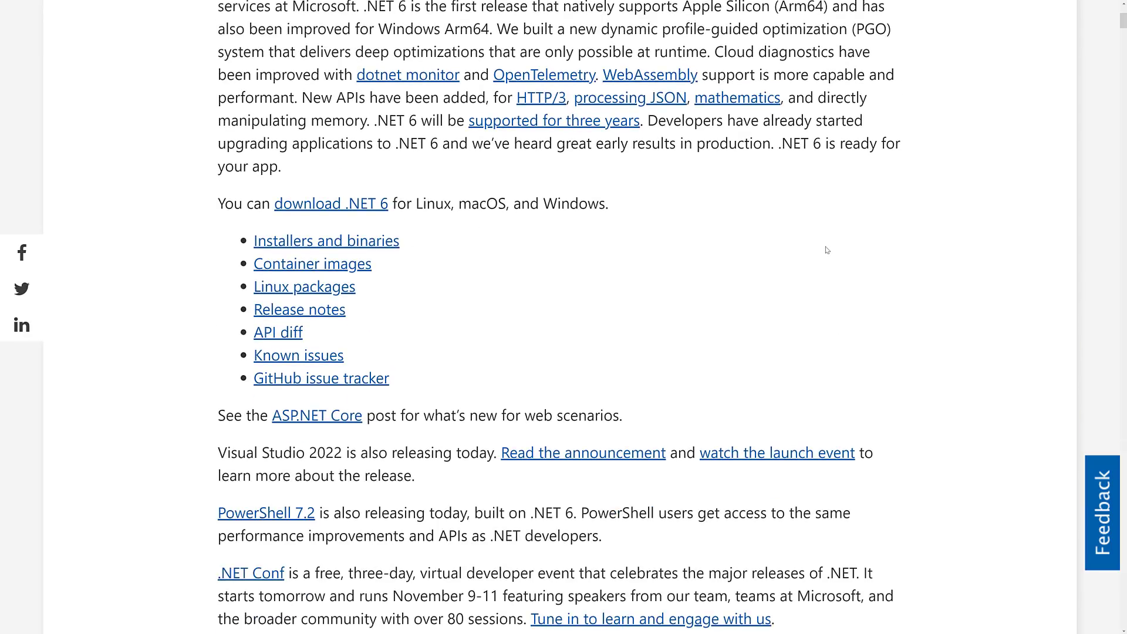
pyautogui.scroll(3)
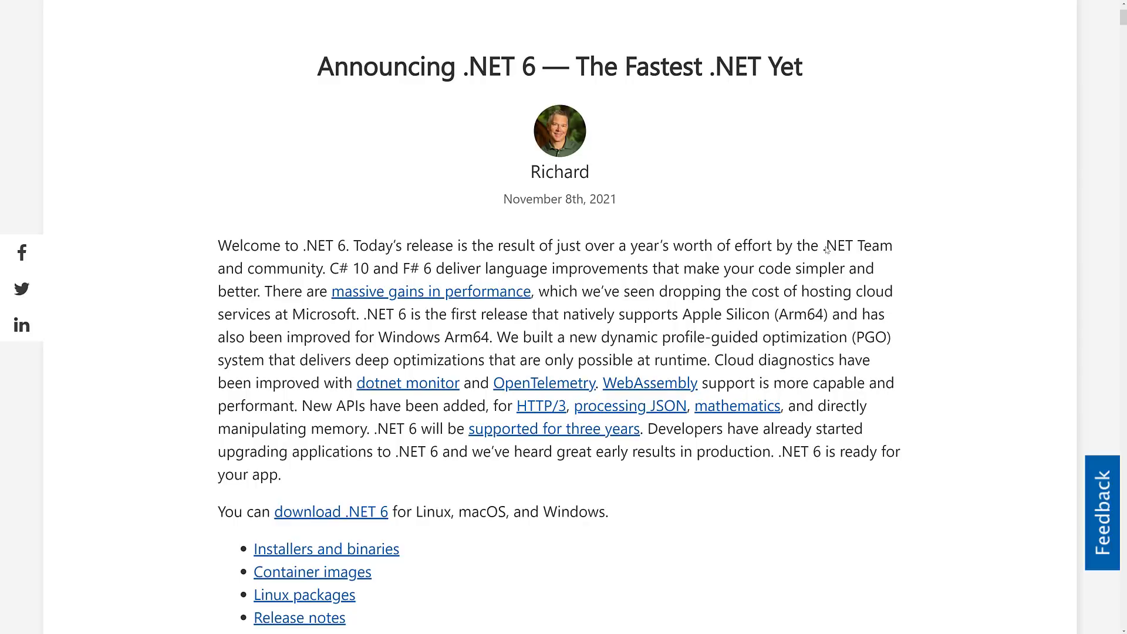
pyautogui.moveTo(487, 310)
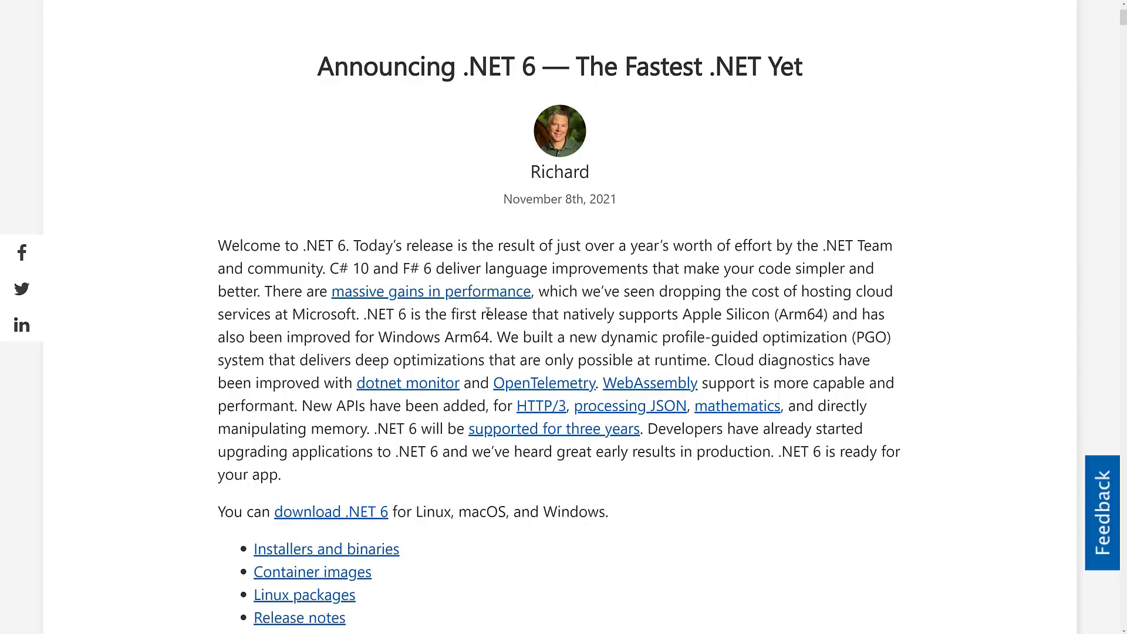
pyautogui.moveTo(687, 315)
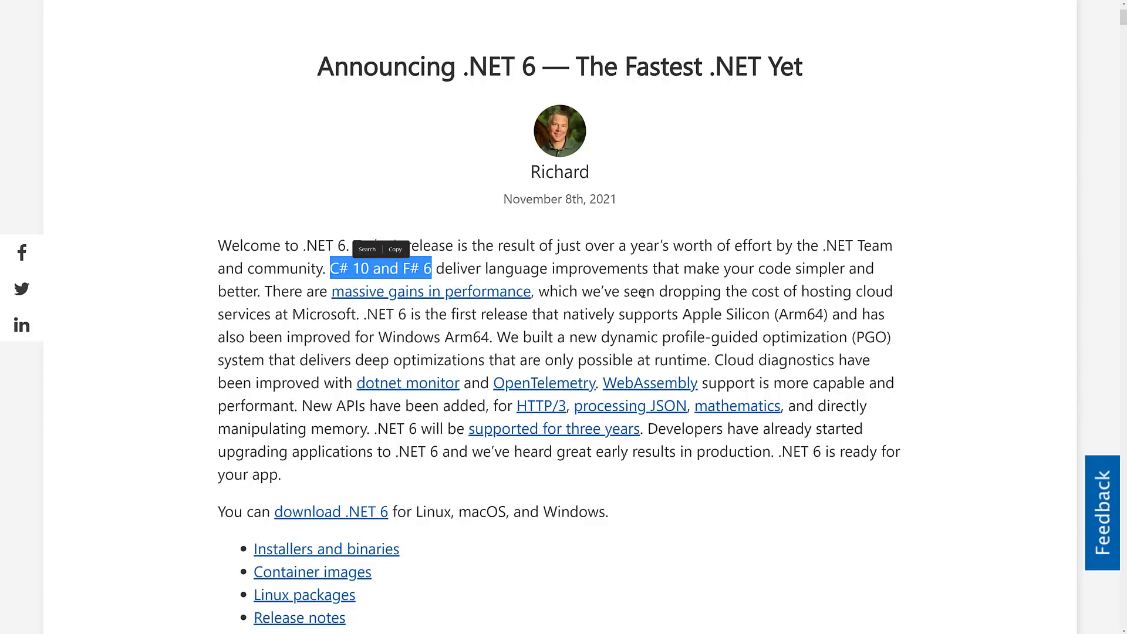
pyautogui.scroll(-3)
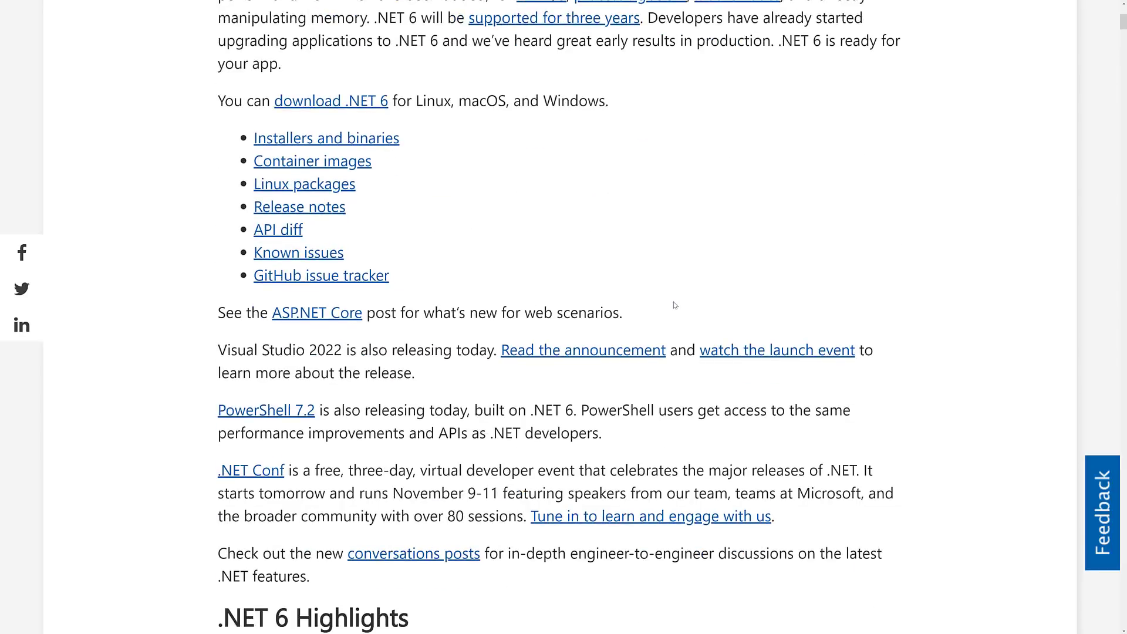
# Step: Read through the first half of the .NET 6 bulleted highlights list
pyautogui.scroll(-3)
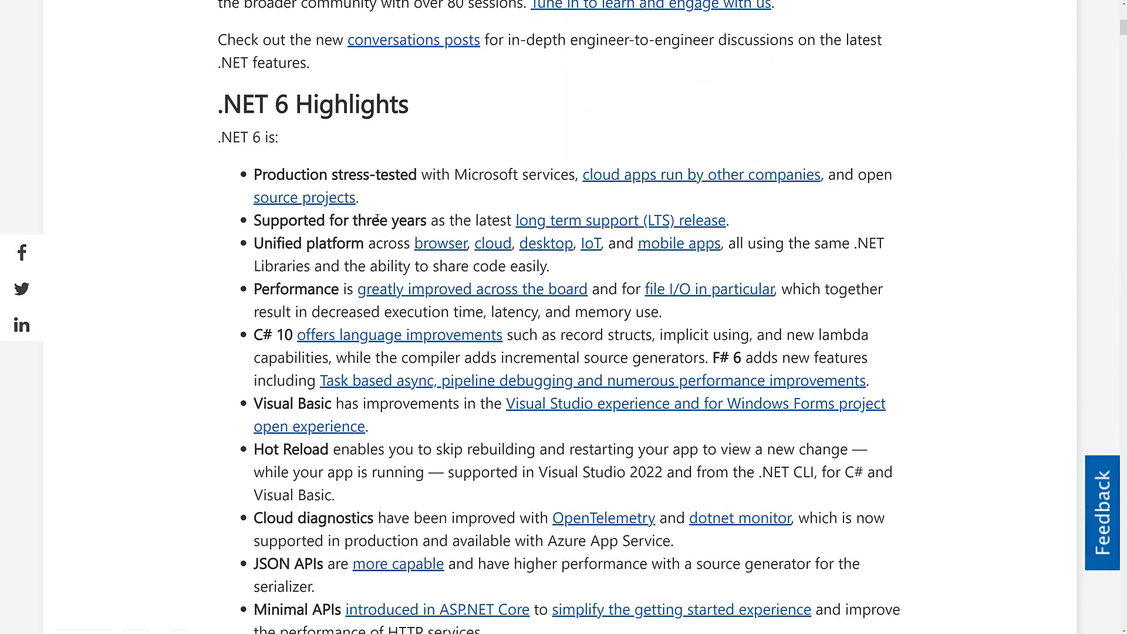
pyautogui.scroll(-3)
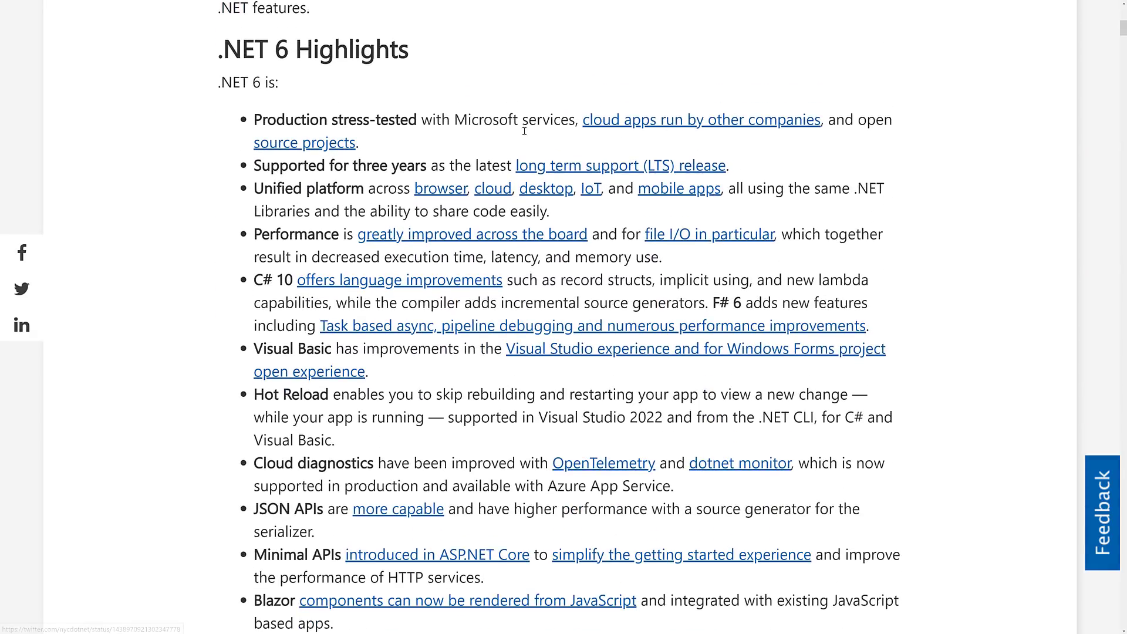
pyautogui.scroll(-3)
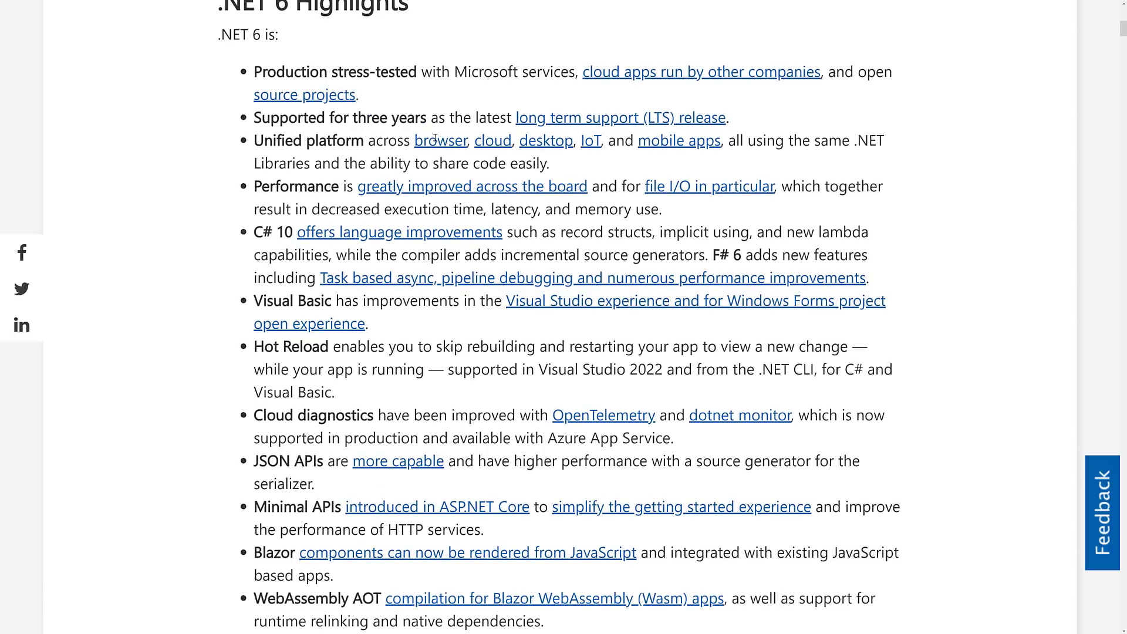
pyautogui.scroll(-3)
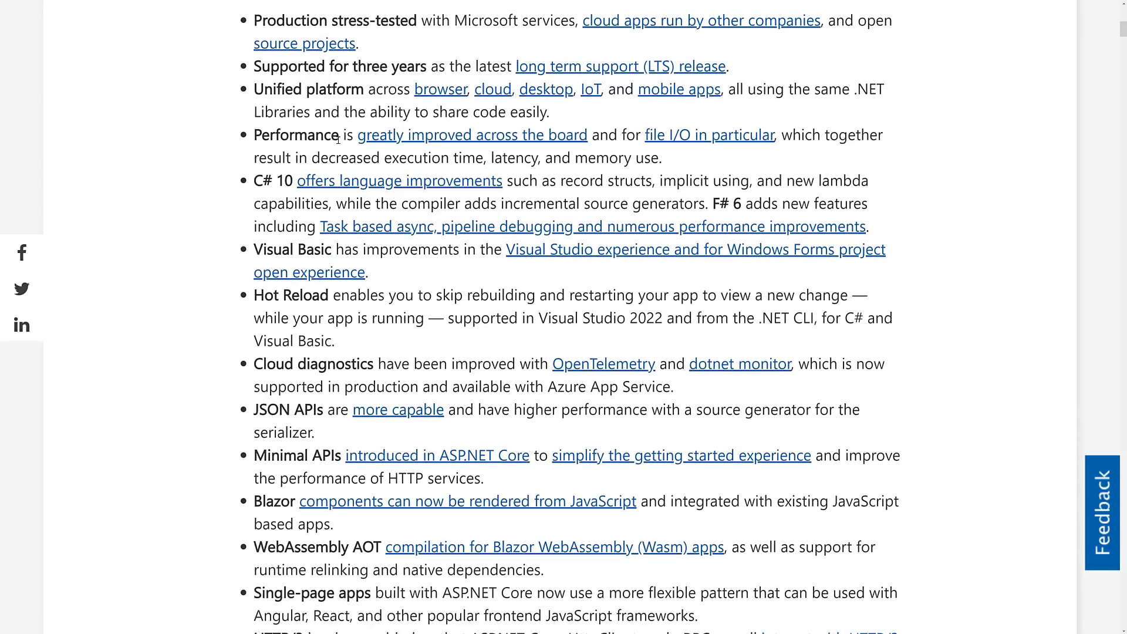
pyautogui.moveTo(262, 246)
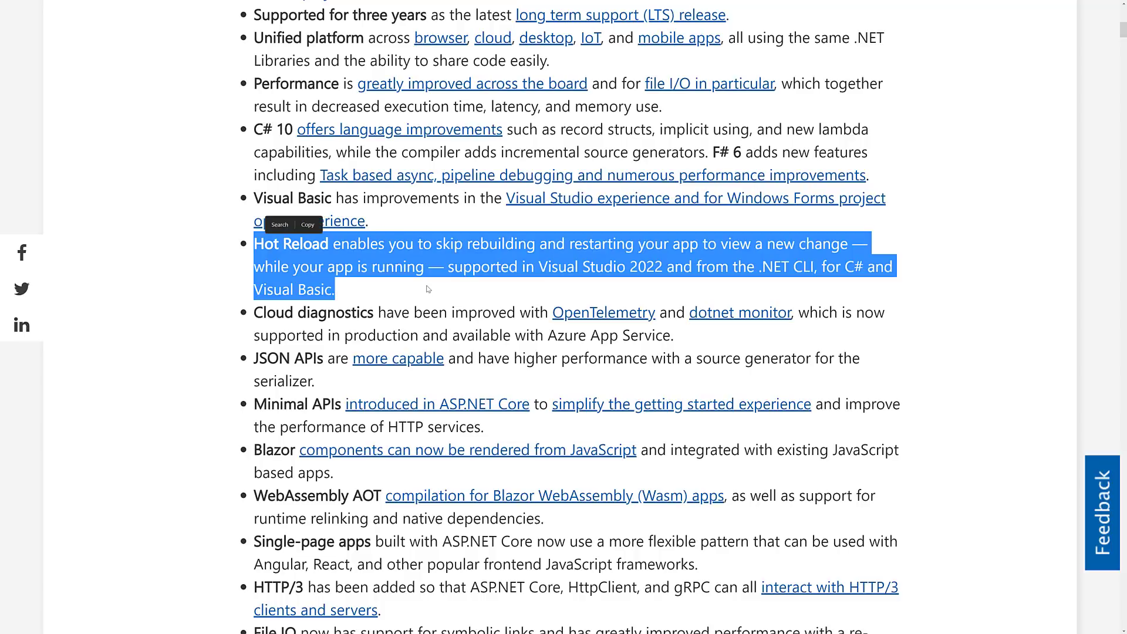
pyautogui.scroll(-3)
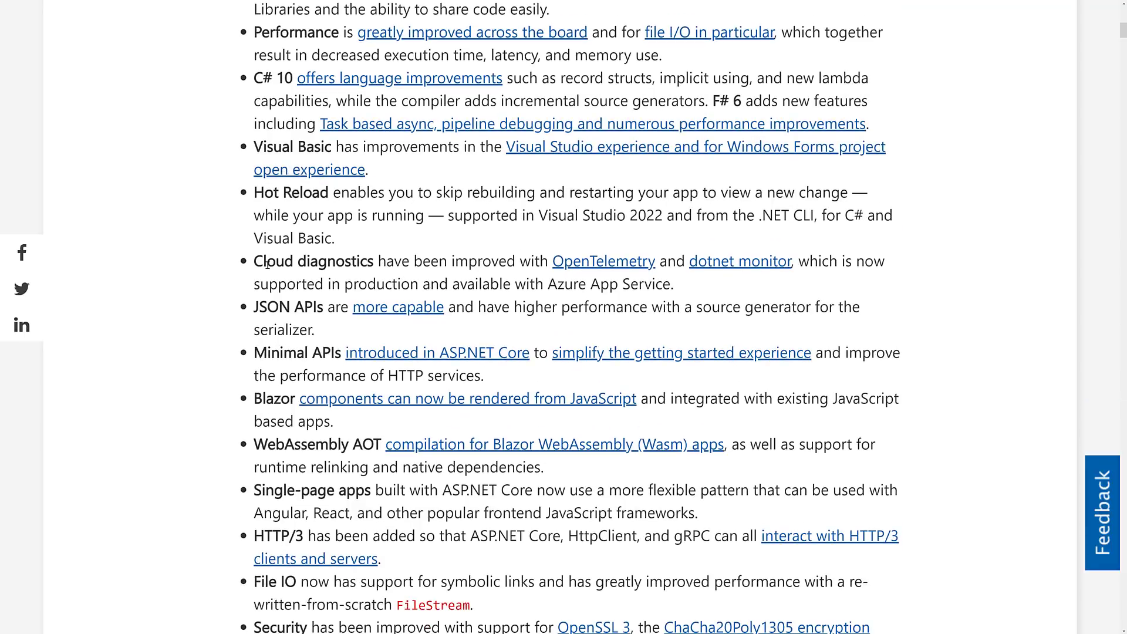
pyautogui.scroll(-3)
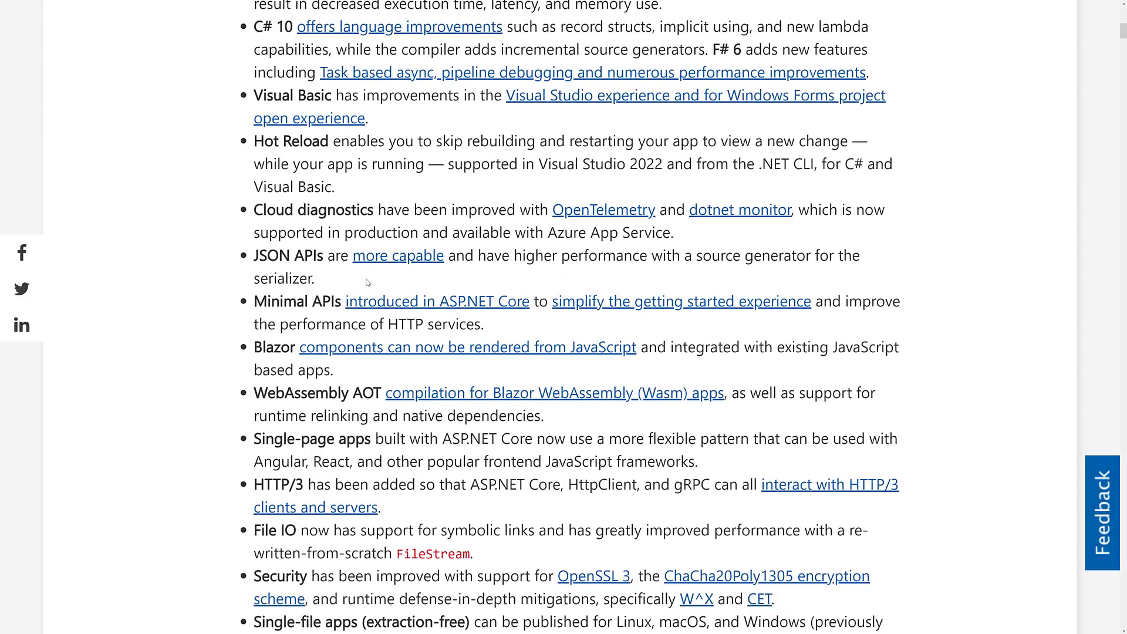
# Step: Finish the highlights list down to the Support and 'Unified and extended platform' sections
pyautogui.scroll(-3)
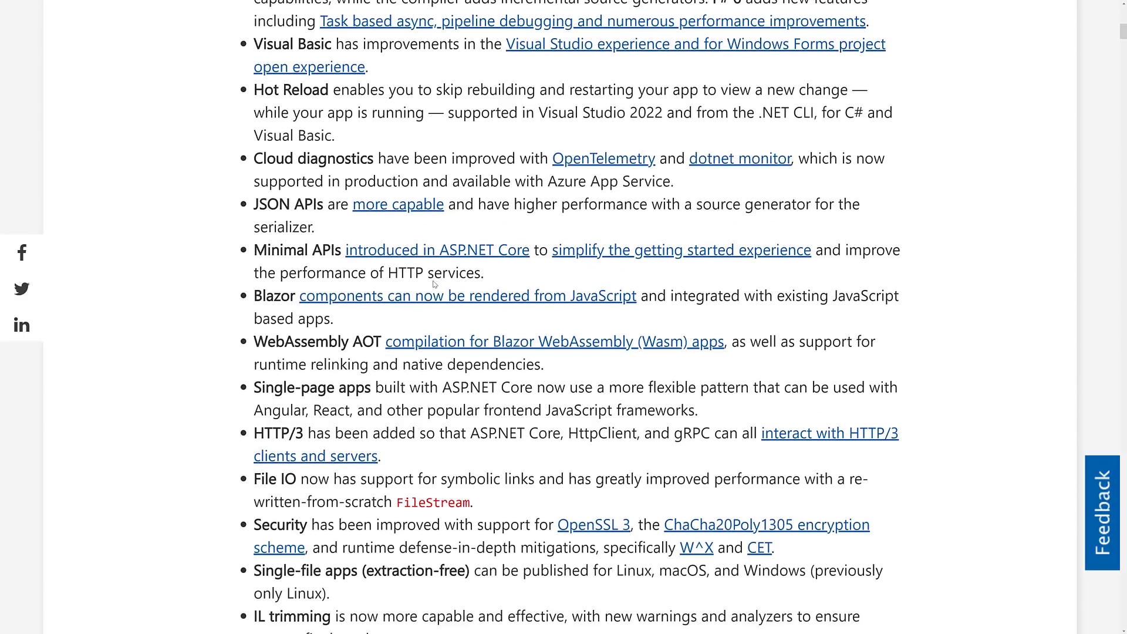
pyautogui.scroll(-3)
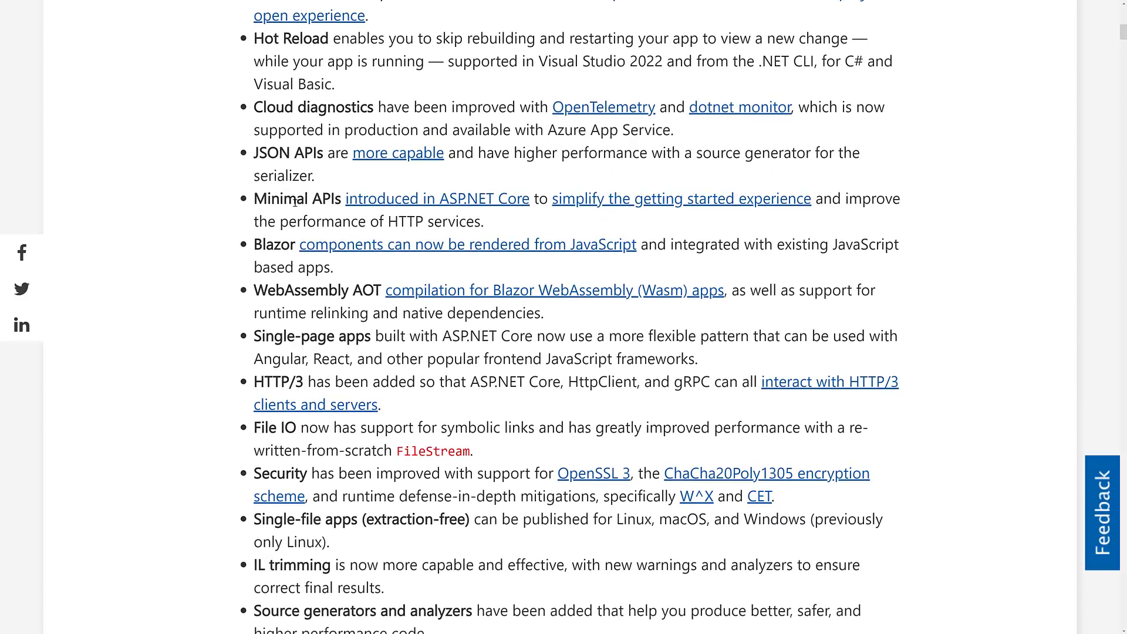
pyautogui.moveTo(611, 199)
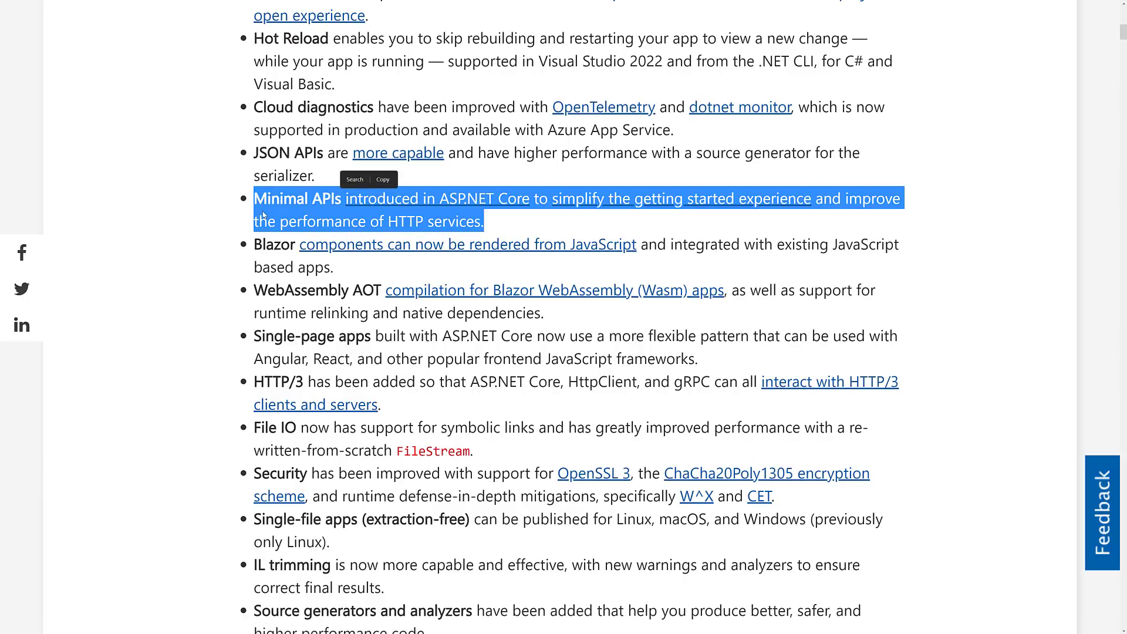
pyautogui.scroll(-3)
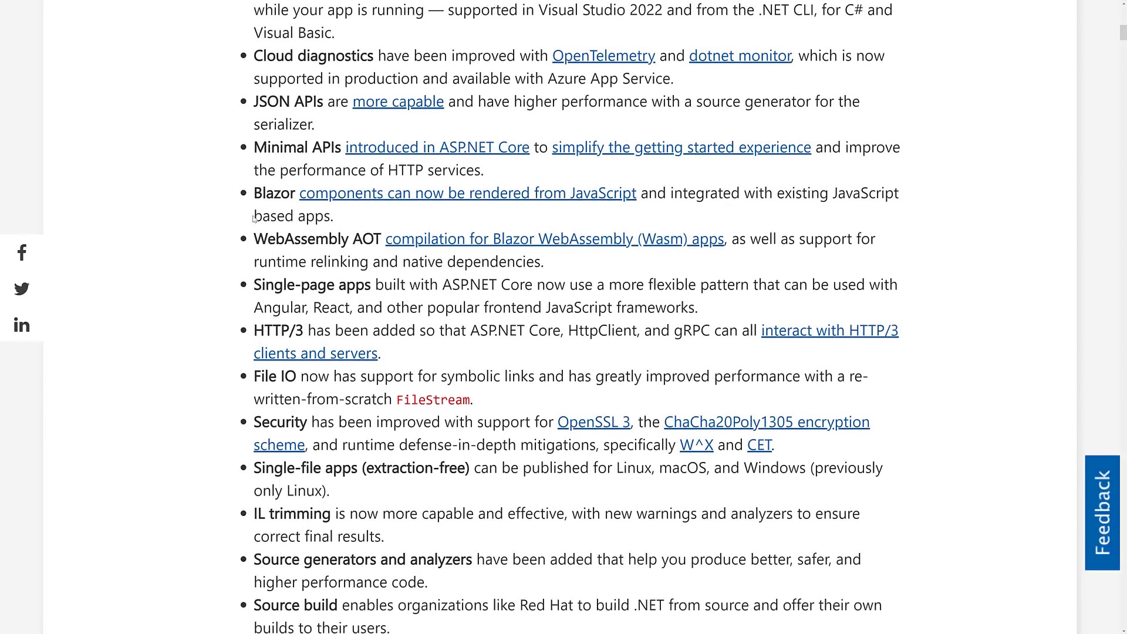
pyautogui.scroll(-3)
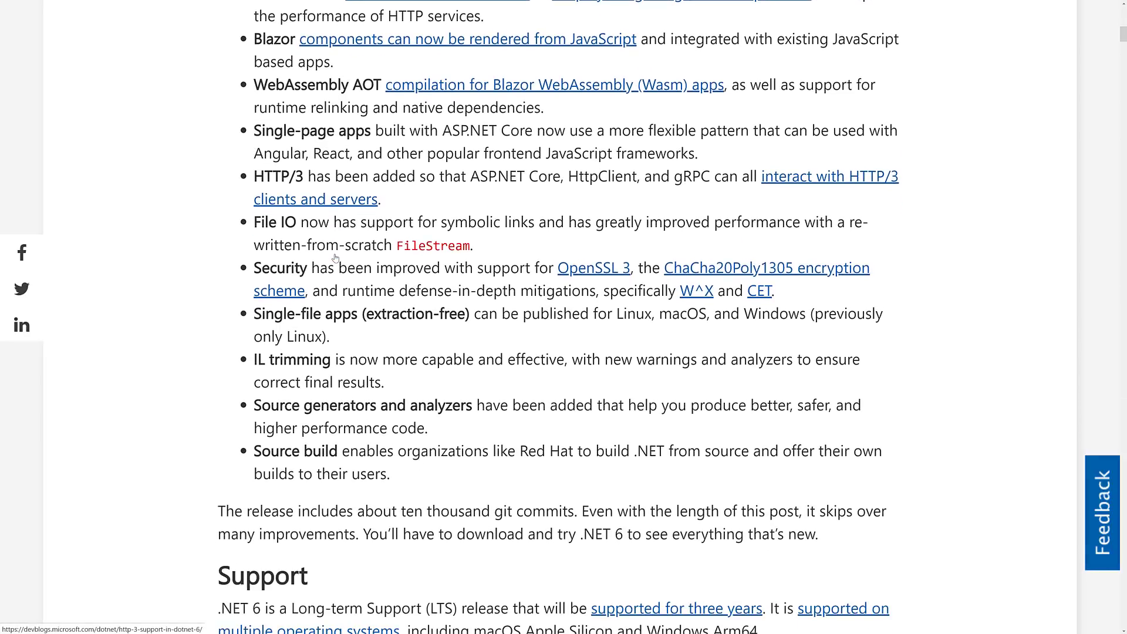
pyautogui.scroll(-3)
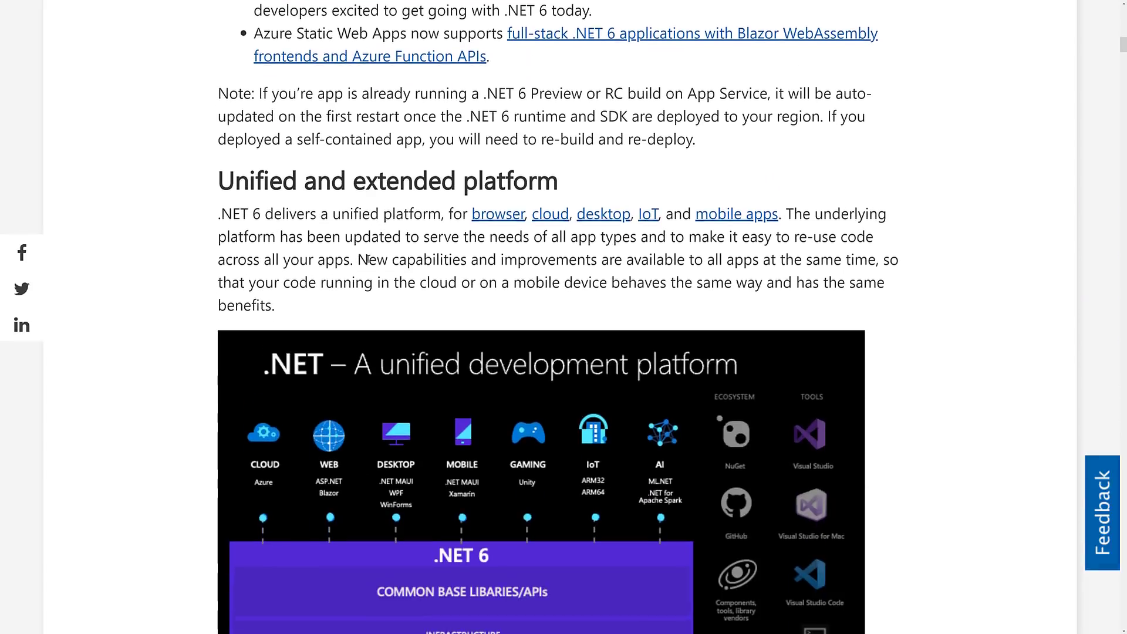
# Step: Read past the unified platform diagram, MAUI and Targeting .NET 6 to the JSON benchmarks and C# 10 heading
pyautogui.scroll(-3)
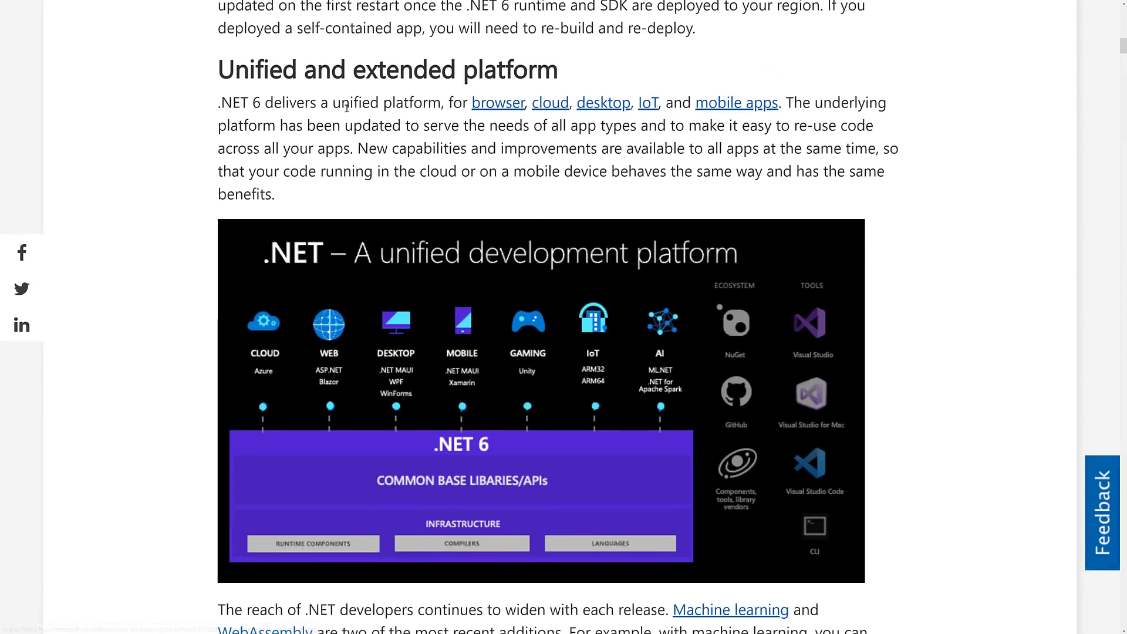
pyautogui.moveTo(614, 139)
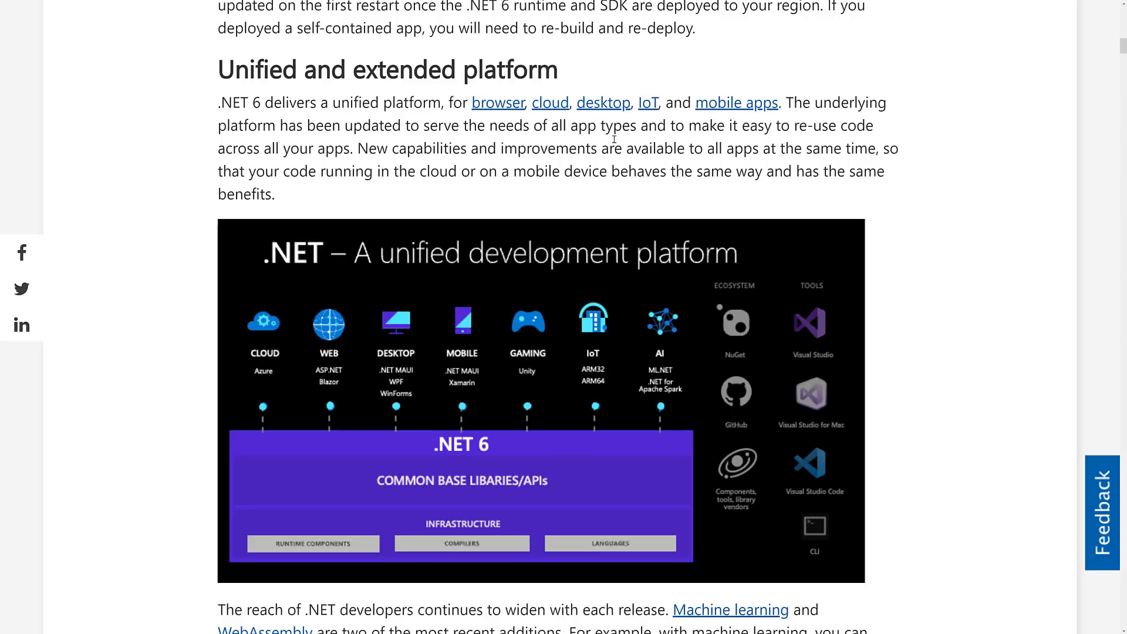
pyautogui.moveTo(900, 164)
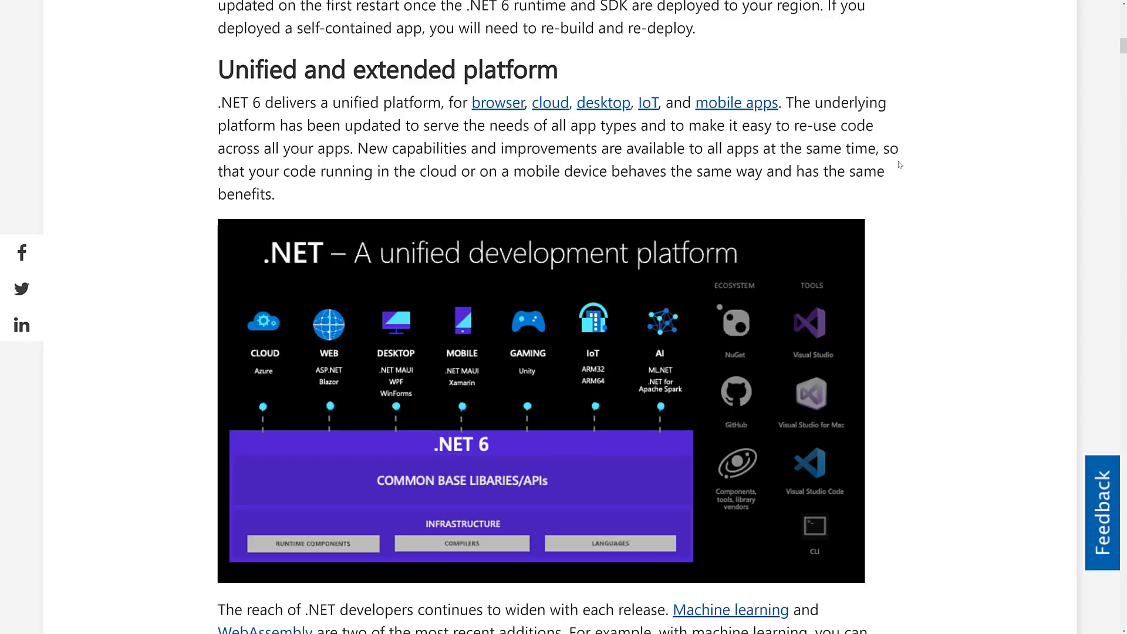
pyautogui.scroll(-3)
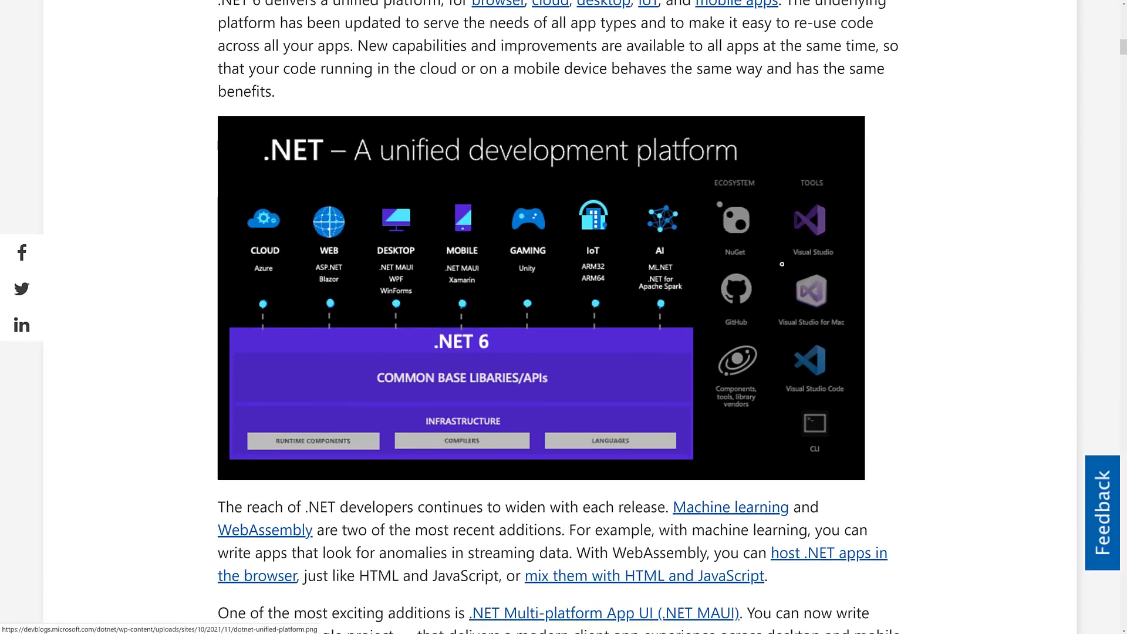
pyautogui.scroll(-3)
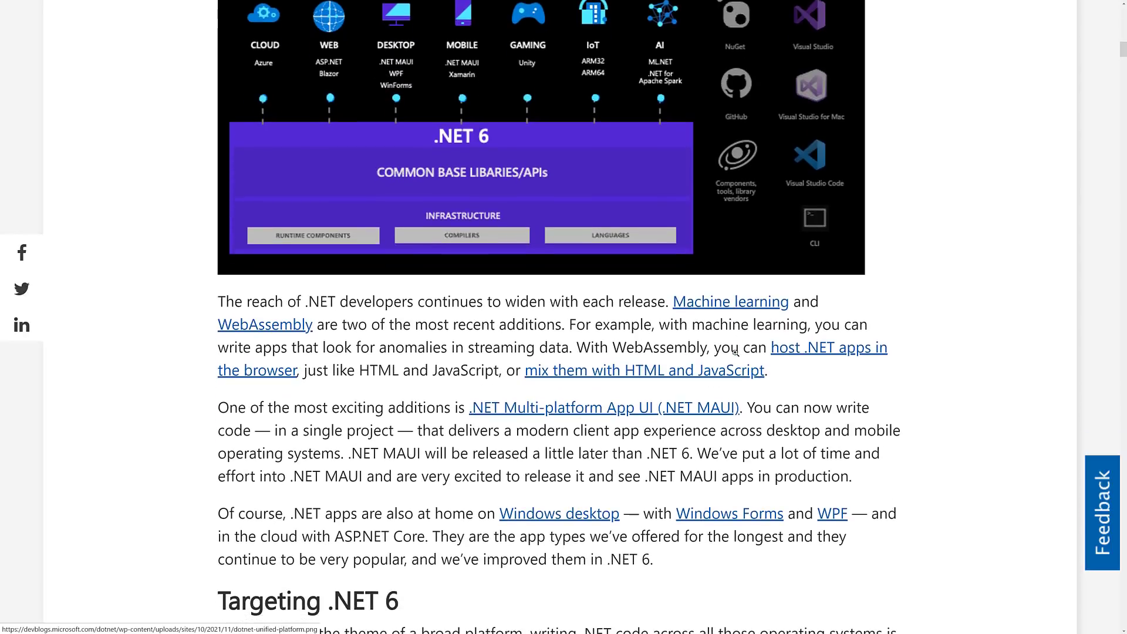
pyautogui.scroll(-3)
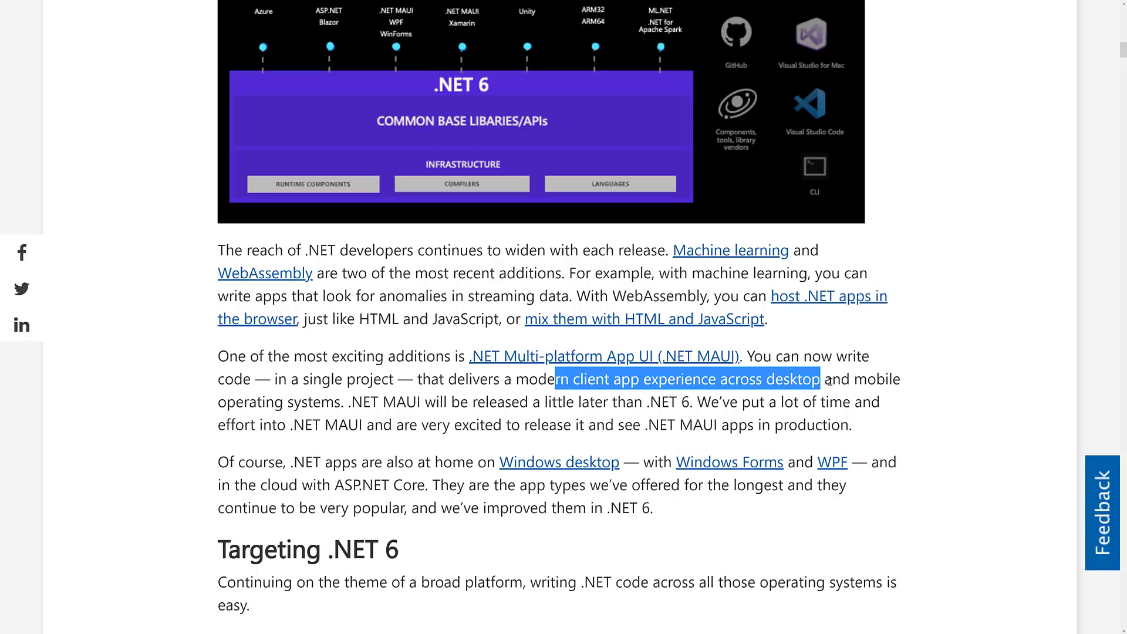
pyautogui.scroll(-3)
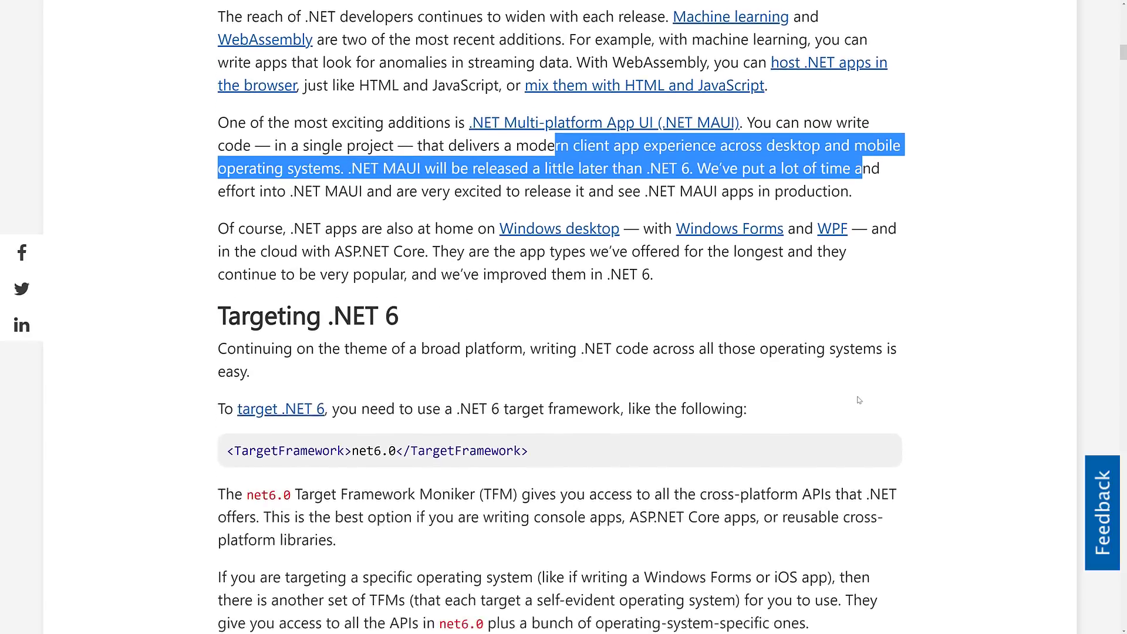
pyautogui.scroll(-3)
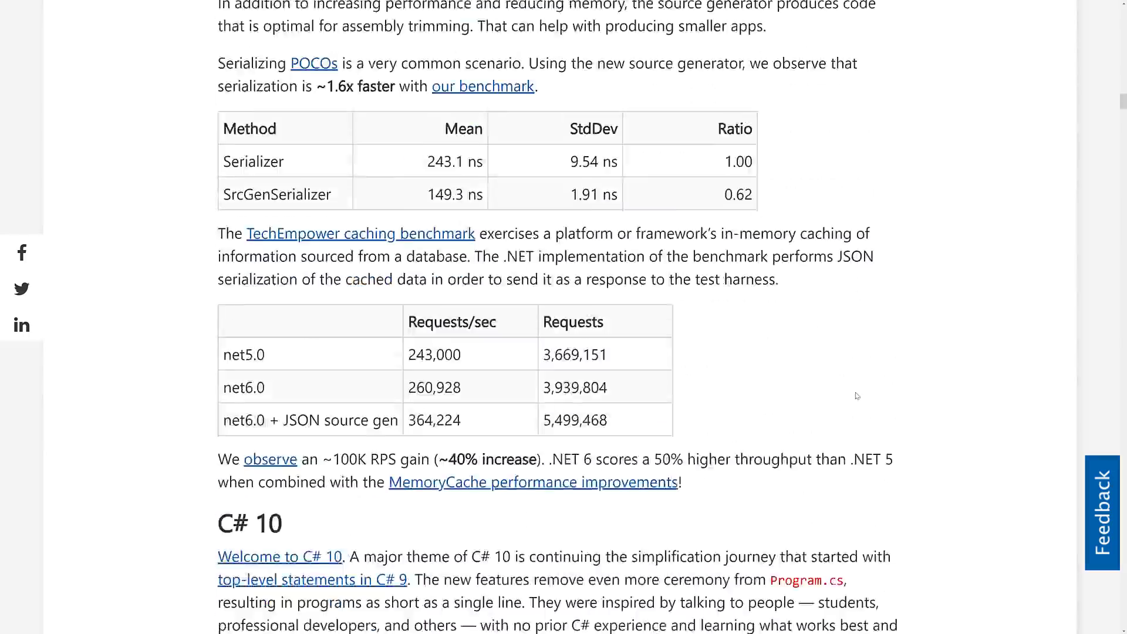
# Step: Scroll through the F#, Arm64, containers and analyzers sections down to the post's comments
pyautogui.scroll(-3)
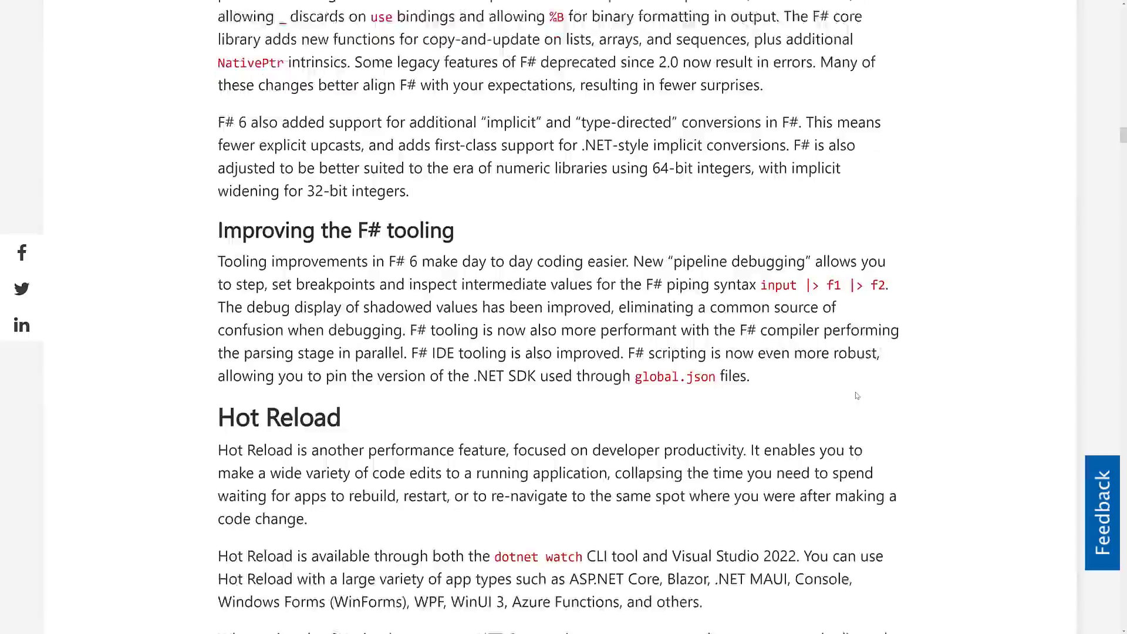
pyautogui.scroll(-3)
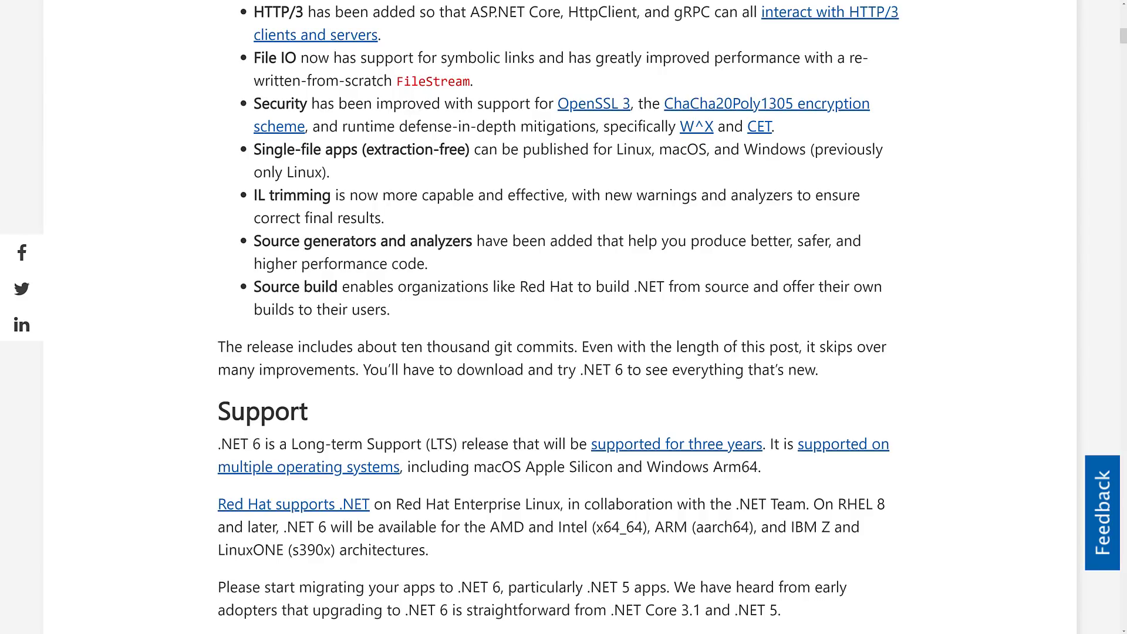
pyautogui.moveTo(817, 321)
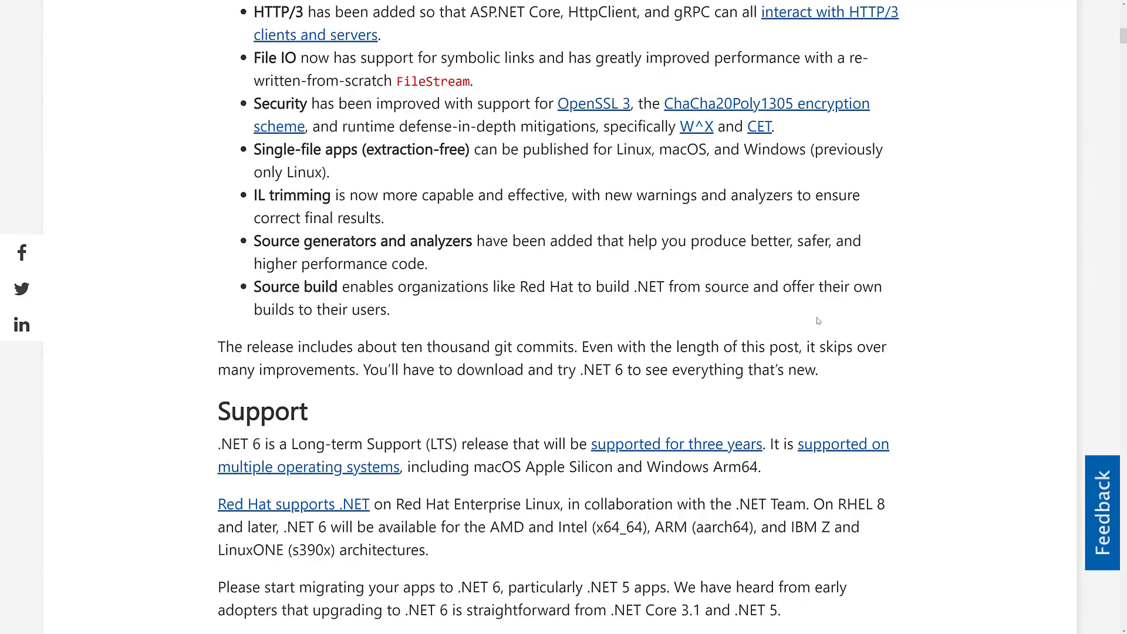
pyautogui.scroll(3)
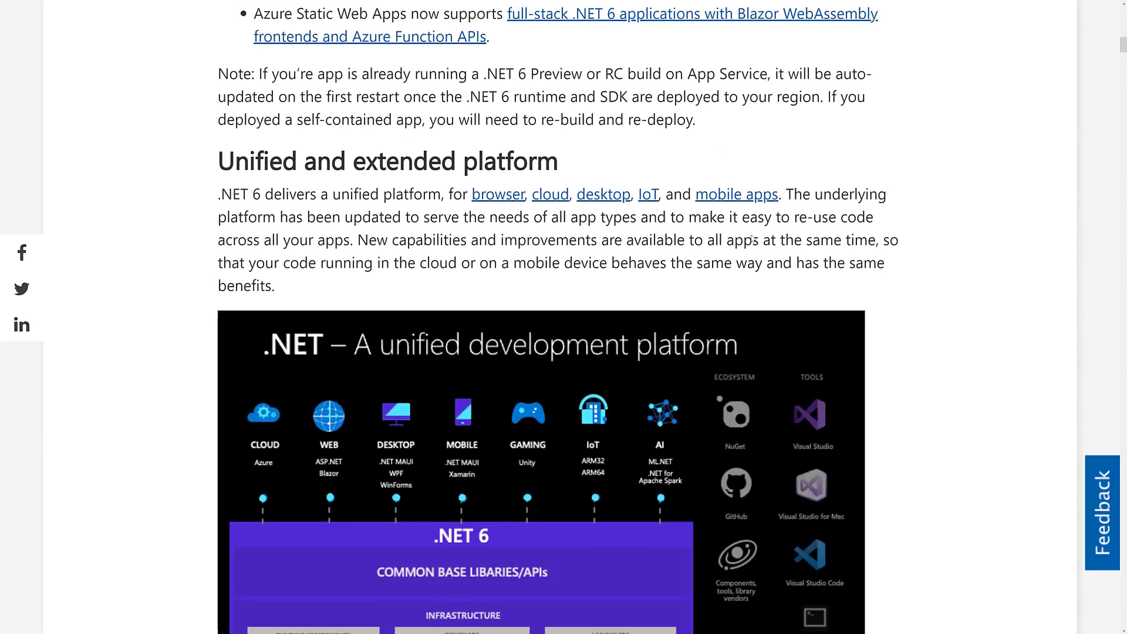
pyautogui.scroll(-3)
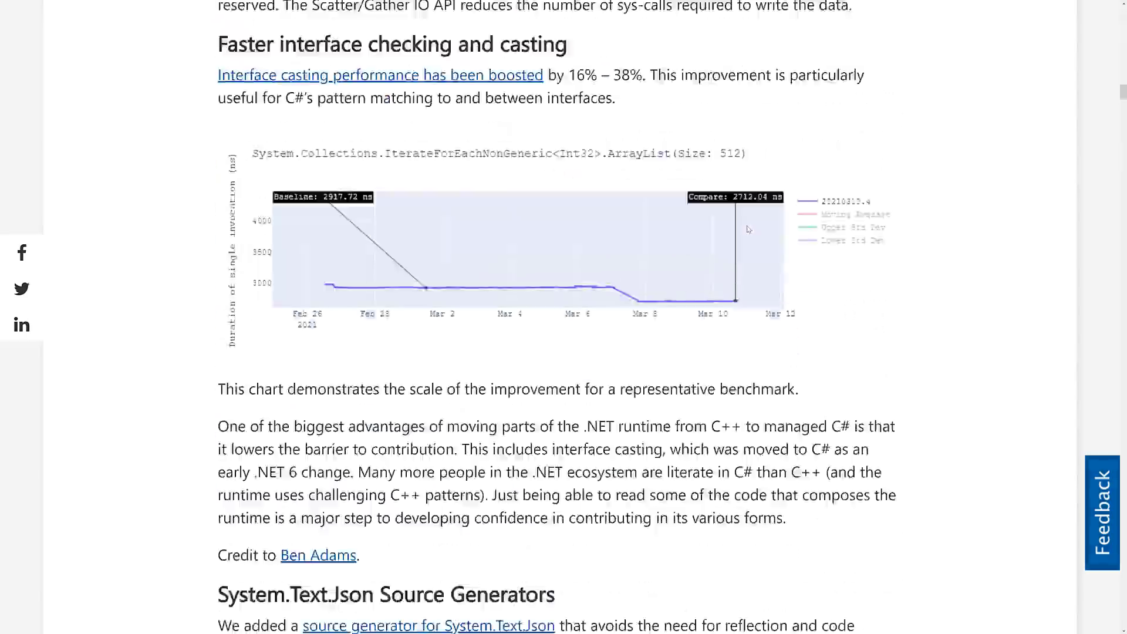
pyautogui.scroll(-3)
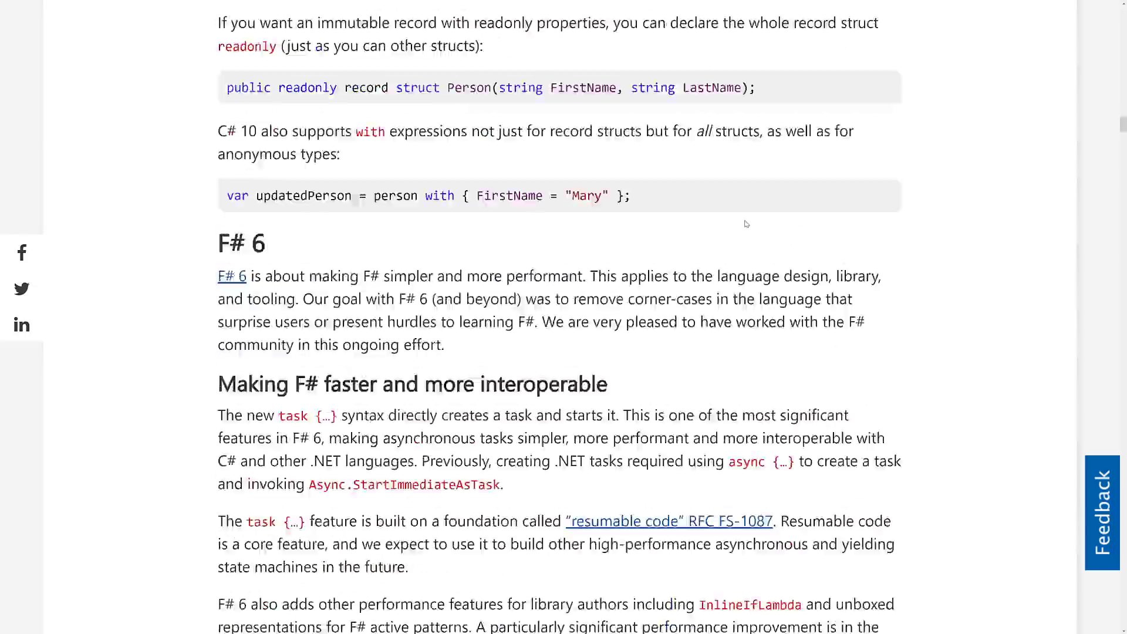
pyautogui.scroll(-3)
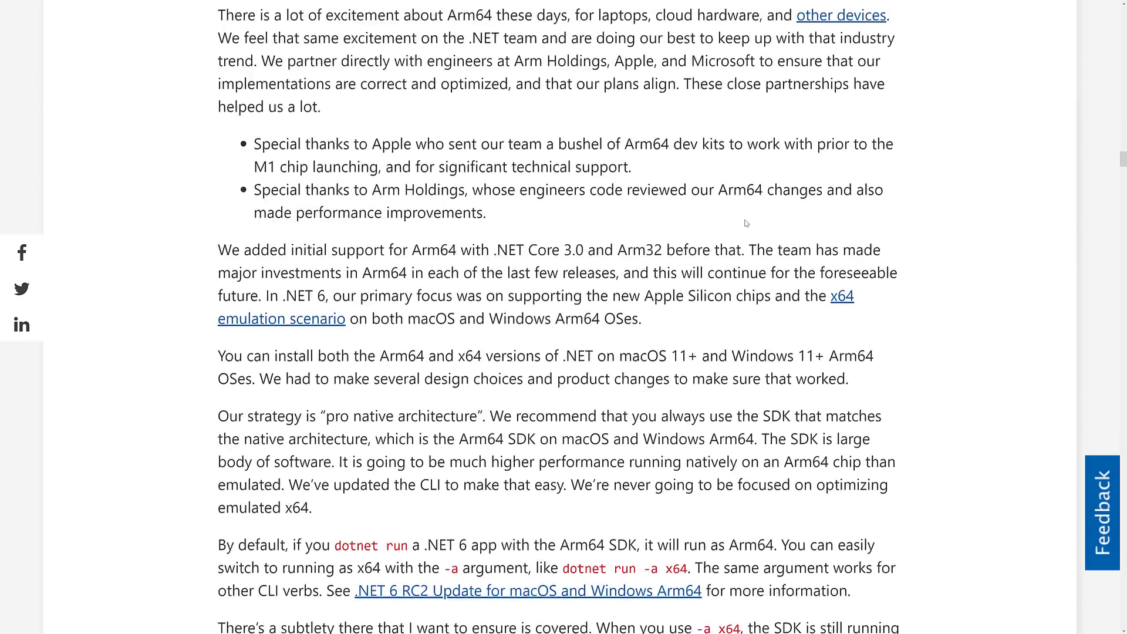
pyautogui.scroll(-3)
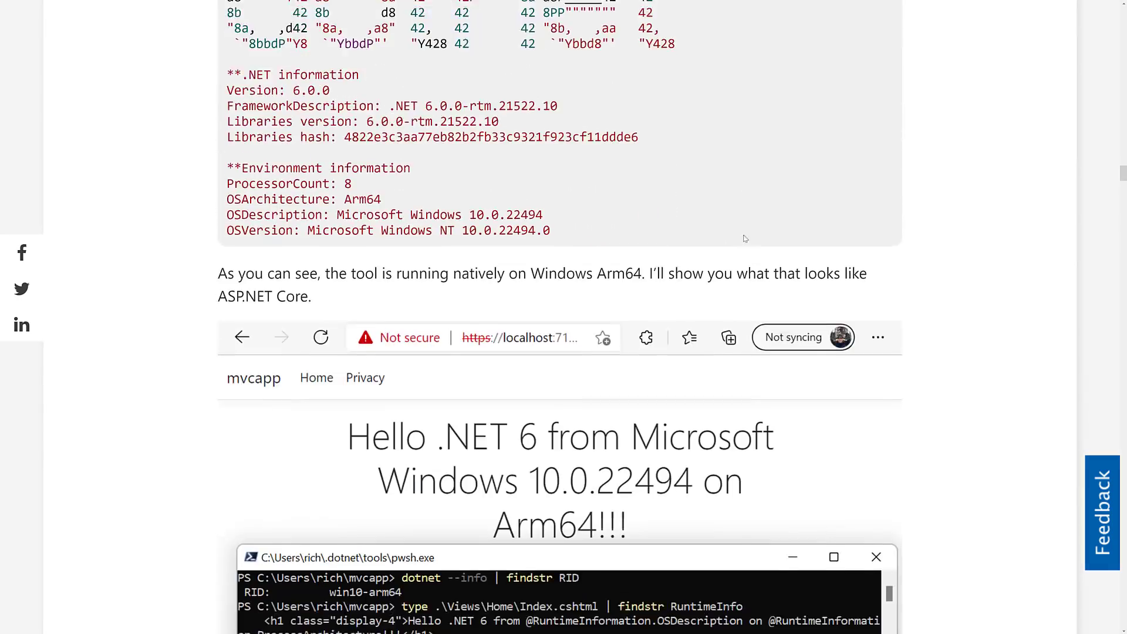
pyautogui.scroll(-3)
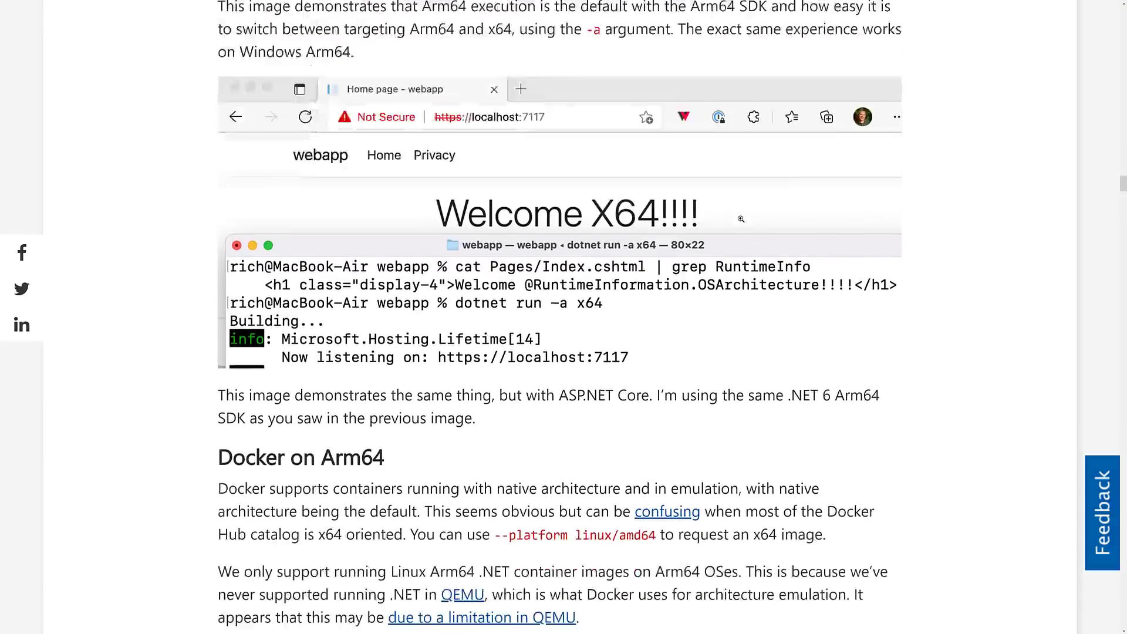
pyautogui.scroll(-3)
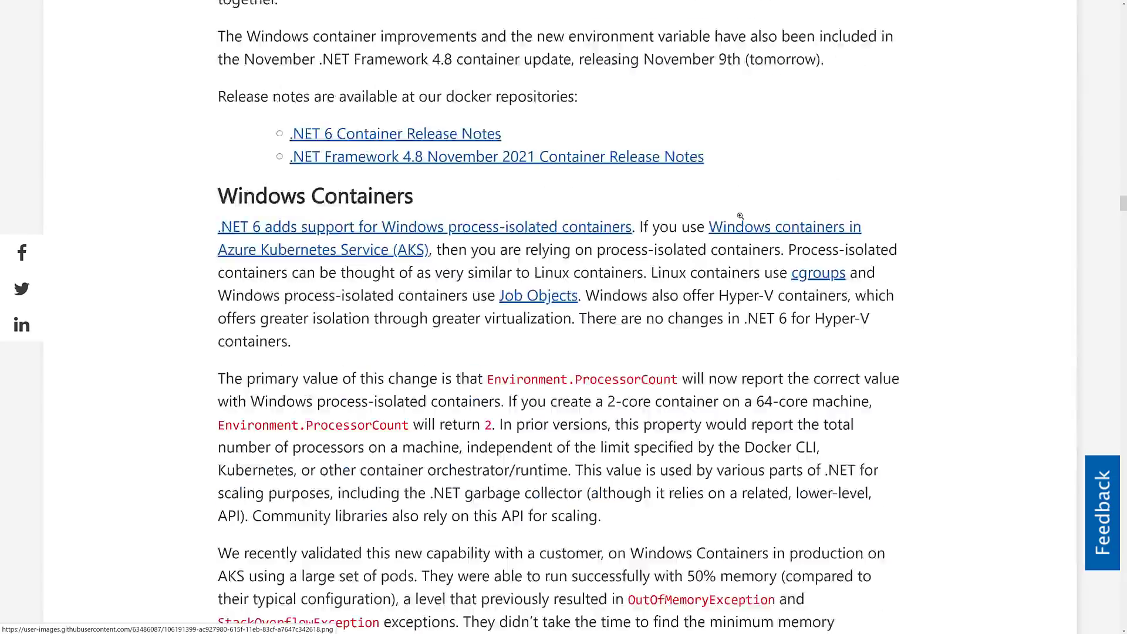
pyautogui.scroll(-3)
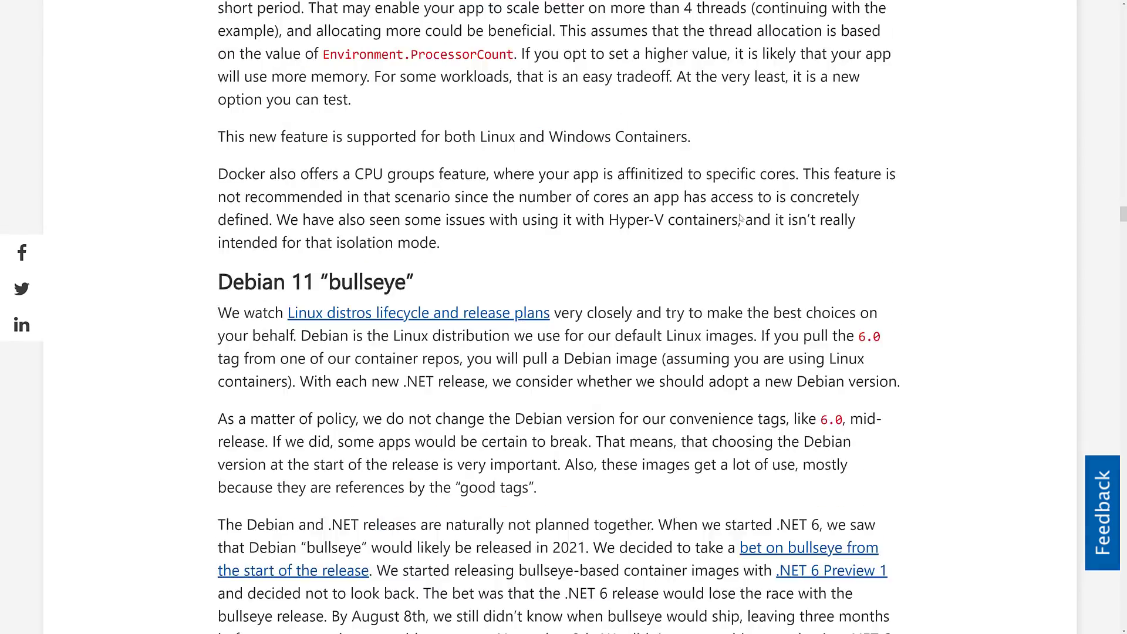
pyautogui.scroll(-3)
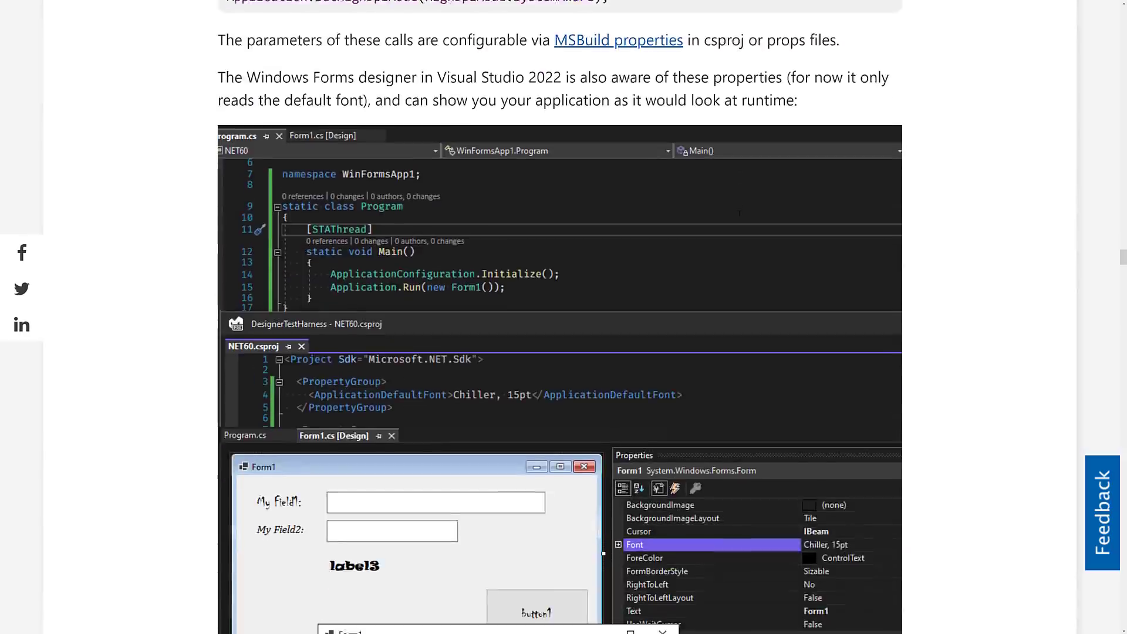
pyautogui.scroll(-3)
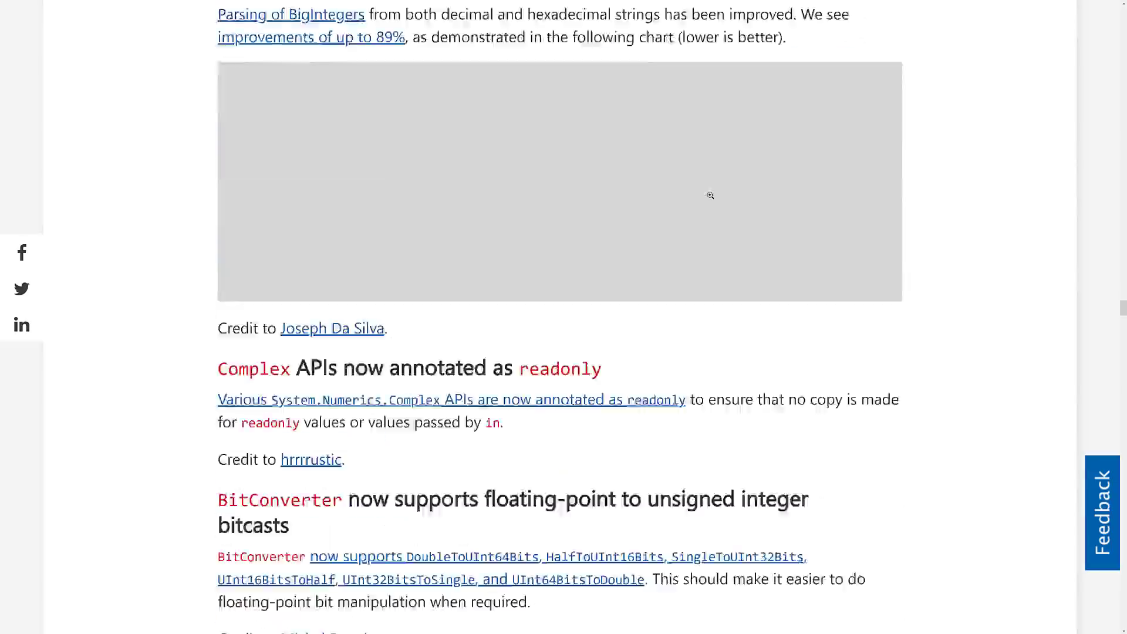
pyautogui.scroll(-3)
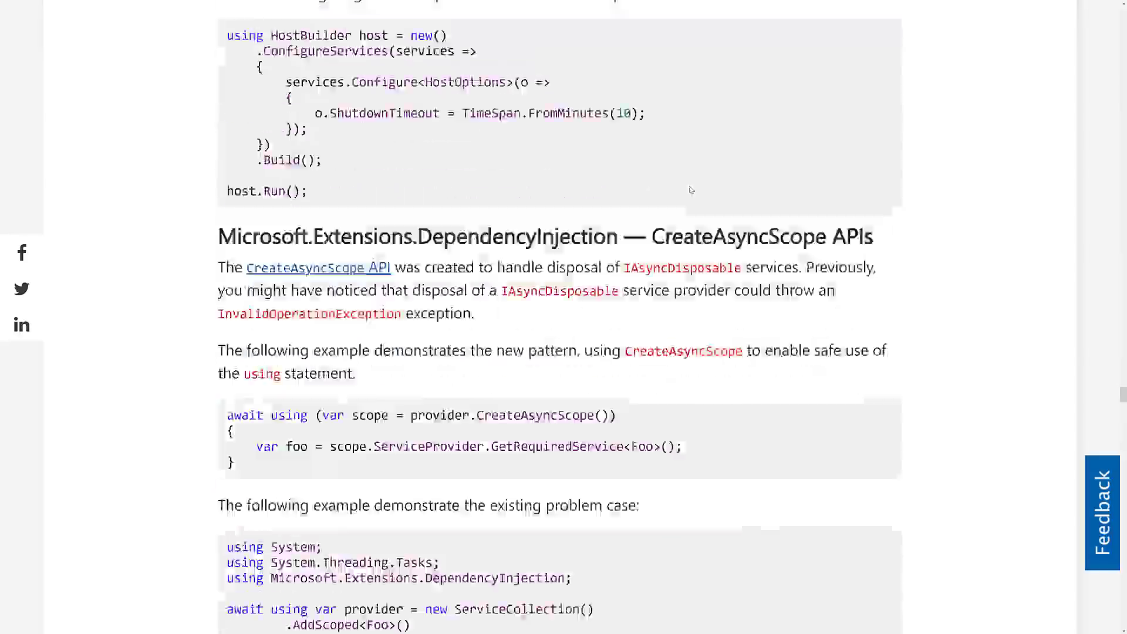
pyautogui.scroll(-3)
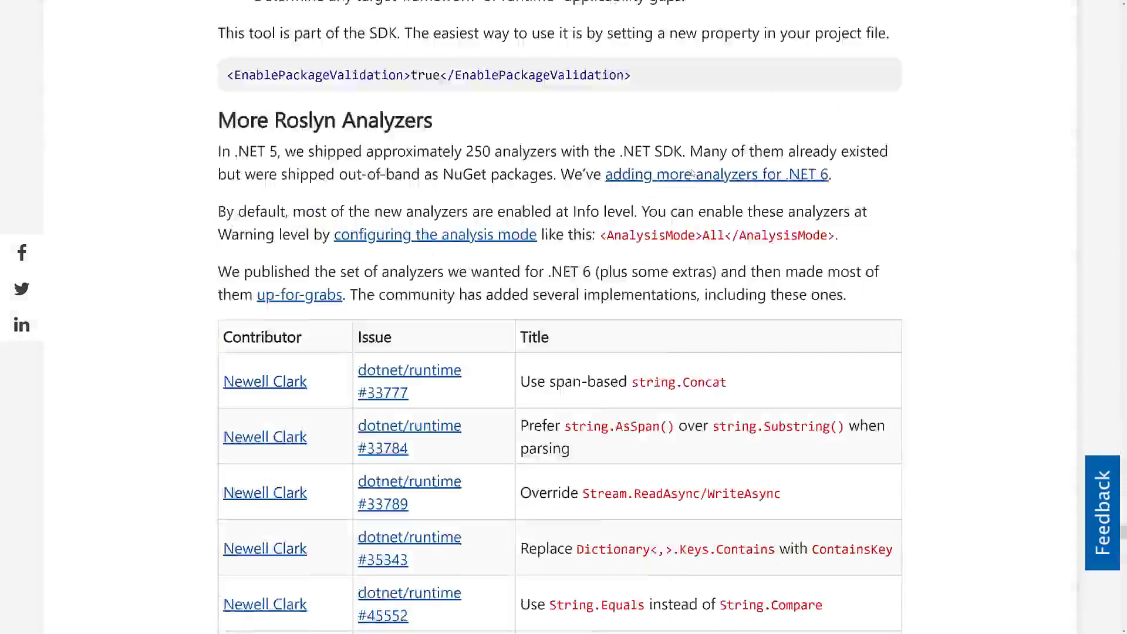
pyautogui.scroll(-3)
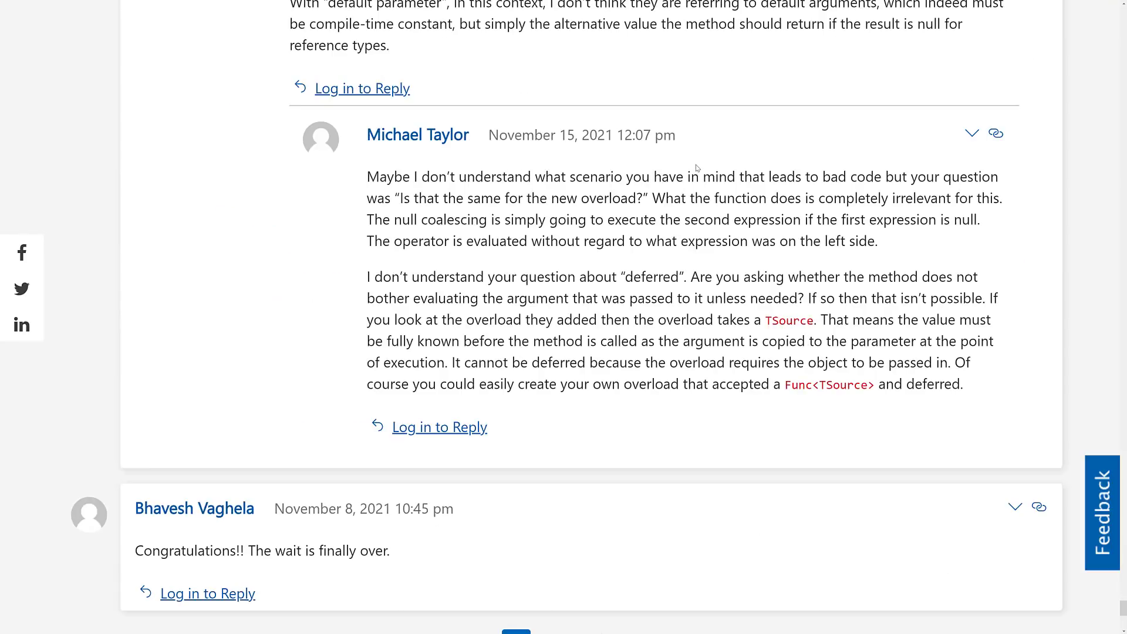
pyautogui.scroll(3)
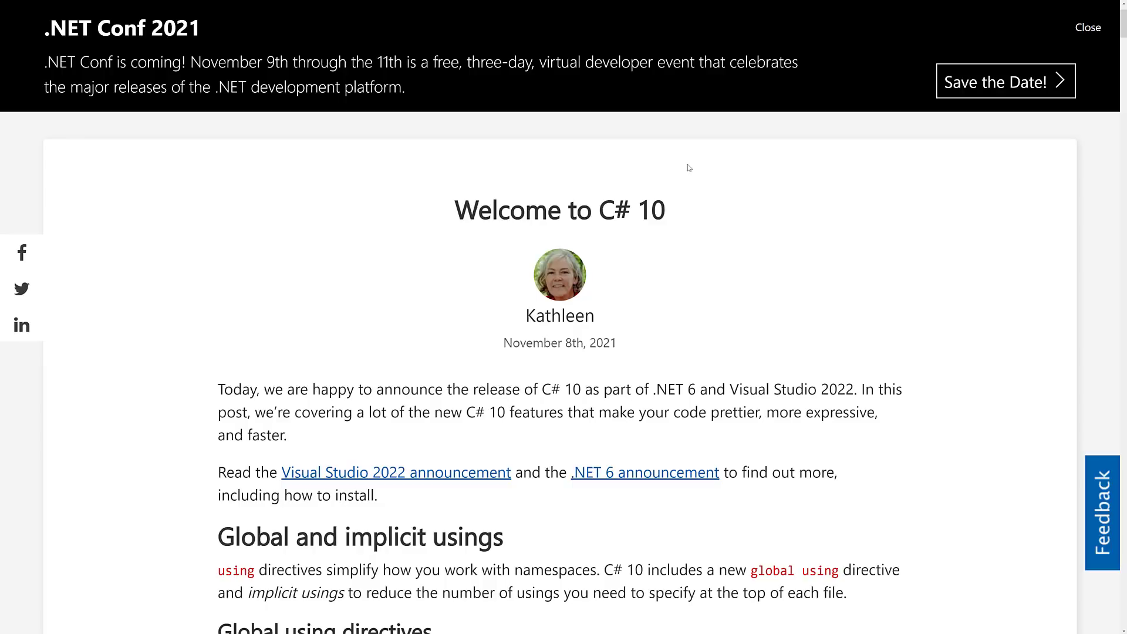
pyautogui.scroll(-3)
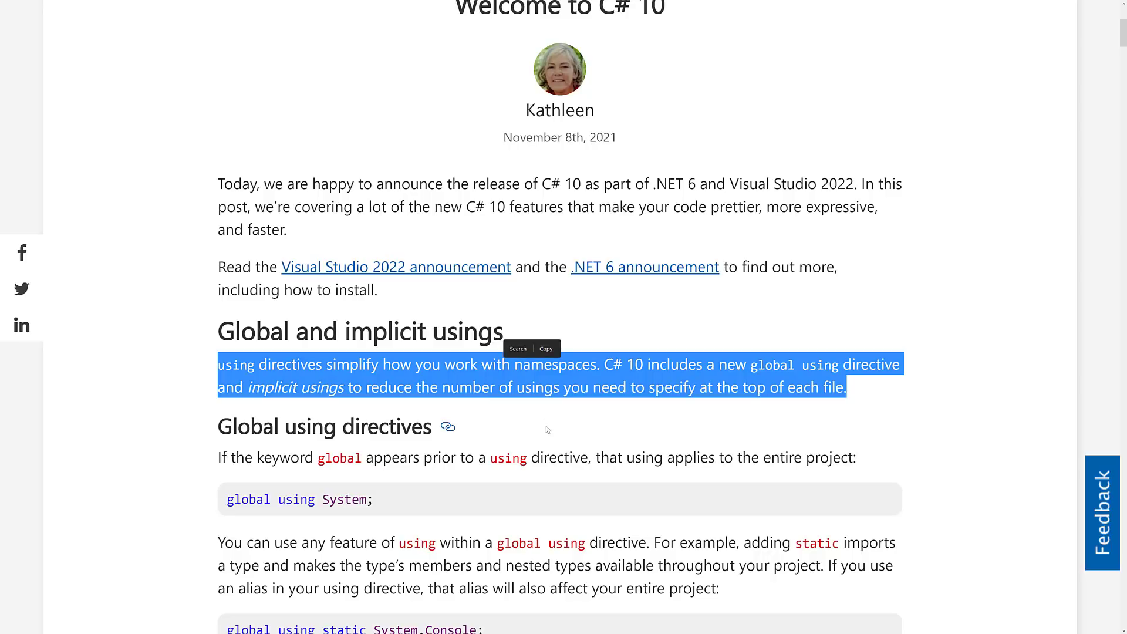
pyautogui.moveTo(607, 460)
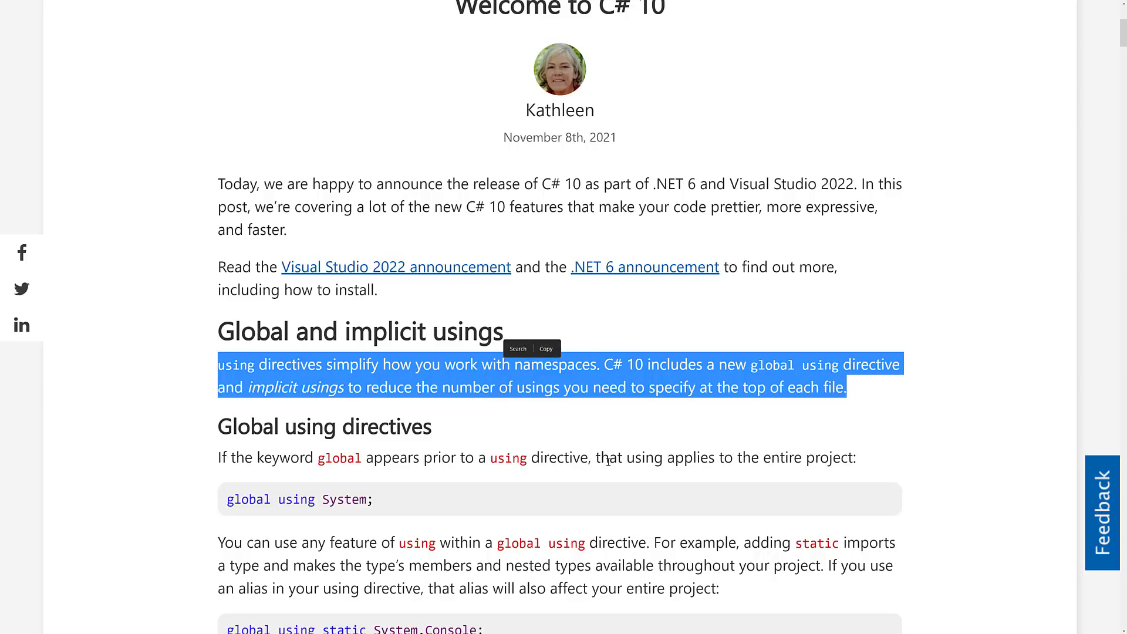
pyautogui.click(610, 460)
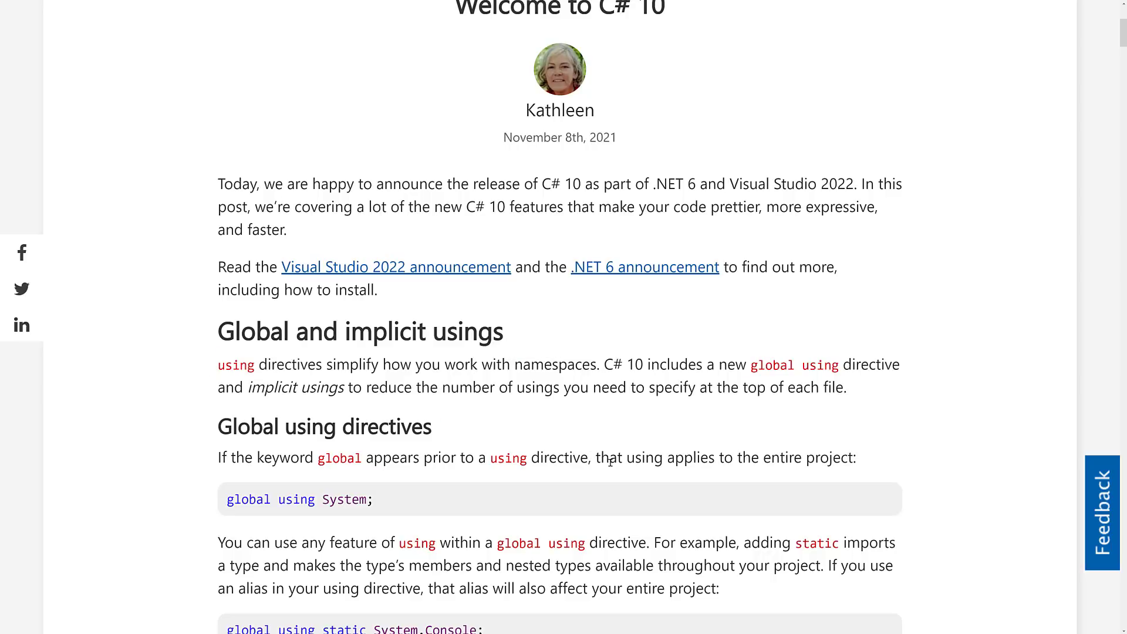
pyautogui.scroll(-3)
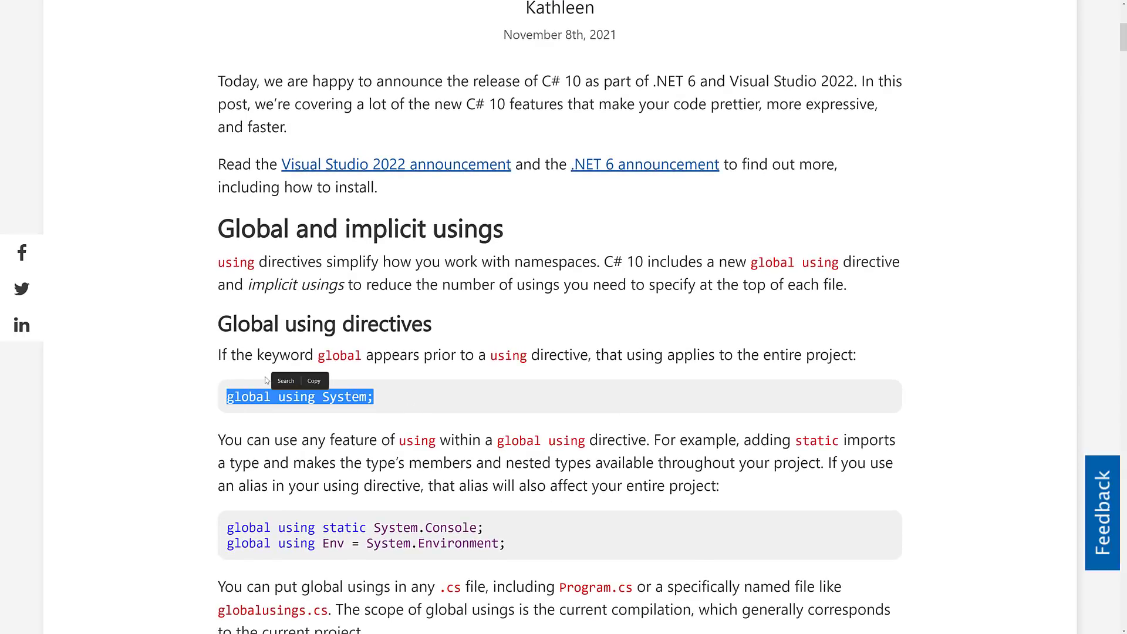
pyautogui.moveTo(348, 379)
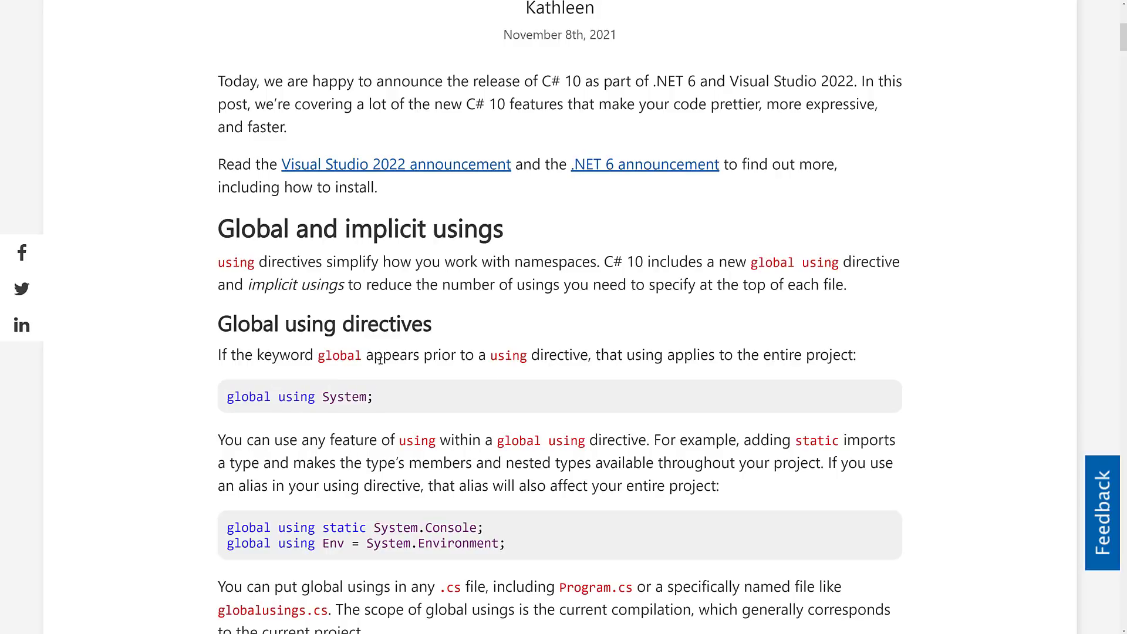
pyautogui.scroll(-3)
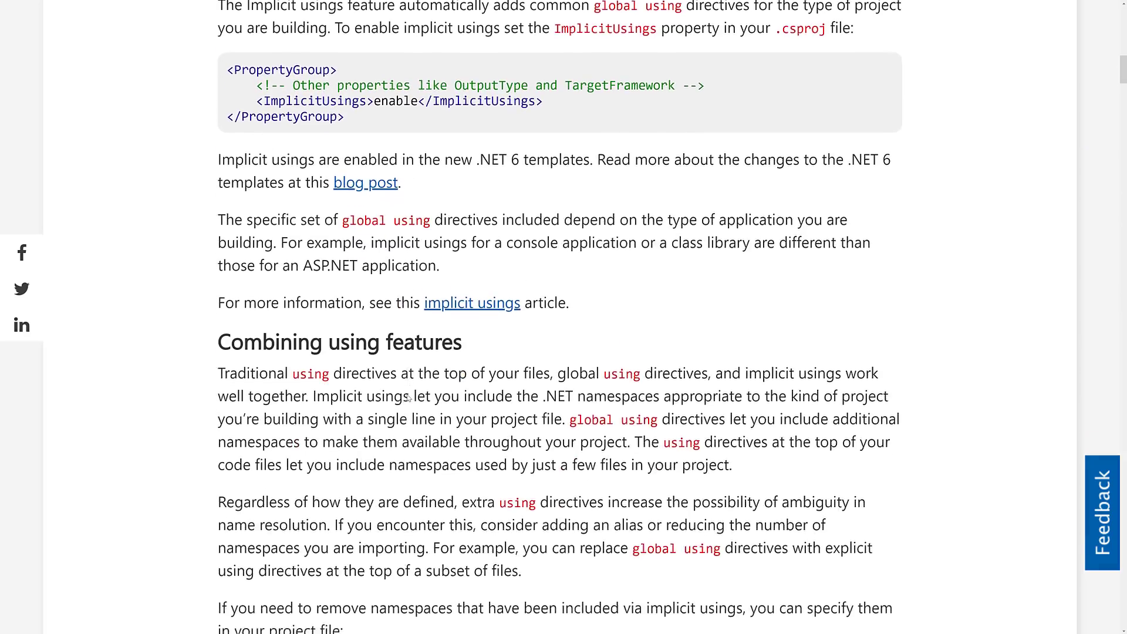
pyautogui.scroll(-3)
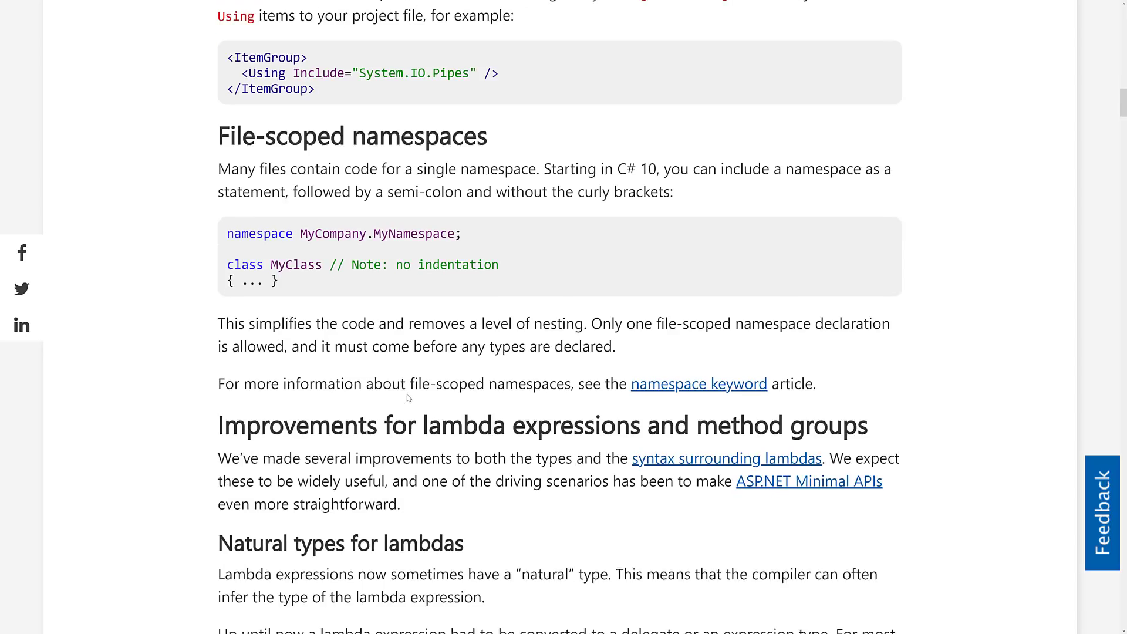
pyautogui.scroll(-3)
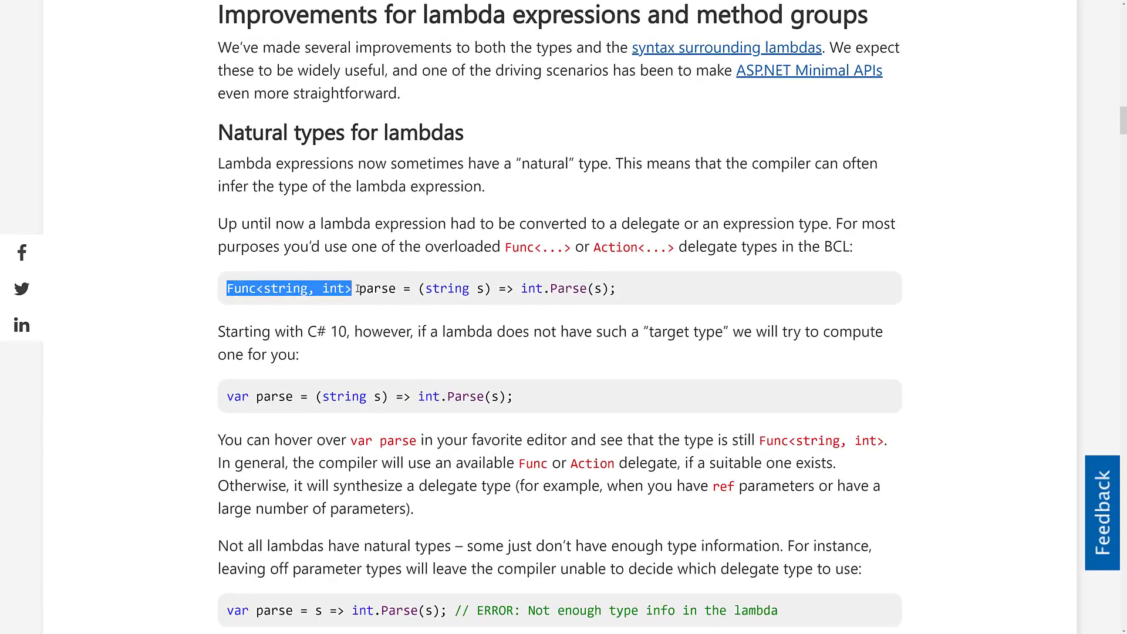
pyautogui.doubleClick(273, 396)
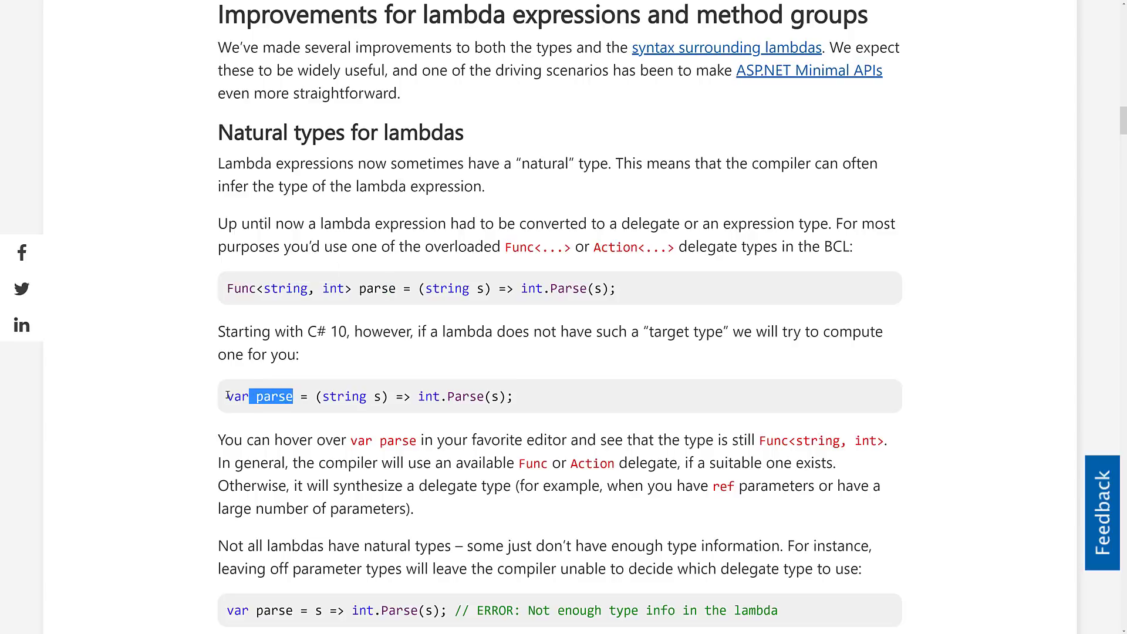
pyautogui.doubleClick(259, 396)
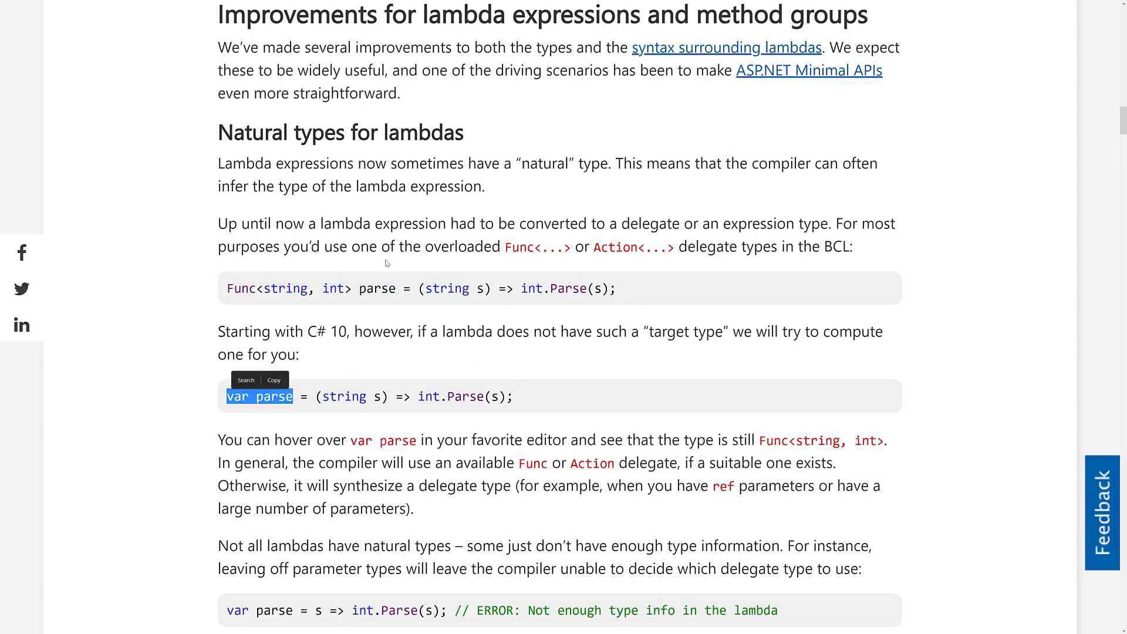
pyautogui.moveTo(419, 422)
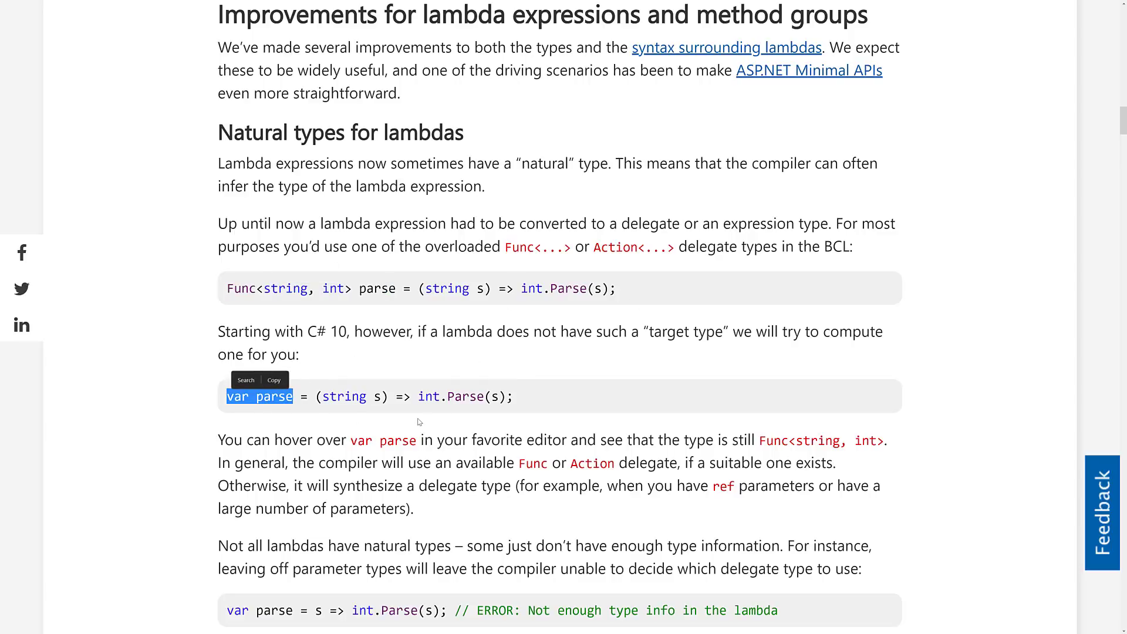
pyautogui.scroll(-3)
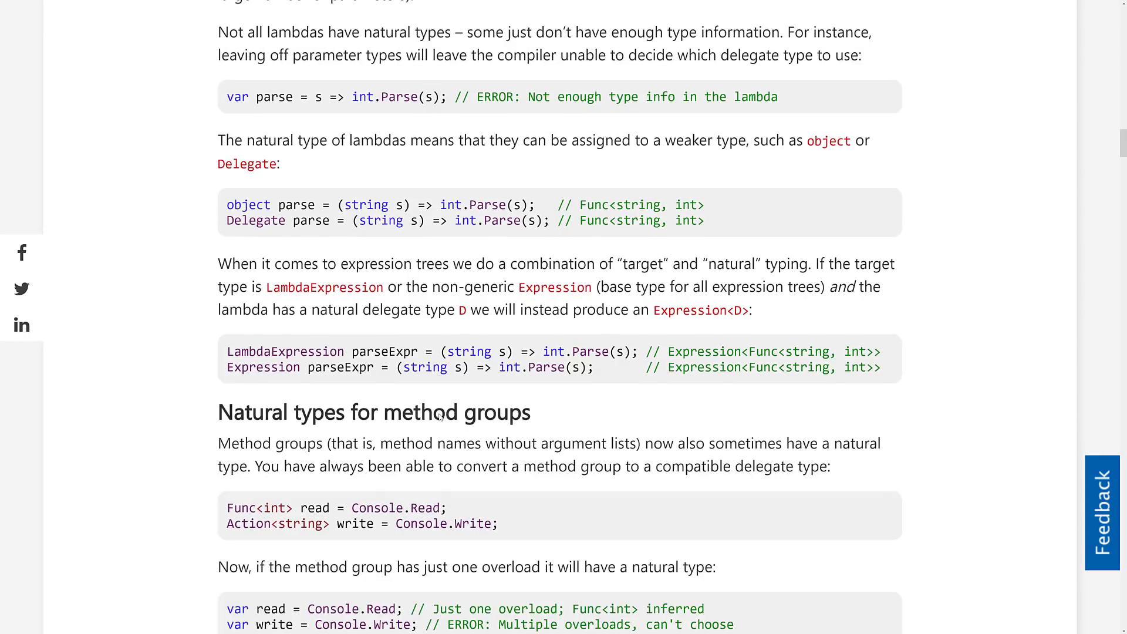
pyautogui.scroll(-3)
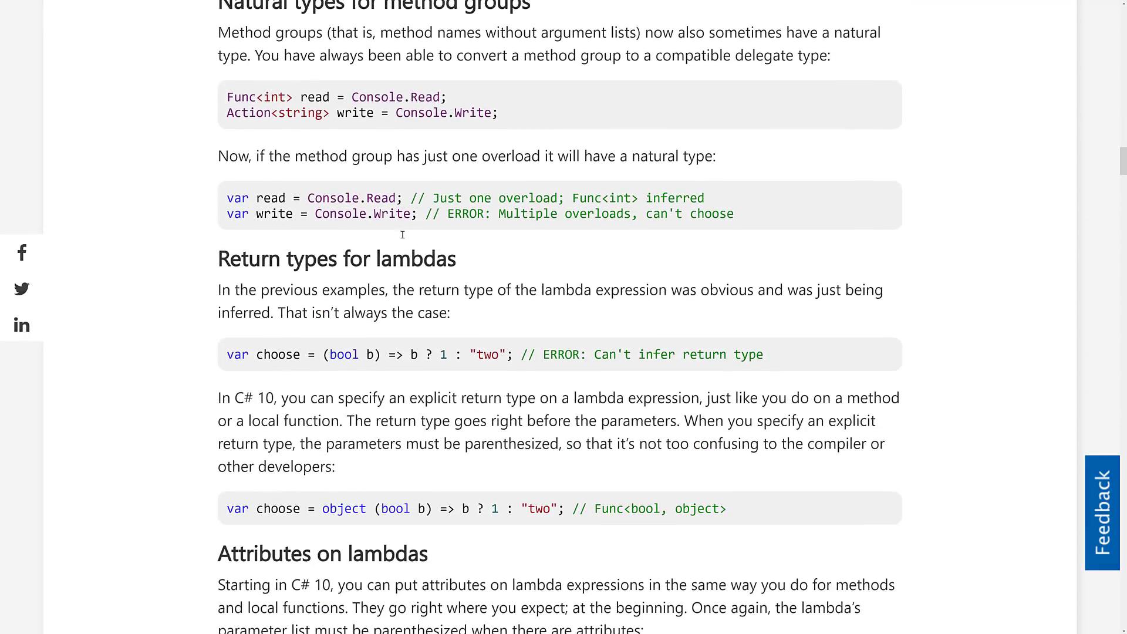
pyautogui.scroll(-3)
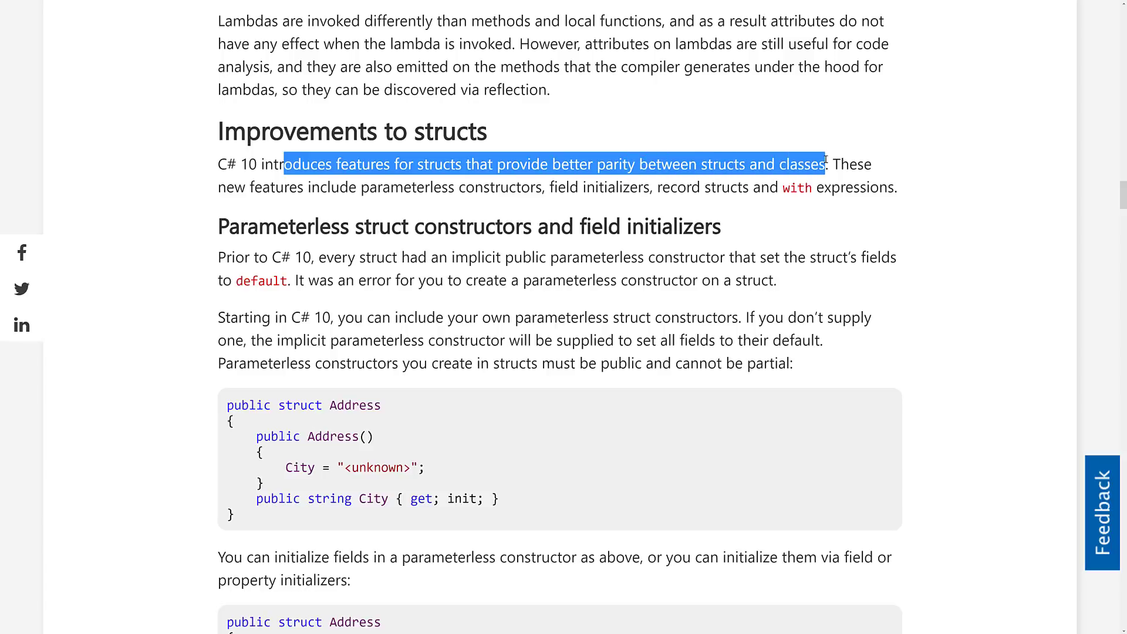
pyautogui.scroll(-3)
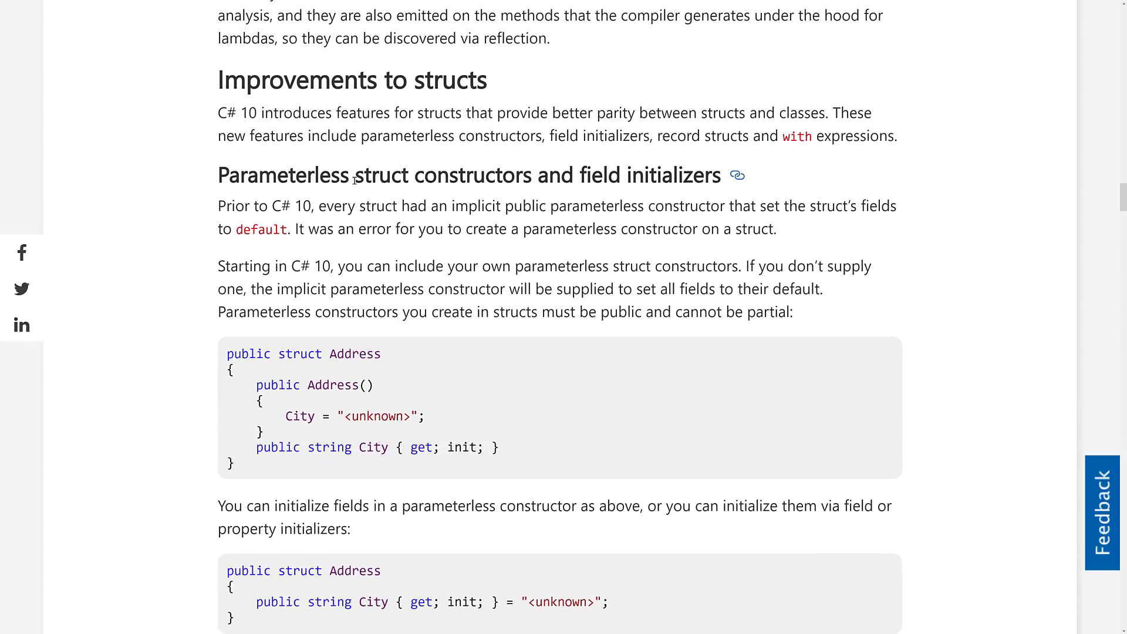
pyautogui.scroll(-3)
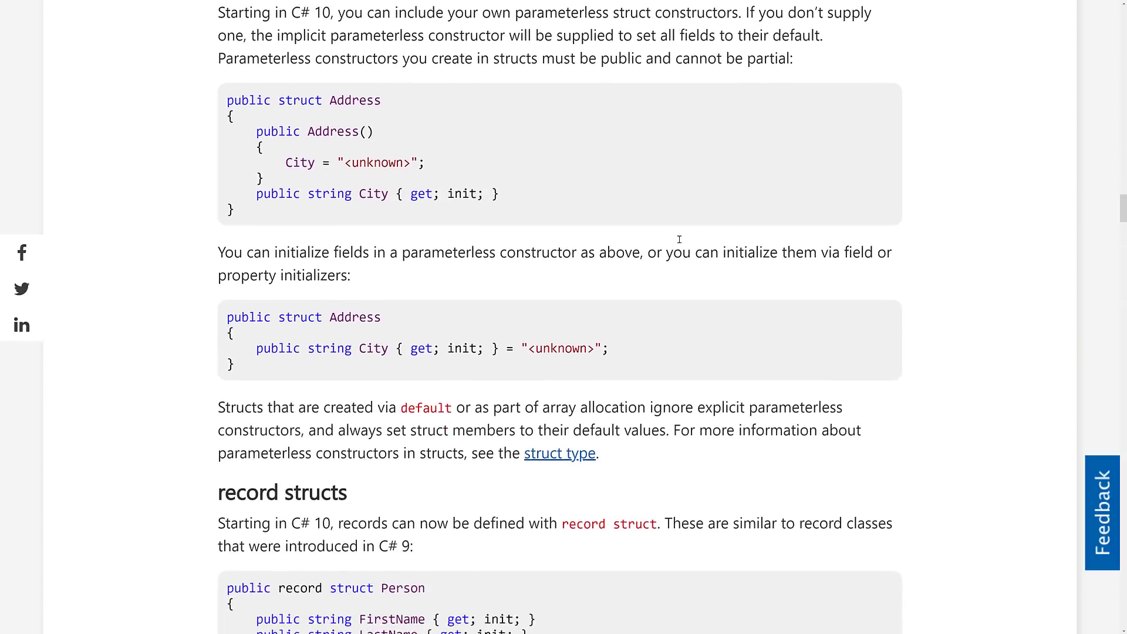
pyautogui.scroll(-3)
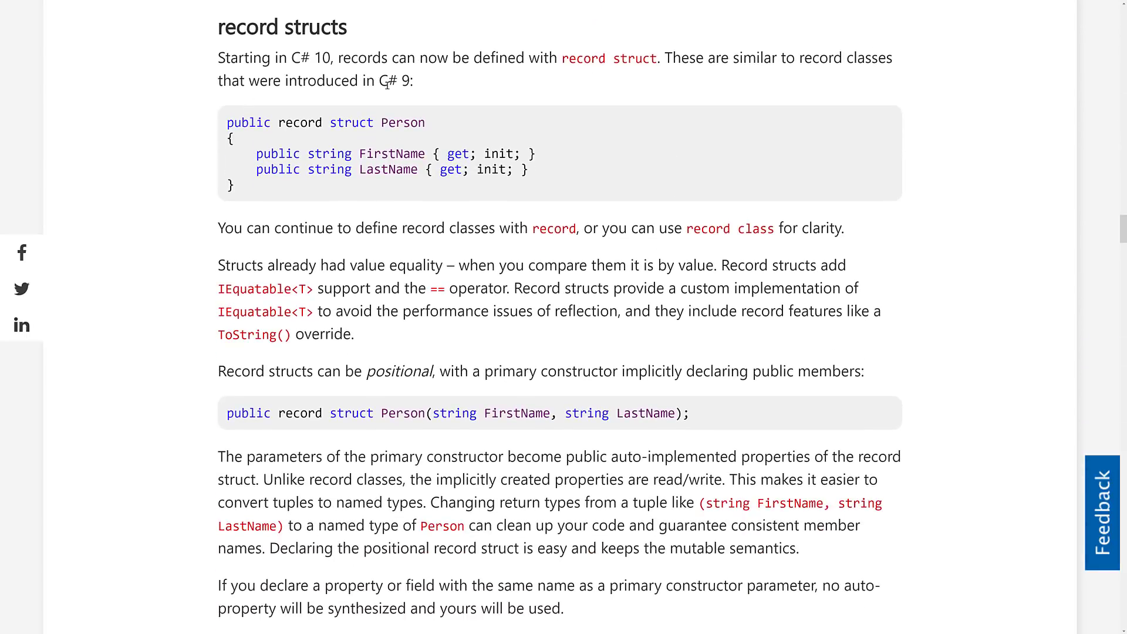
pyautogui.scroll(-3)
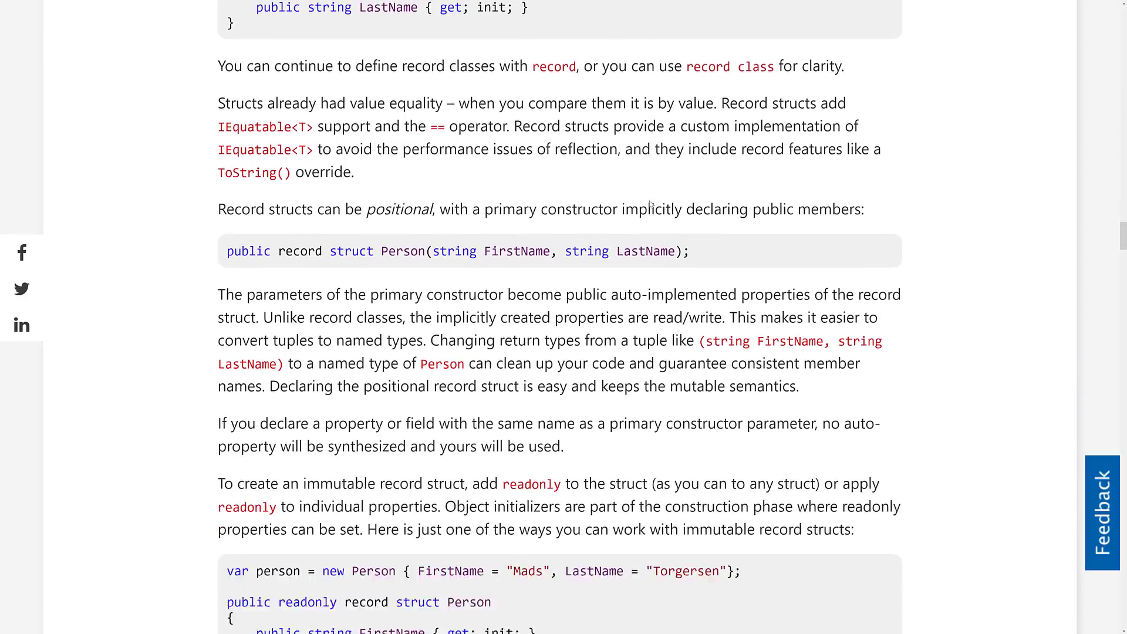
pyautogui.scroll(-3)
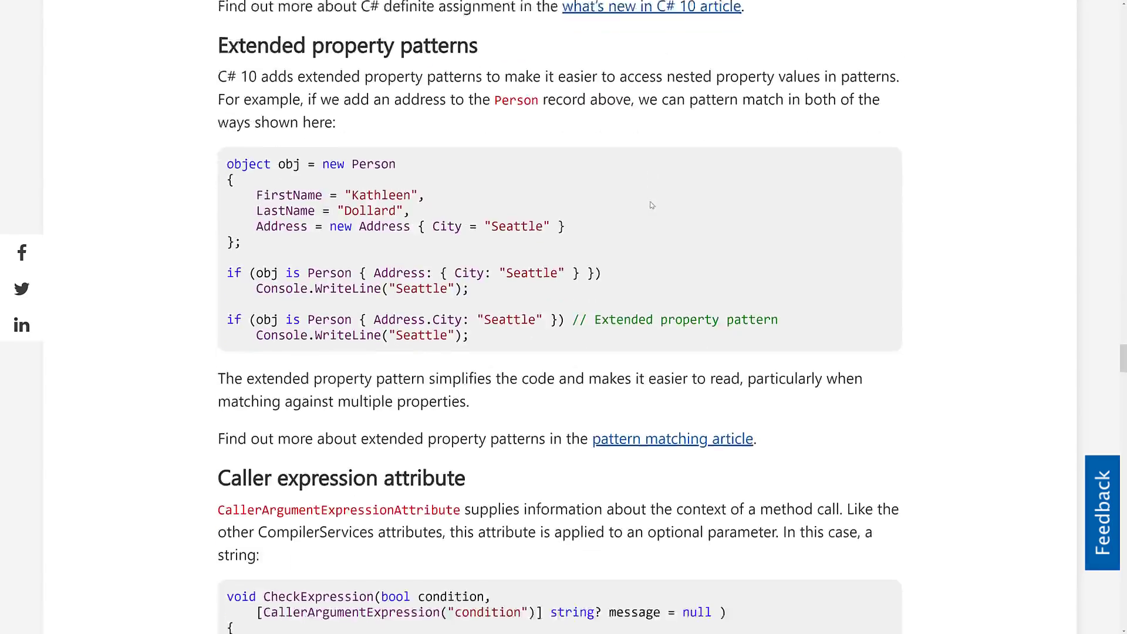
pyautogui.scroll(-3)
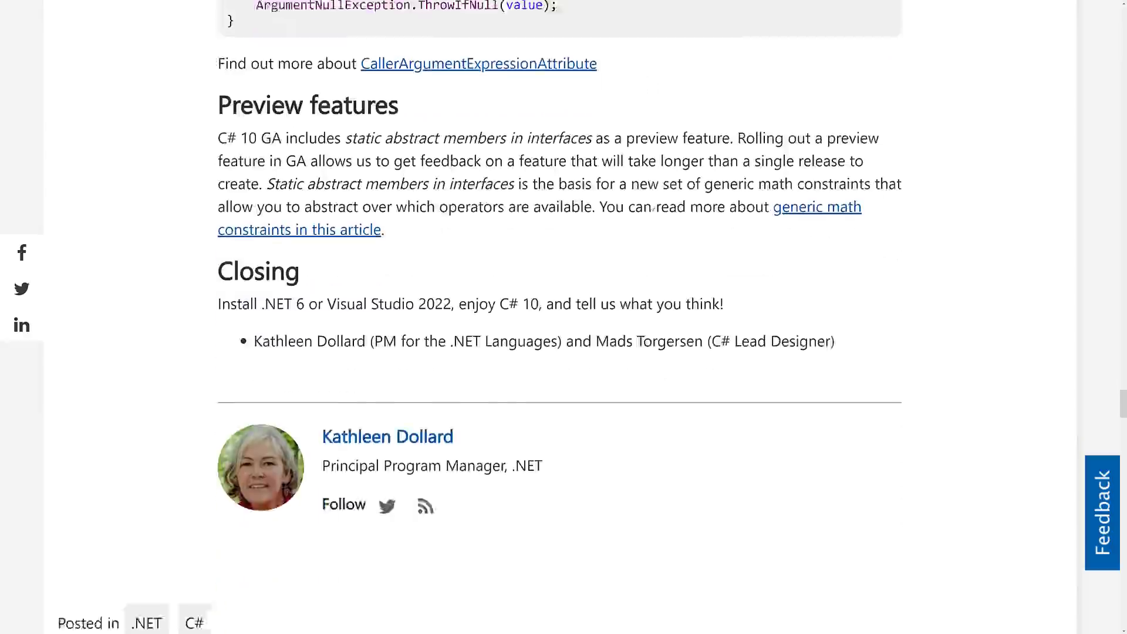
pyautogui.scroll(3)
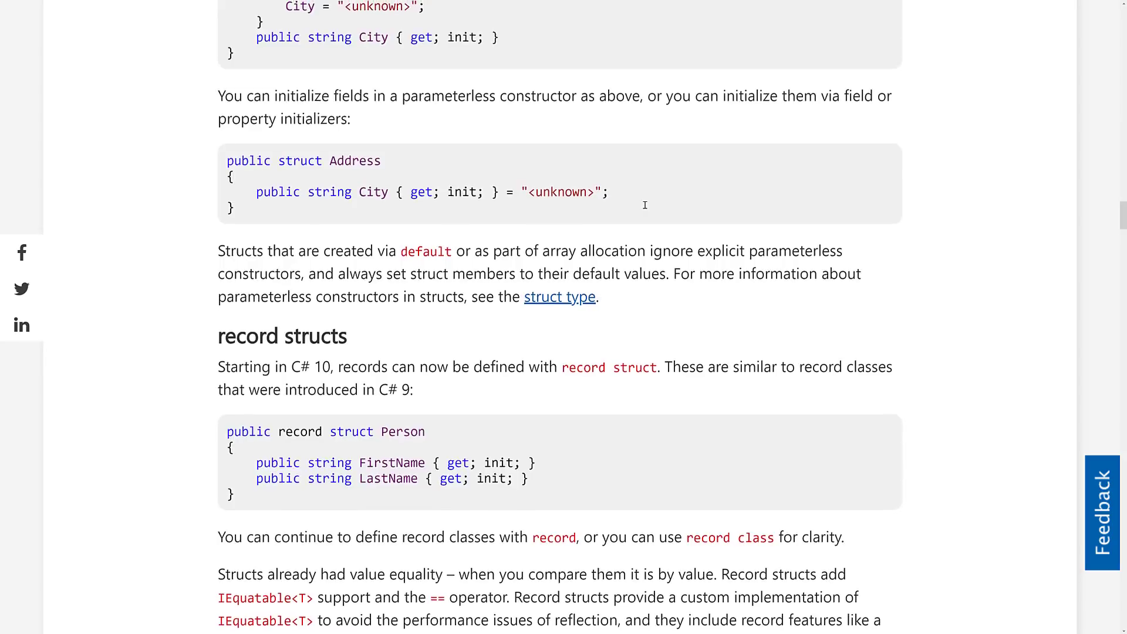
pyautogui.scroll(3)
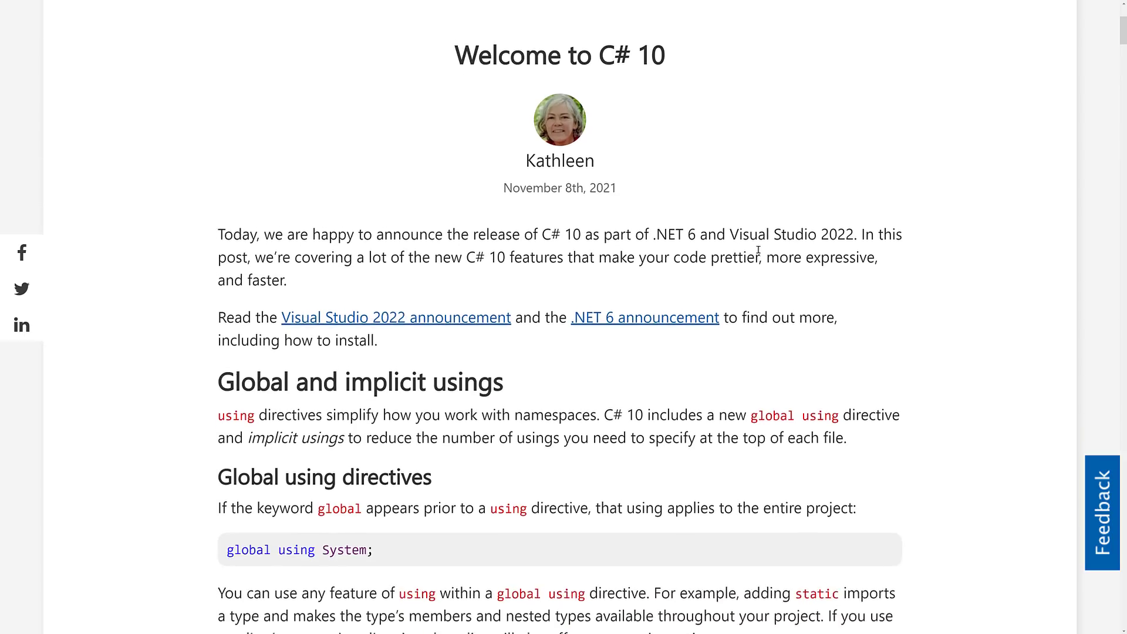
pyautogui.scroll(-3)
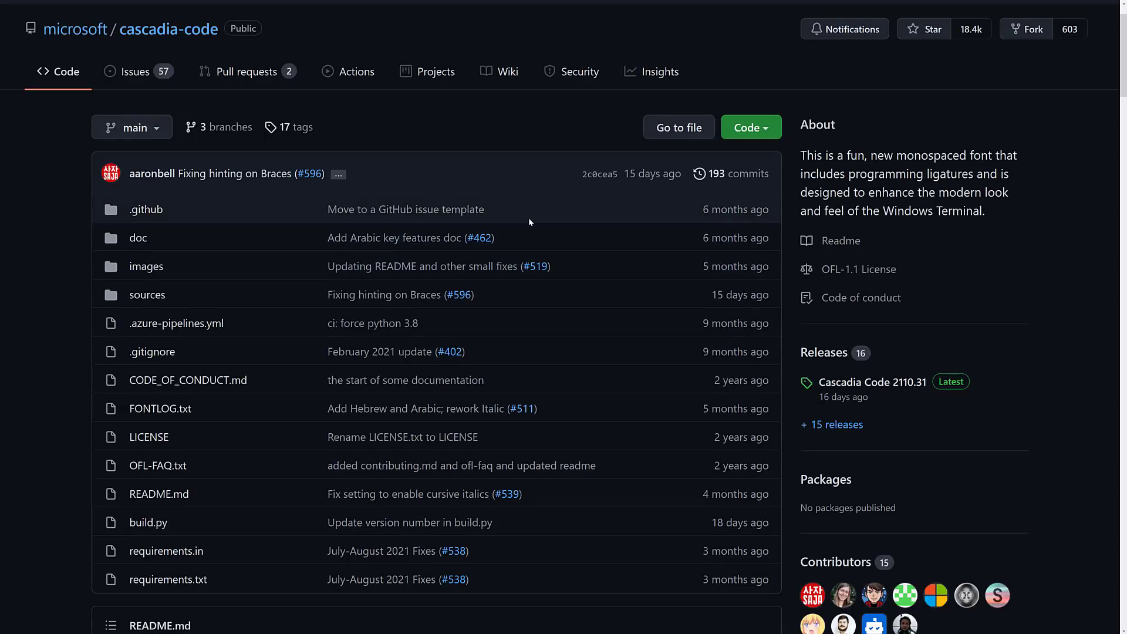
# Step: Scroll the cascadia-code README through font variants and ligature images, then back to the top
pyautogui.scroll(3)
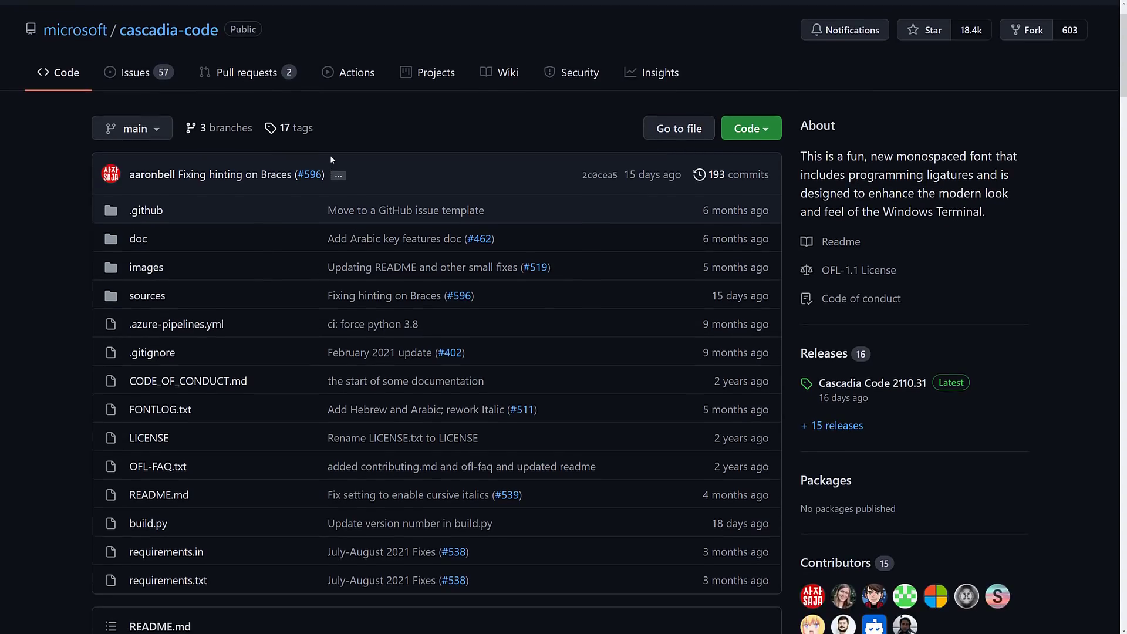
pyautogui.scroll(-3)
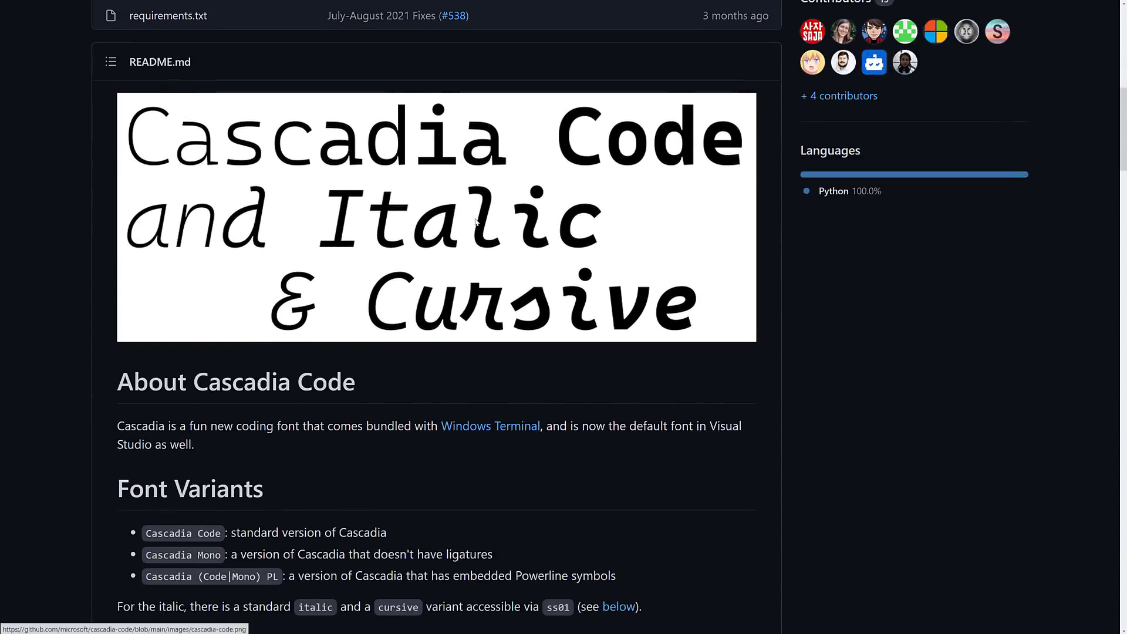
pyautogui.scroll(-3)
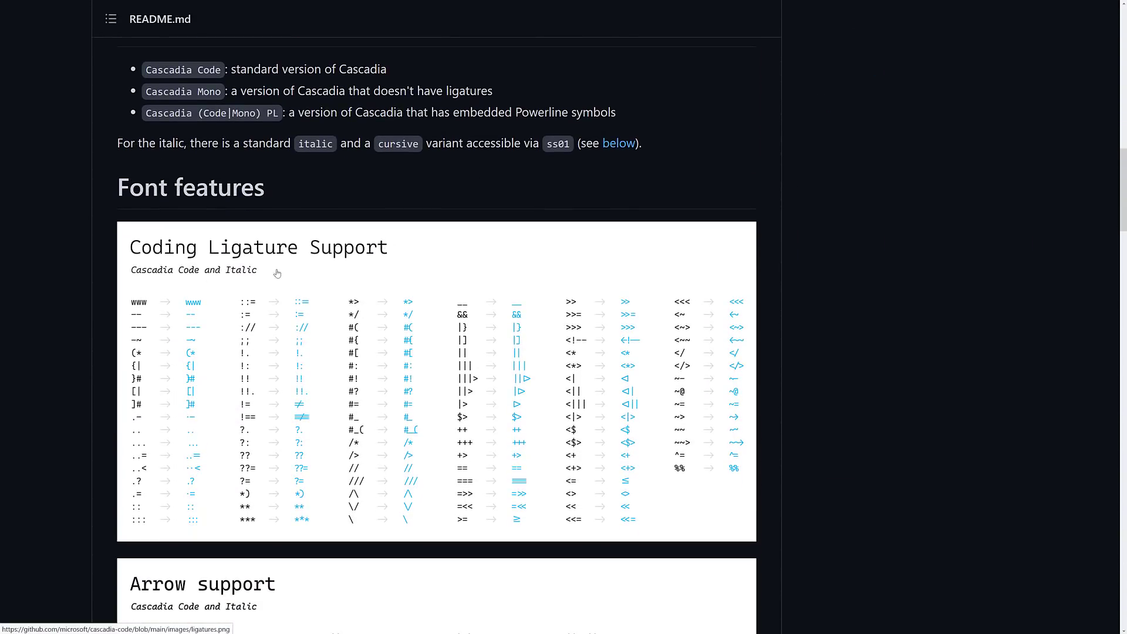
pyautogui.scroll(-3)
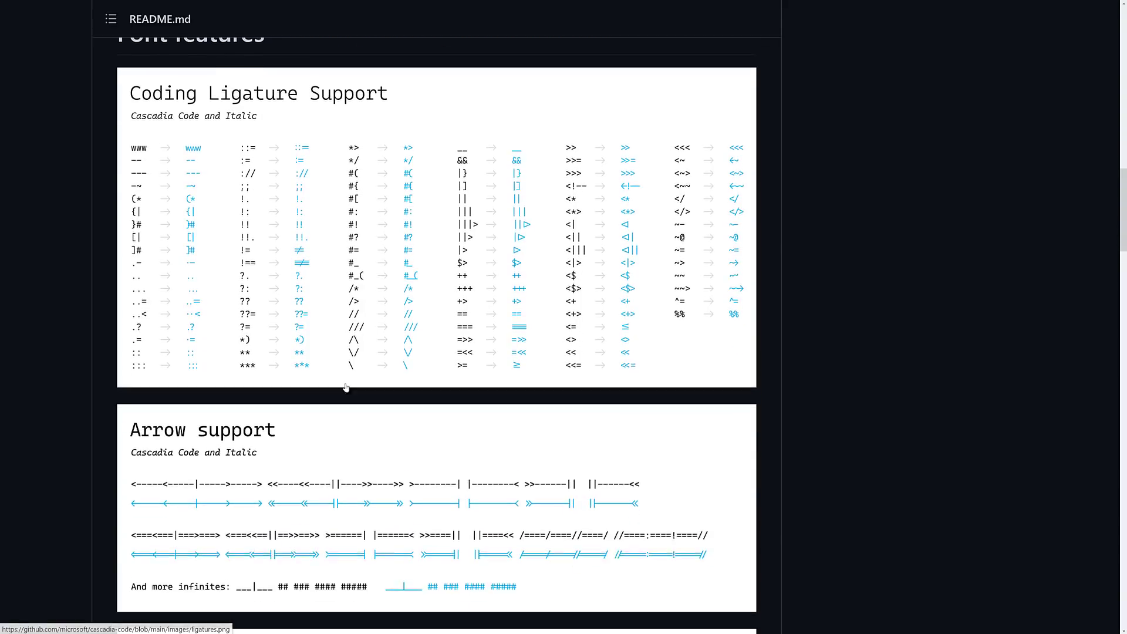
pyautogui.scroll(3)
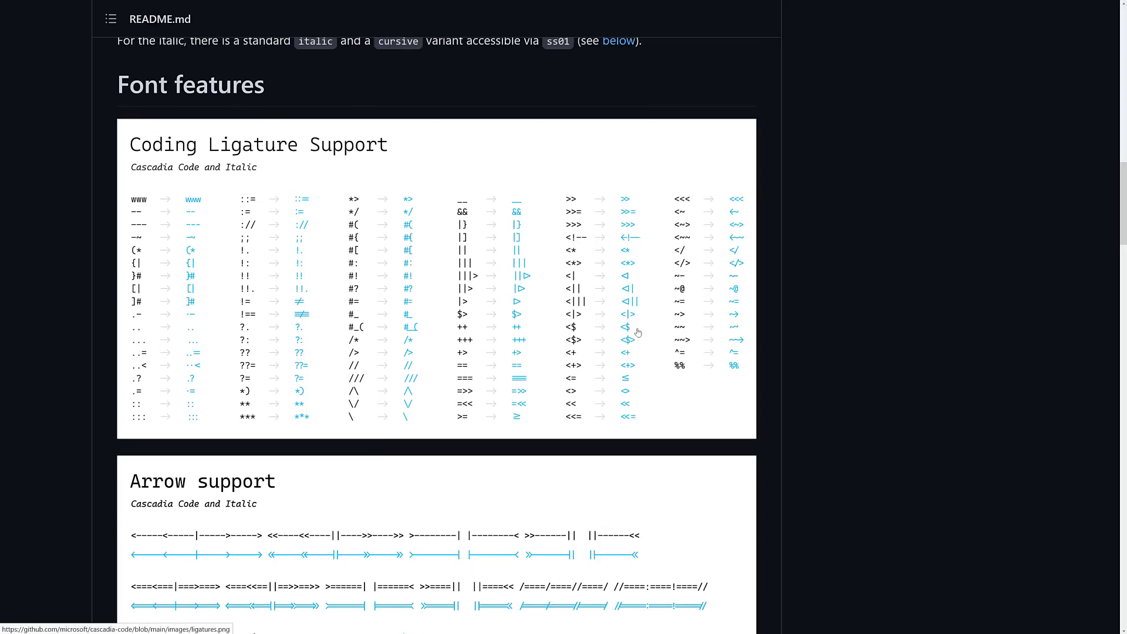
pyautogui.moveTo(500, 325)
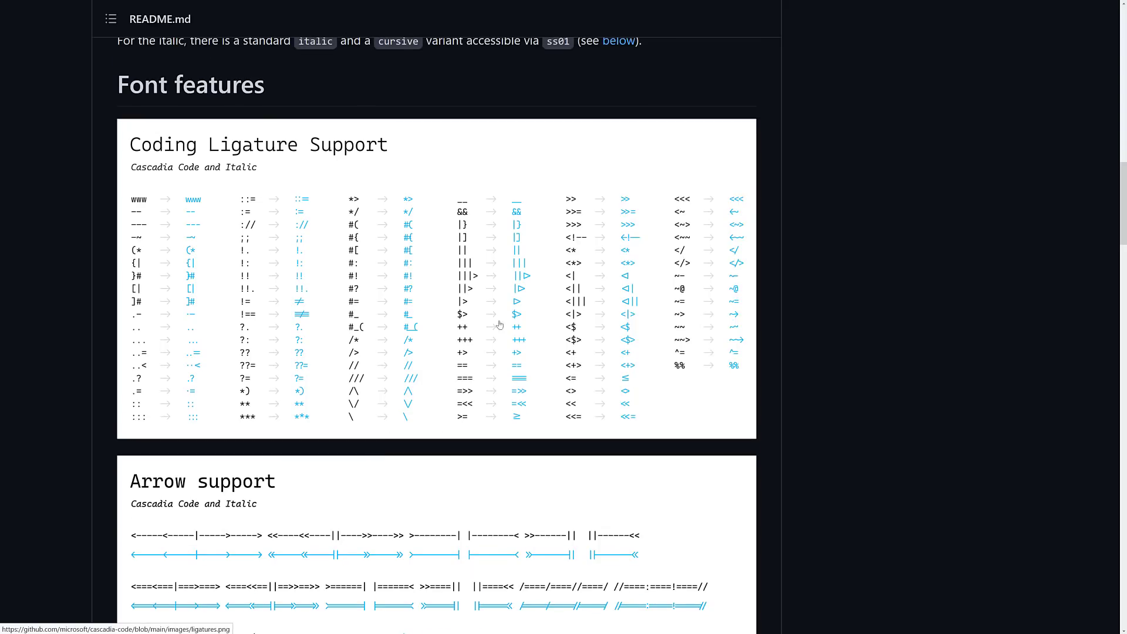
pyautogui.scroll(3)
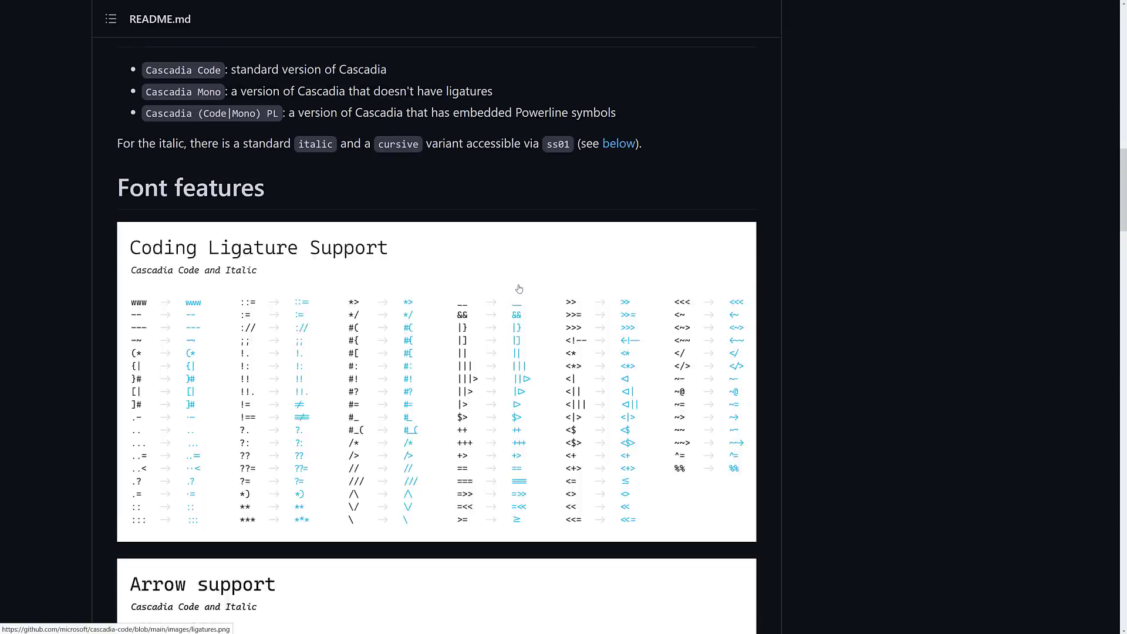
pyautogui.scroll(3)
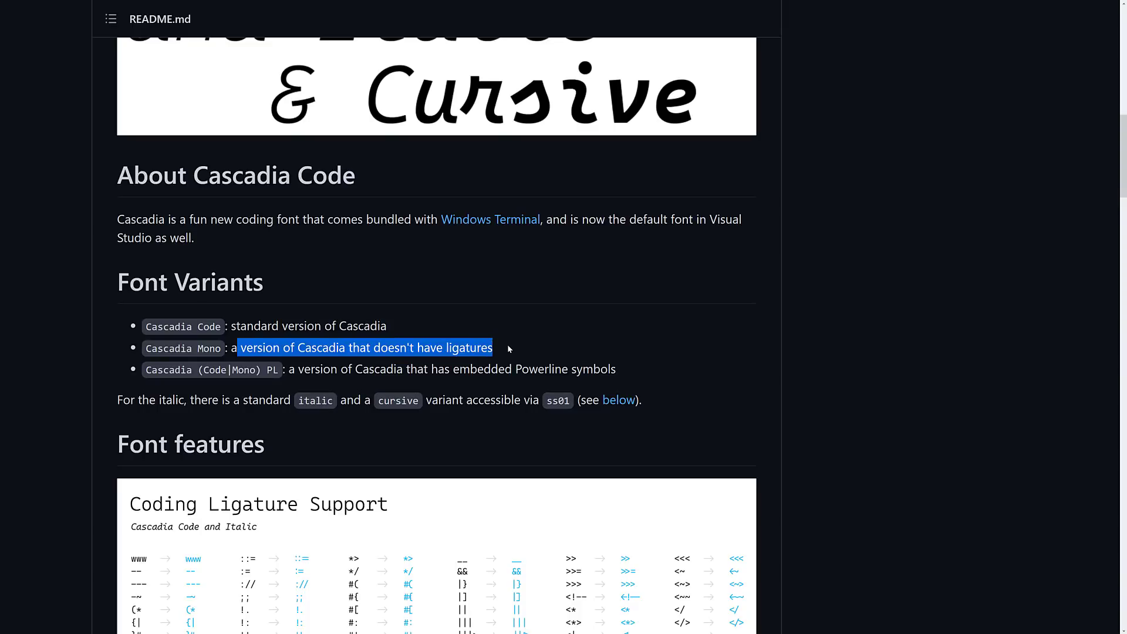
pyautogui.scroll(3)
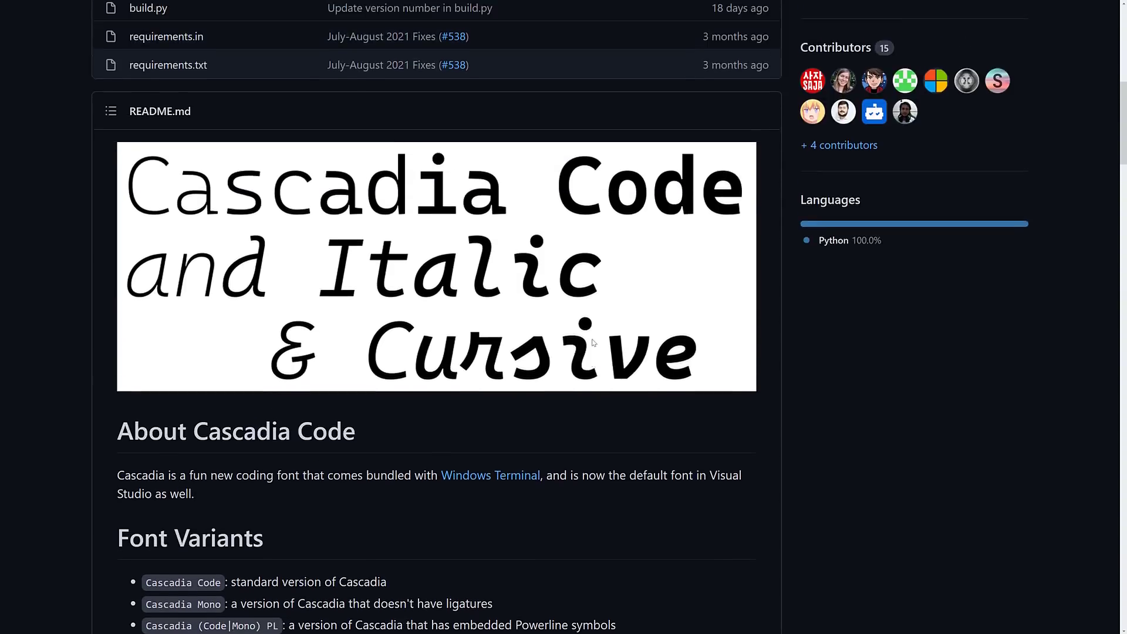
pyautogui.scroll(3)
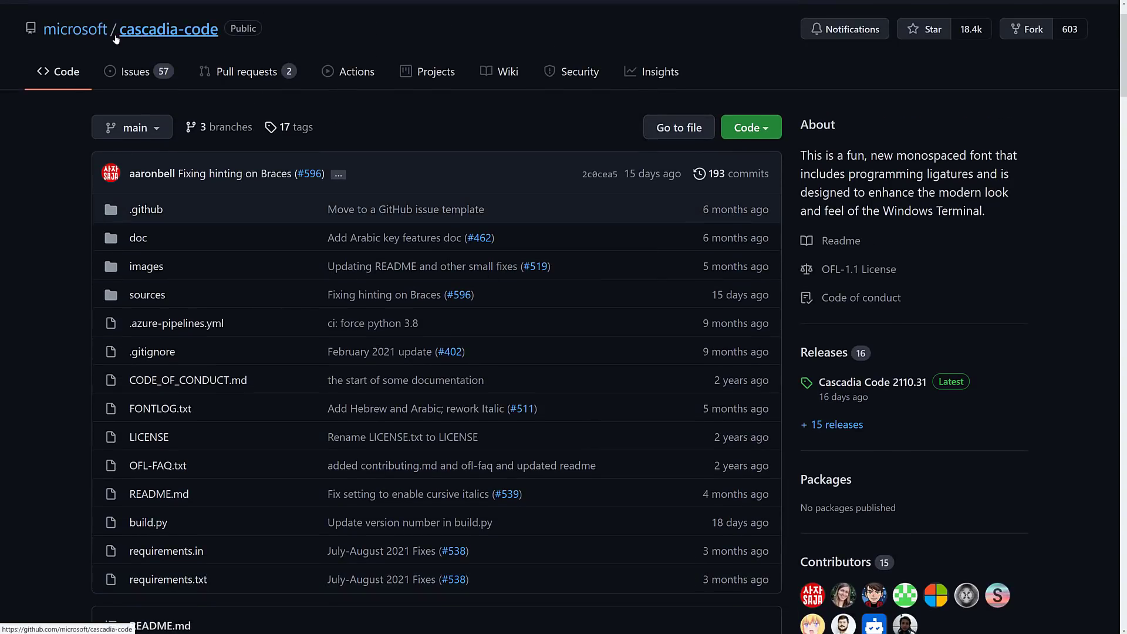
pyautogui.moveTo(1052, 344)
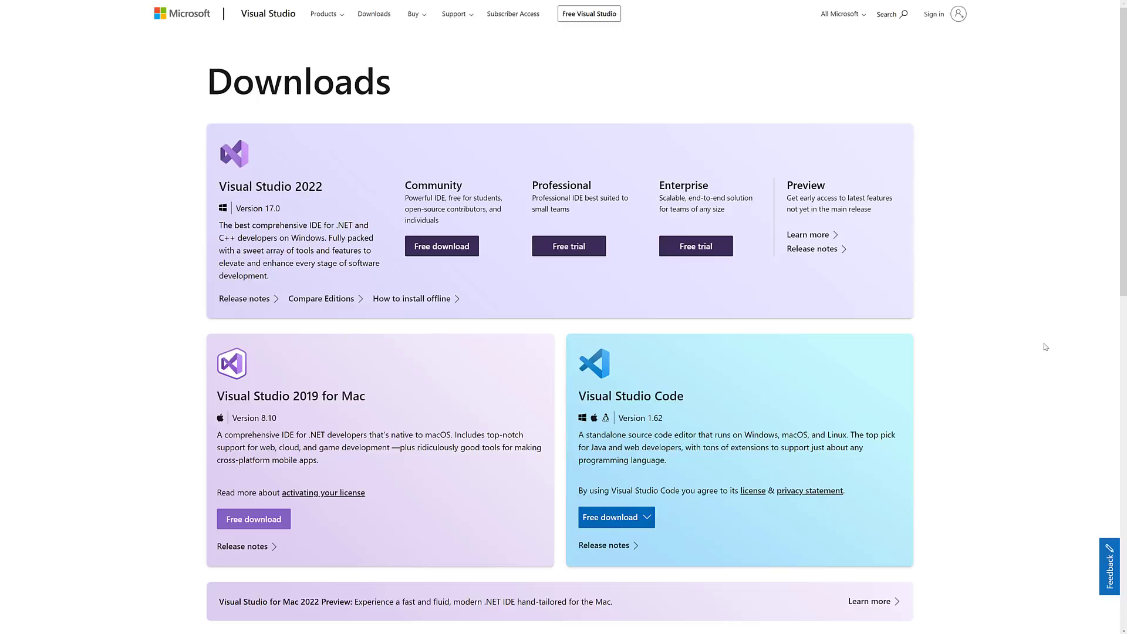
pyautogui.moveTo(186, 77)
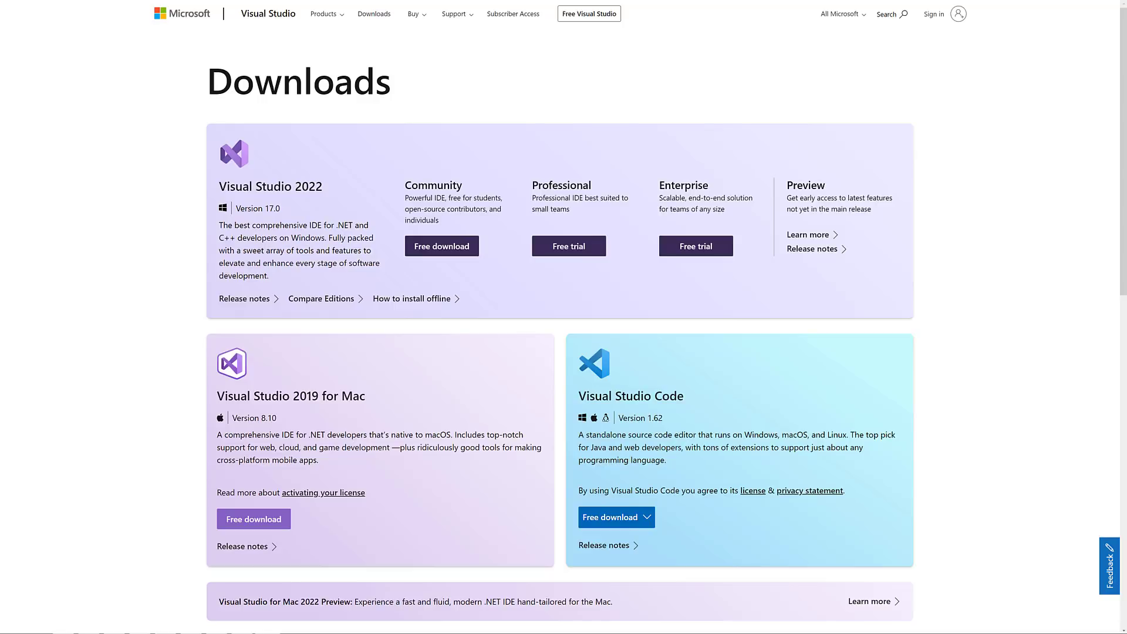
pyautogui.moveTo(491, 232)
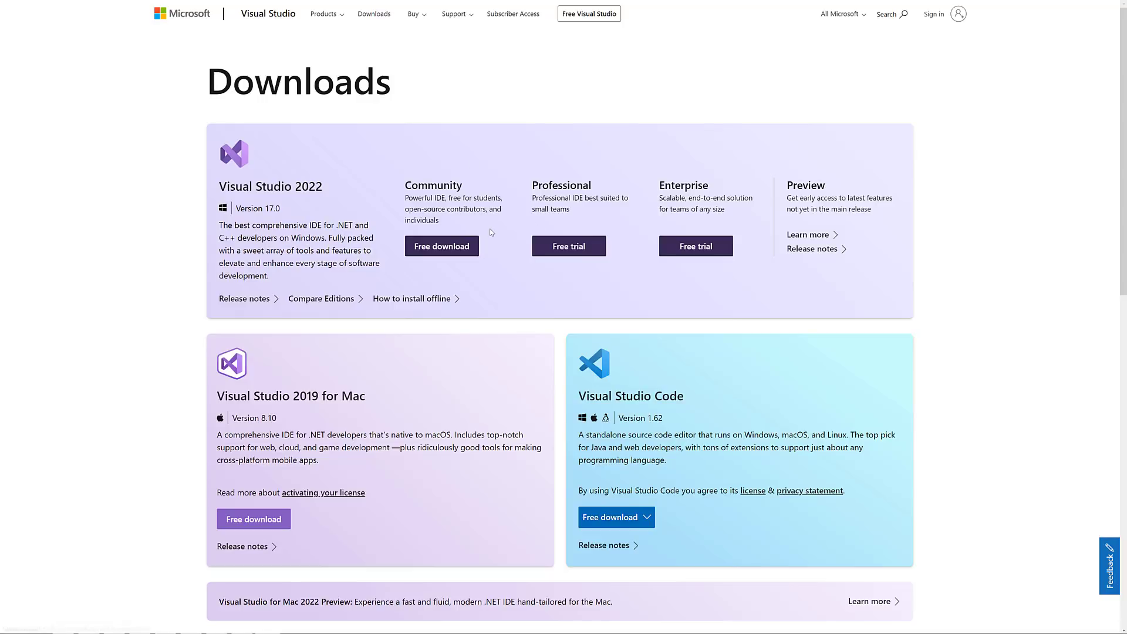
pyautogui.moveTo(446, 218)
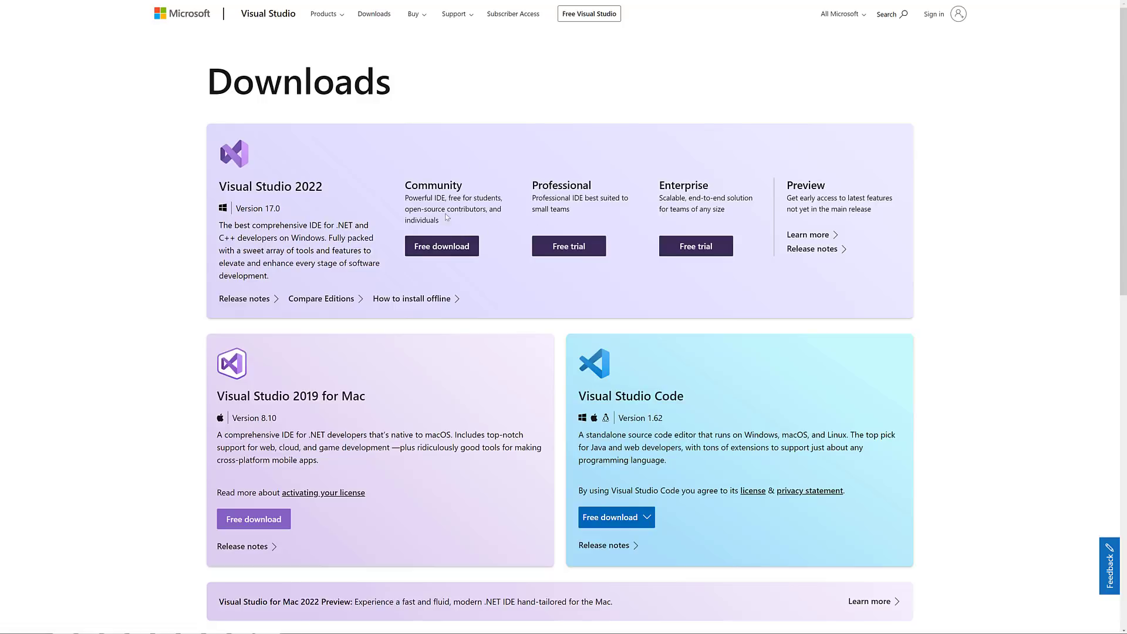
# Step: Switch to the Visual Studio Downloads page listing the 2022 editions
pyautogui.click(442, 246)
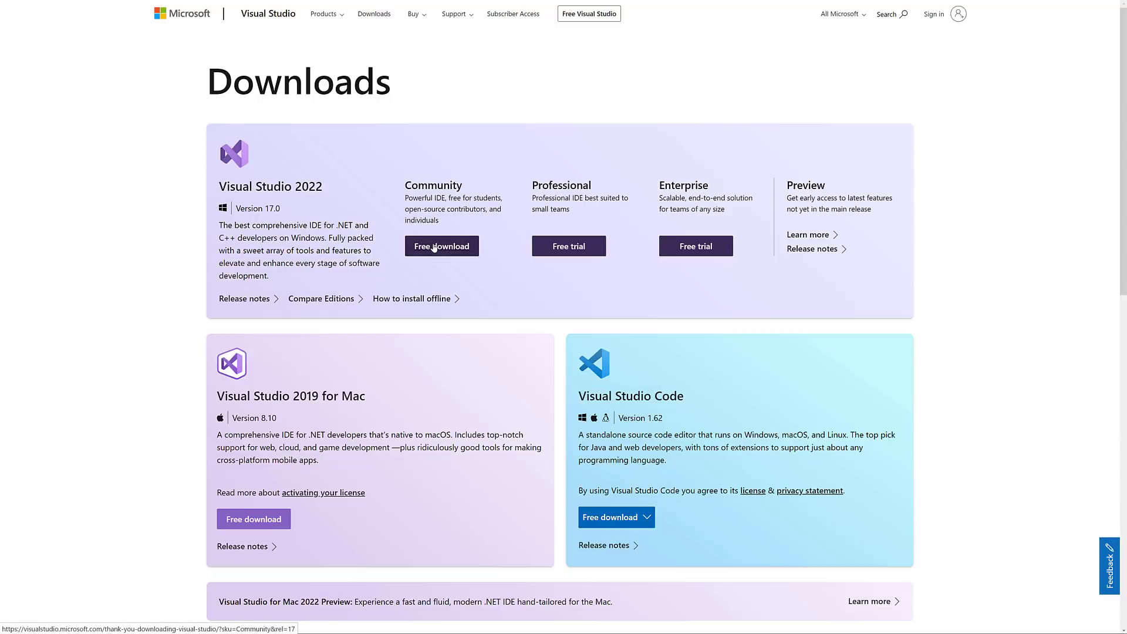
pyautogui.moveTo(600, 129)
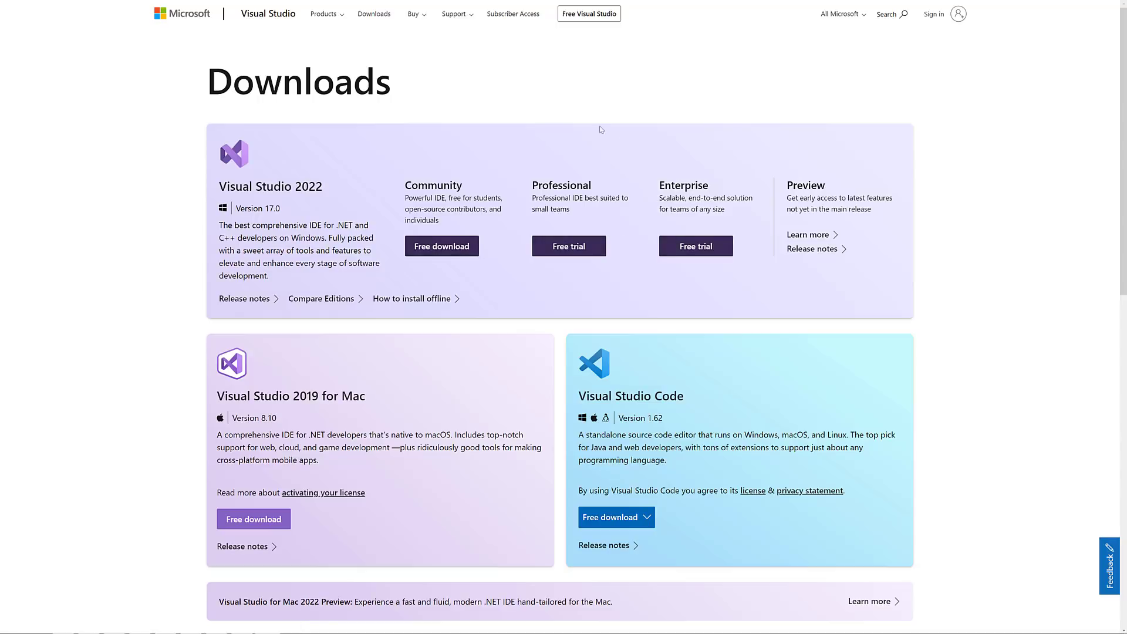
pyautogui.moveTo(652, 232)
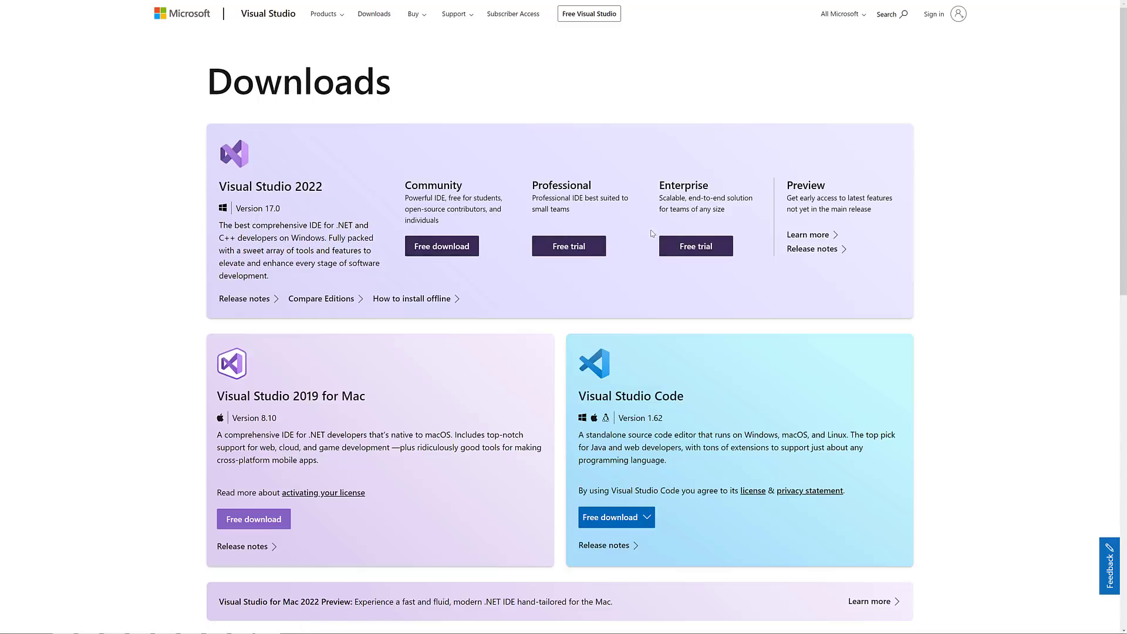
pyautogui.moveTo(268, 435)
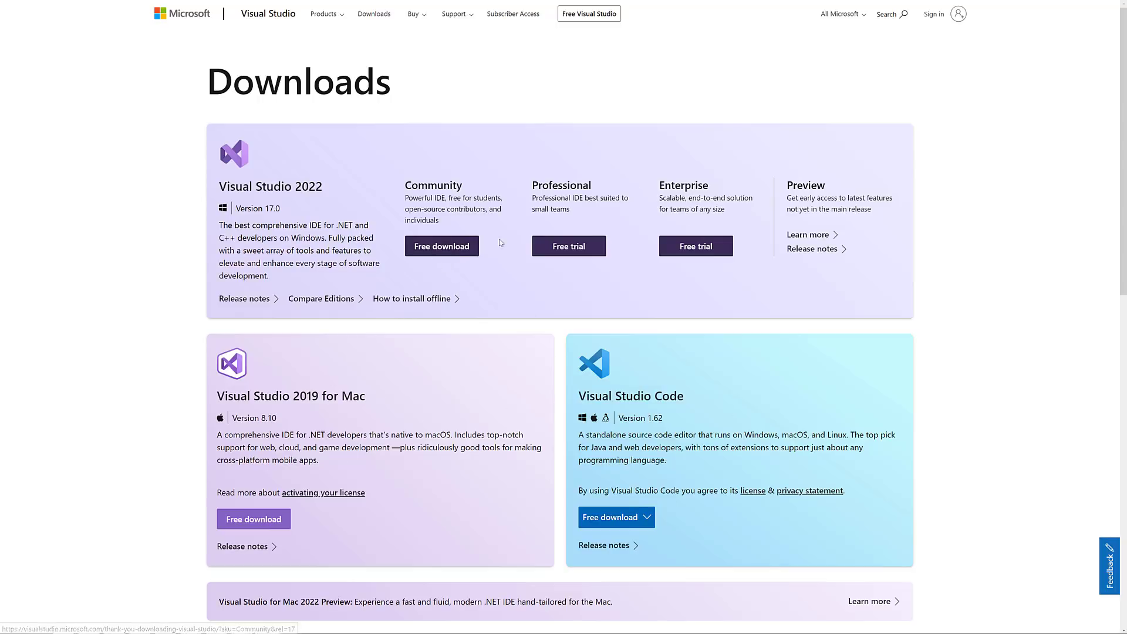
pyautogui.moveTo(399, 271)
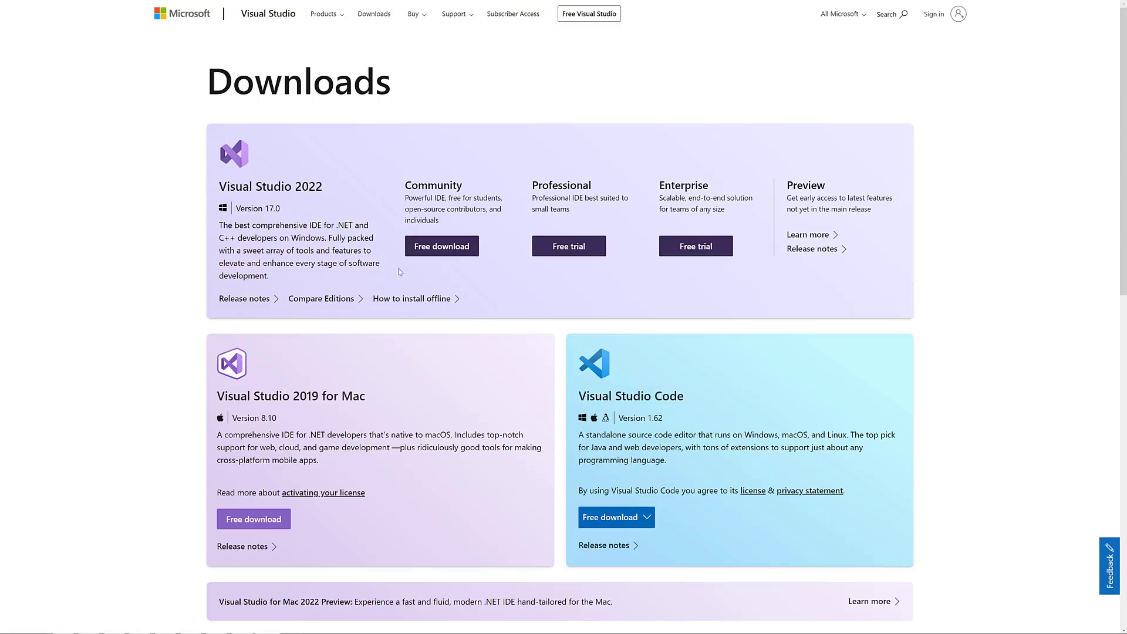
pyautogui.moveTo(486, 218)
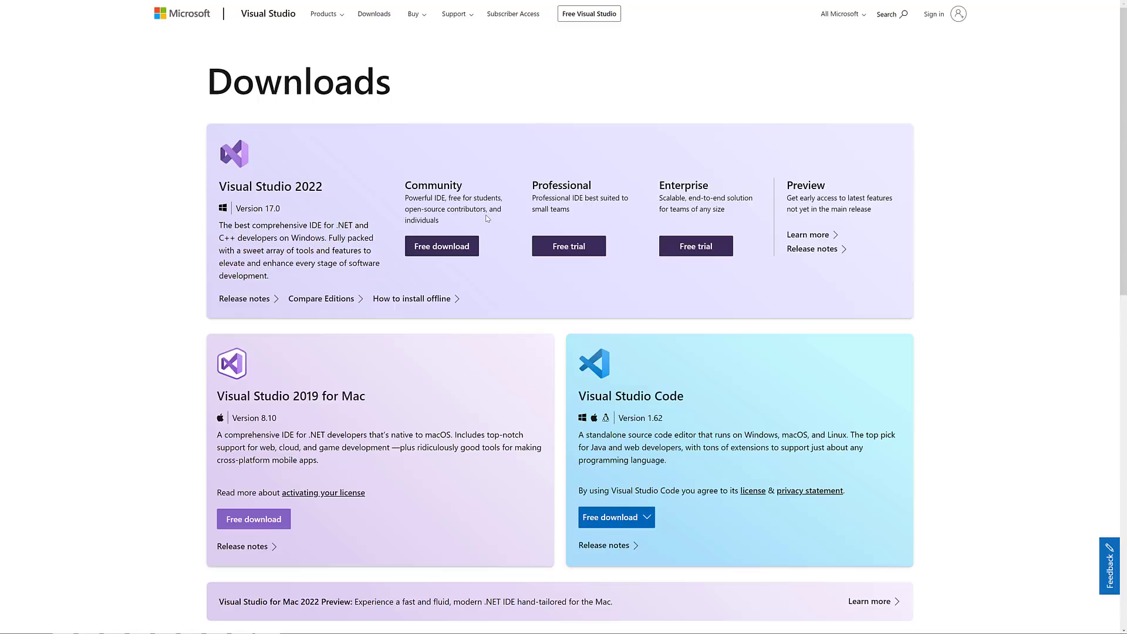
pyautogui.moveTo(184, 367)
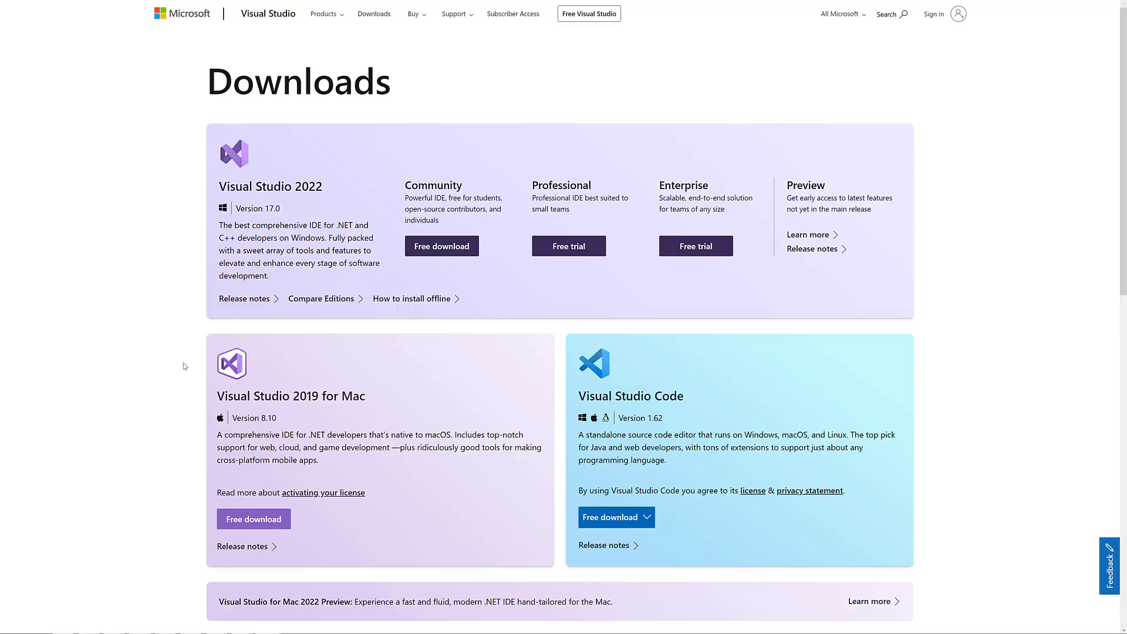
pyautogui.moveTo(290, 396)
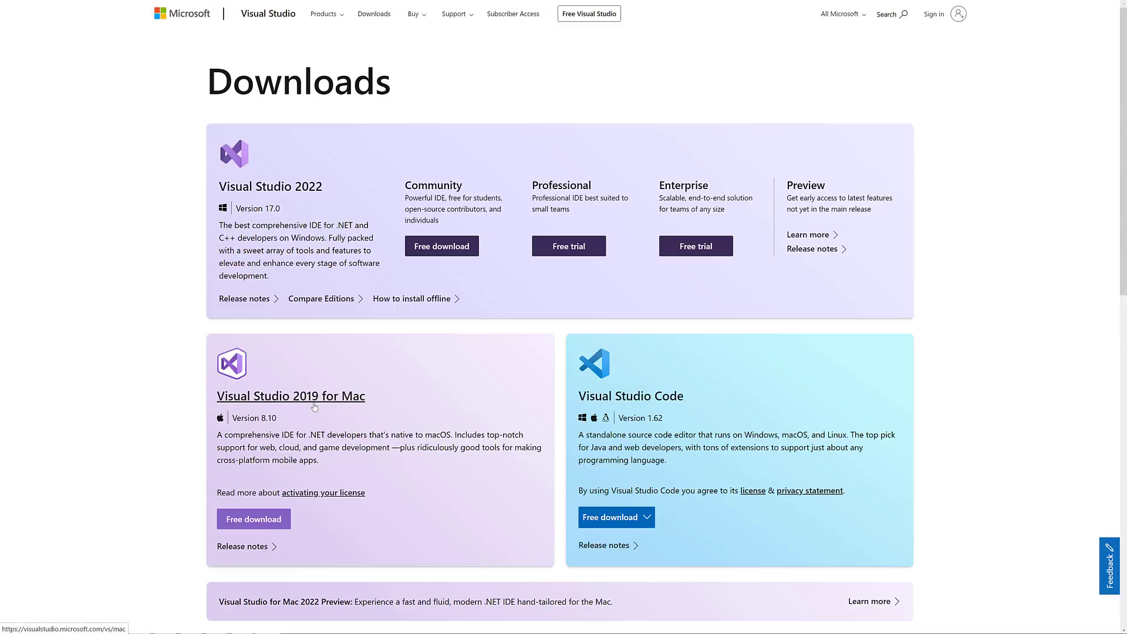
pyautogui.moveTo(257, 390)
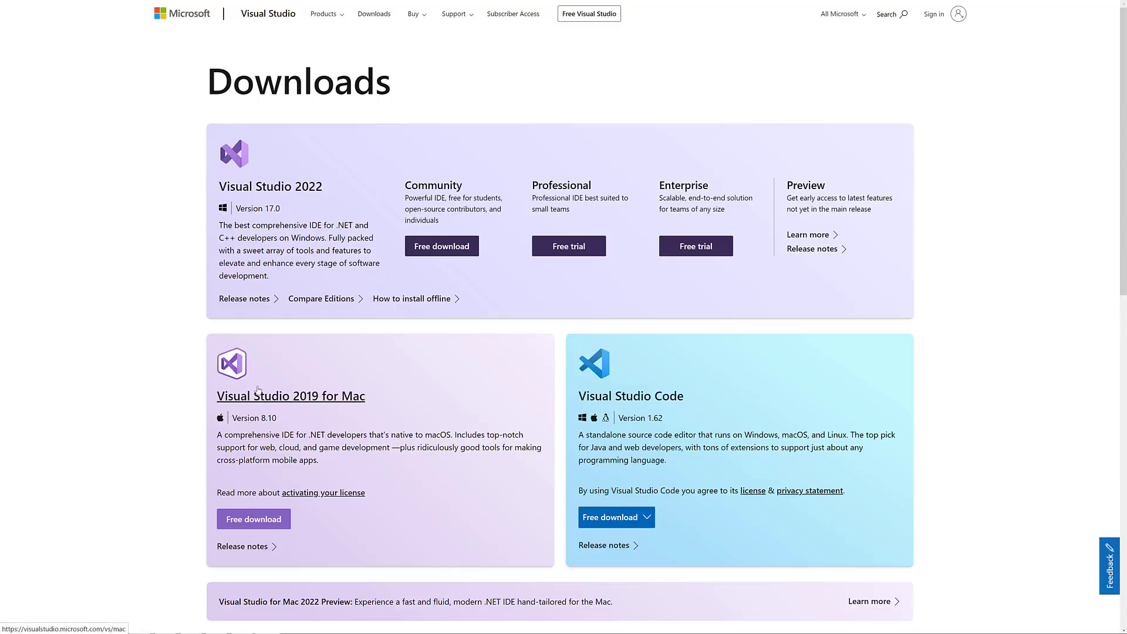
pyautogui.moveTo(383, 368)
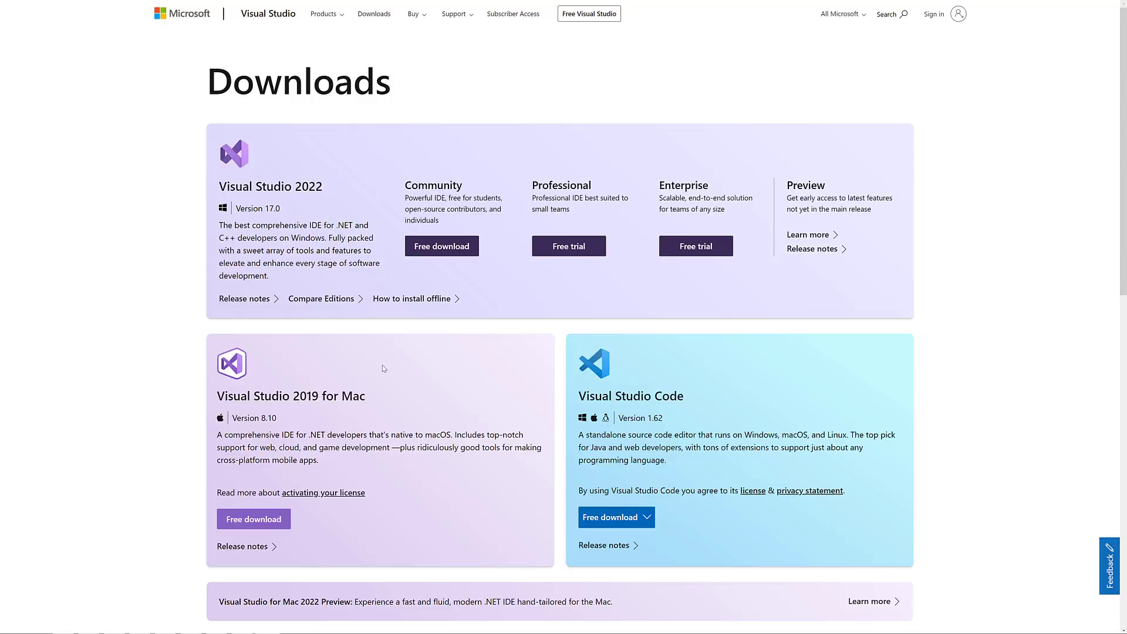
pyautogui.moveTo(406, 385)
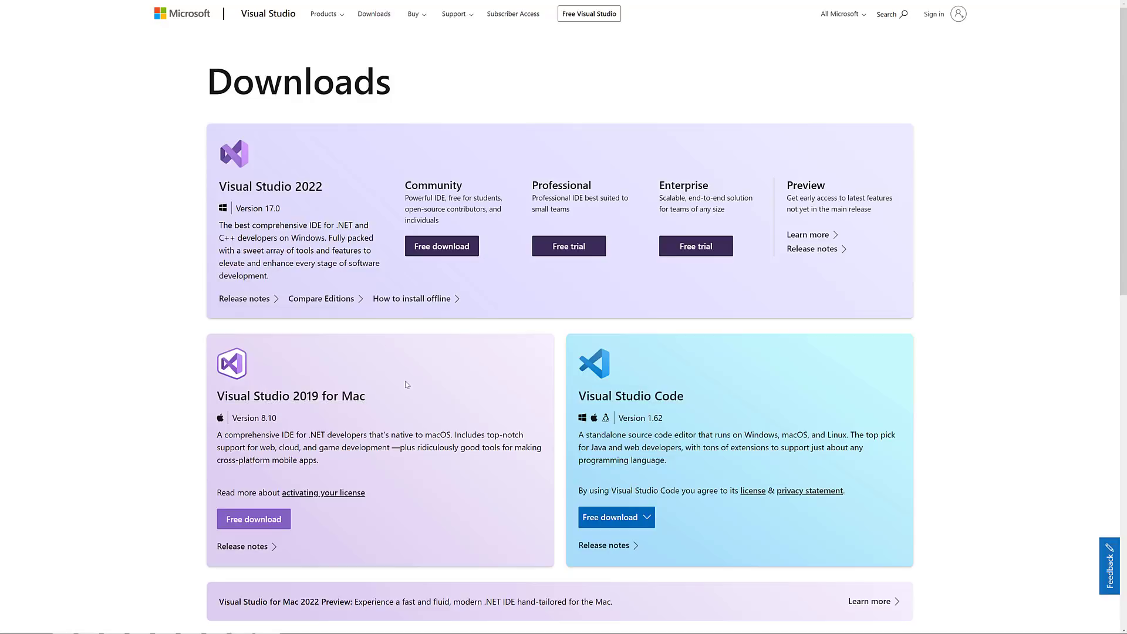
pyautogui.moveTo(326, 348)
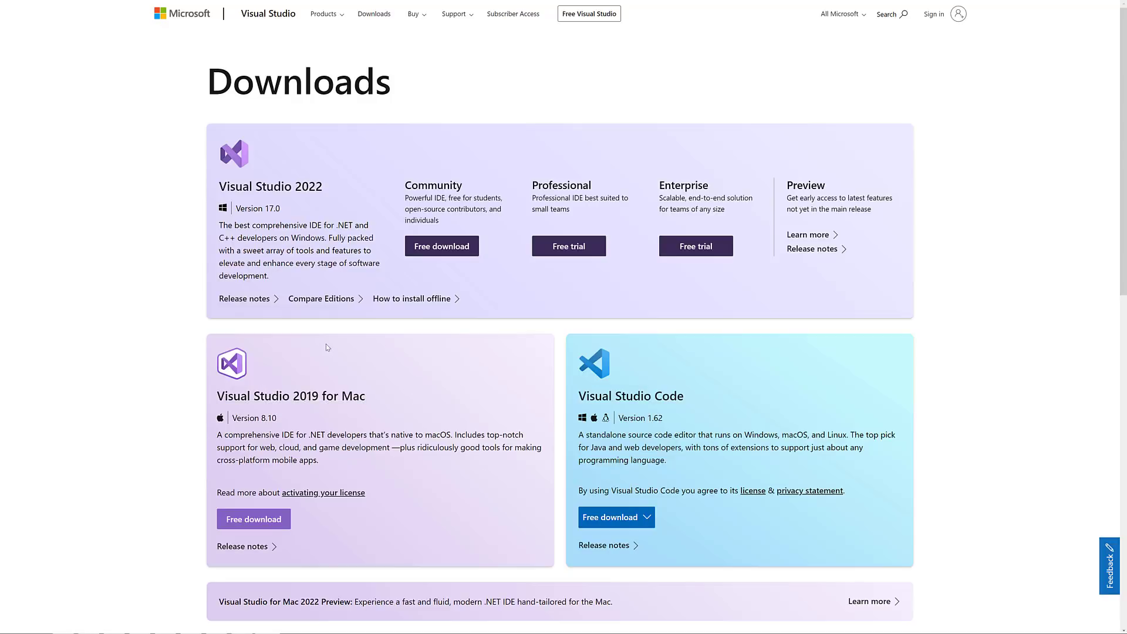
pyautogui.moveTo(290, 396)
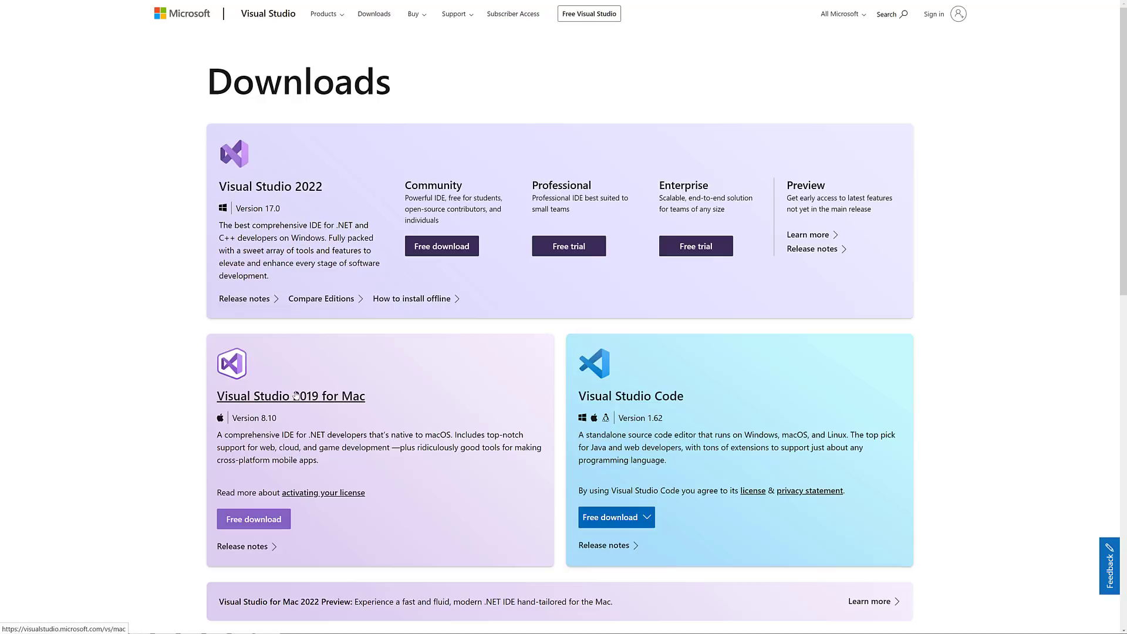
pyautogui.moveTo(262, 177)
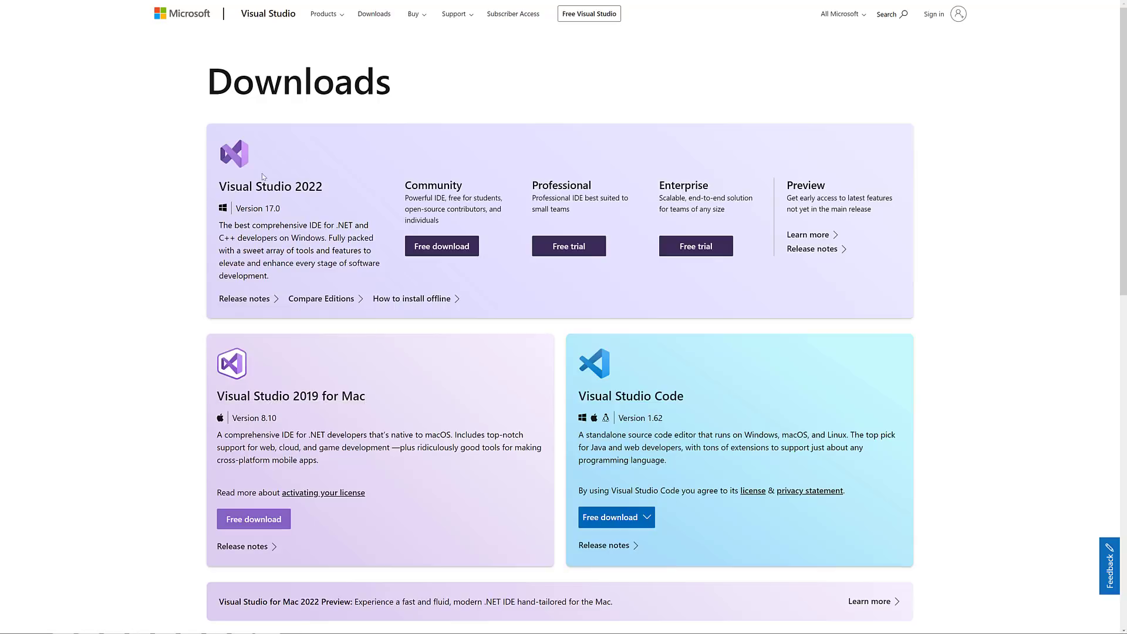
pyautogui.moveTo(270, 187)
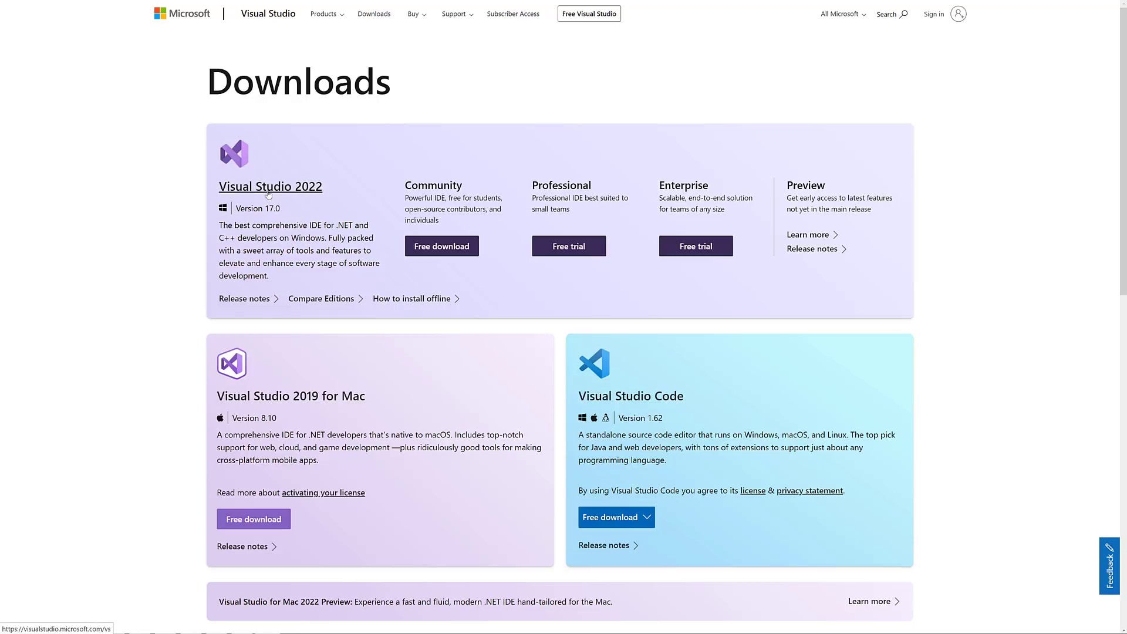
pyautogui.moveTo(653, 430)
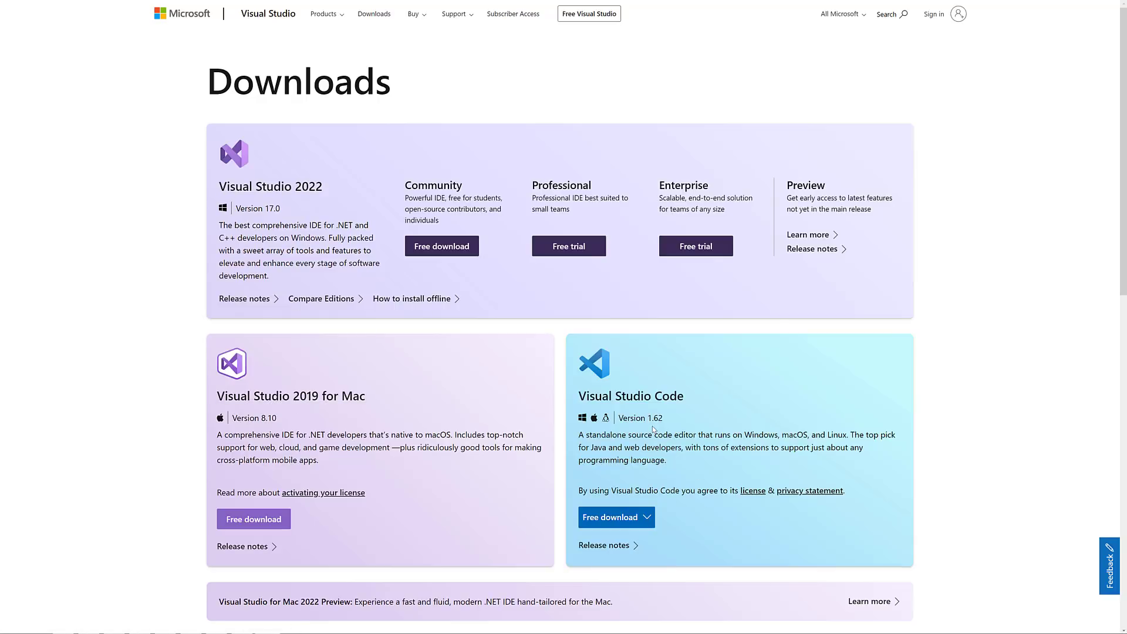
pyautogui.moveTo(631, 395)
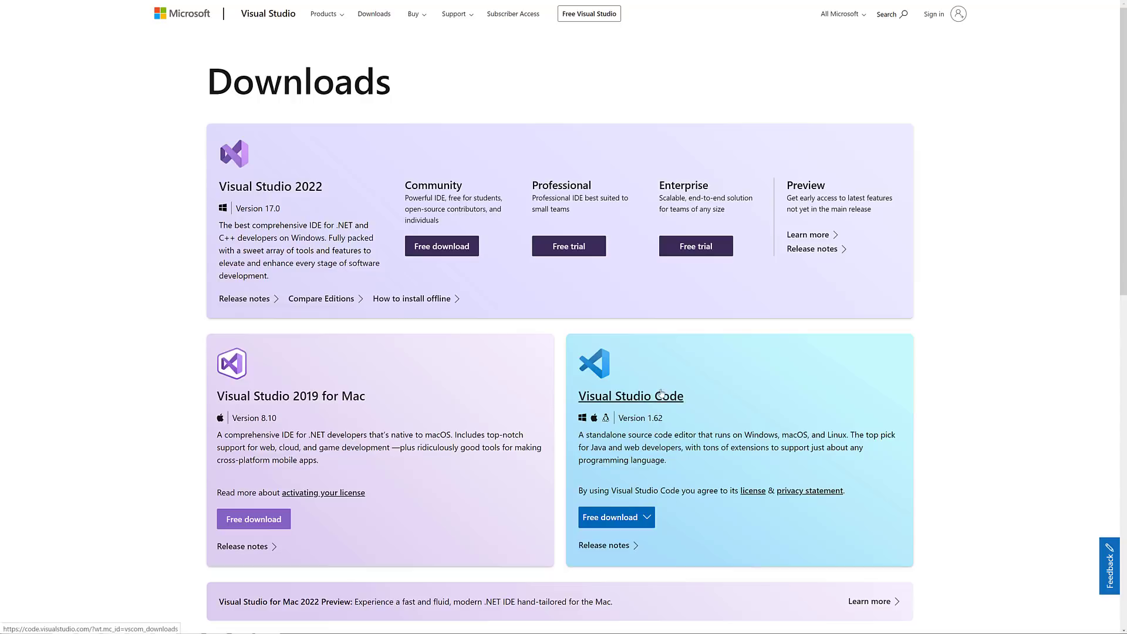
pyautogui.moveTo(882, 352)
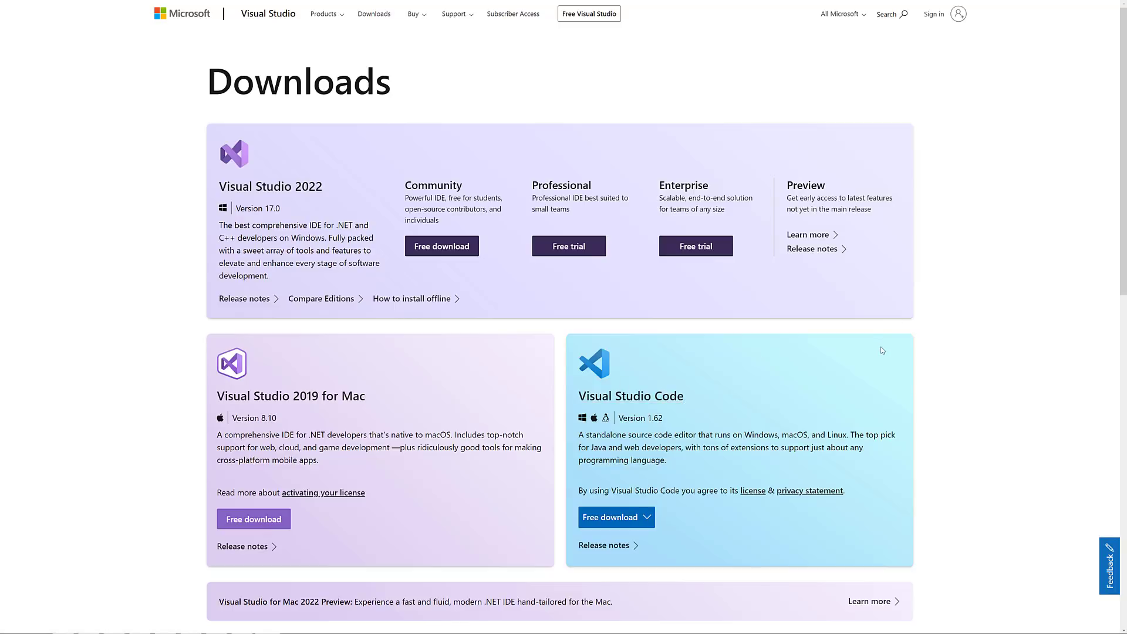
pyautogui.moveTo(253, 396)
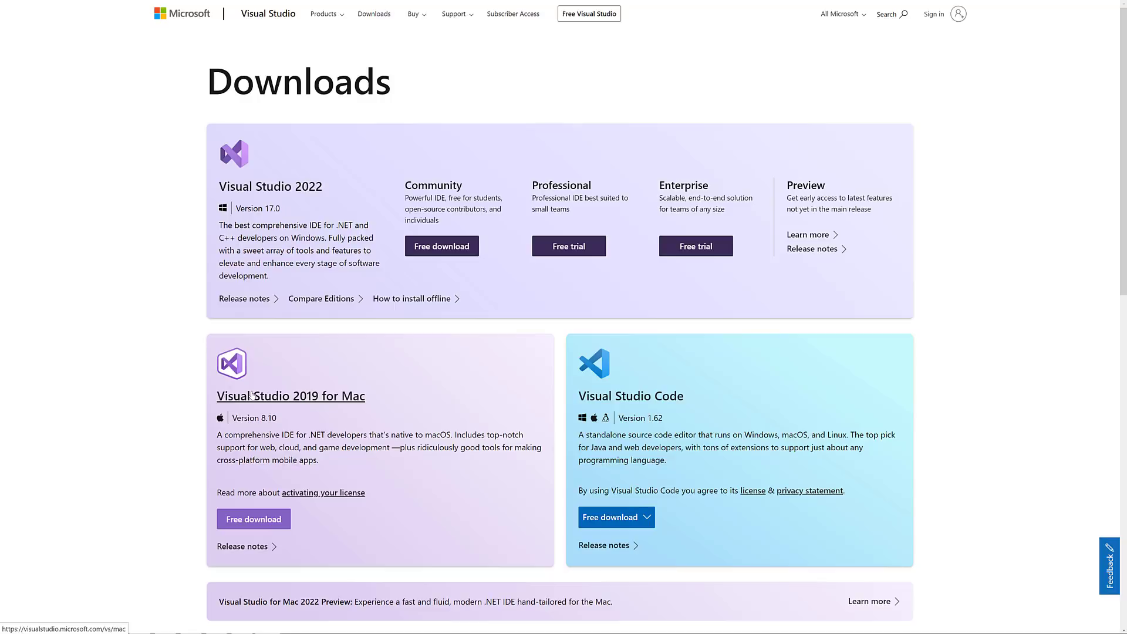
pyautogui.moveTo(386, 179)
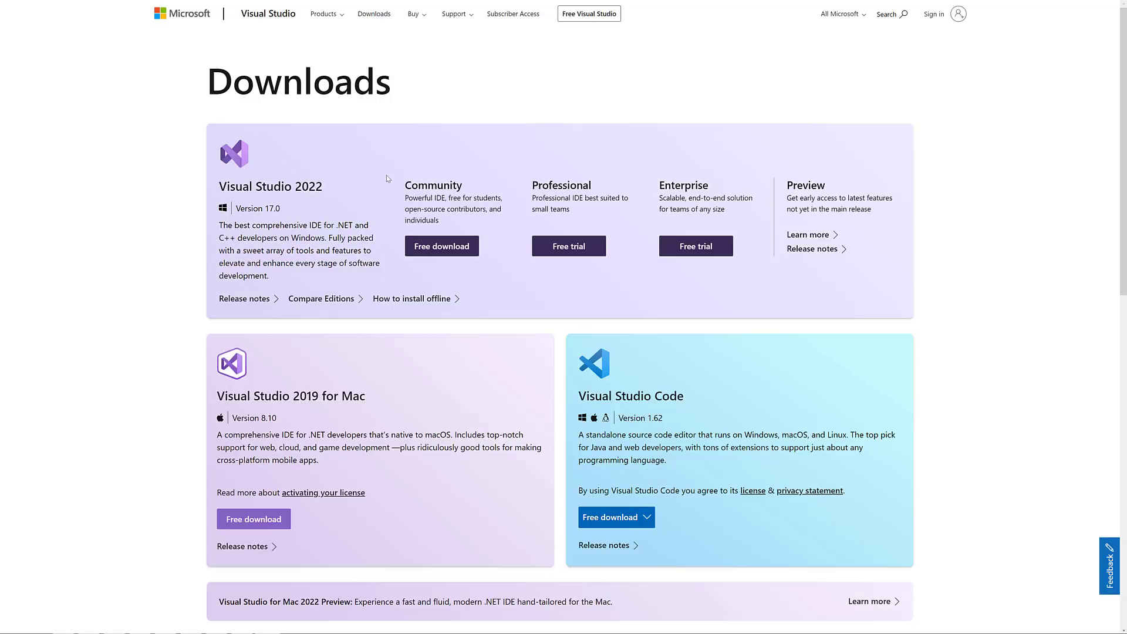
pyautogui.moveTo(323, 172)
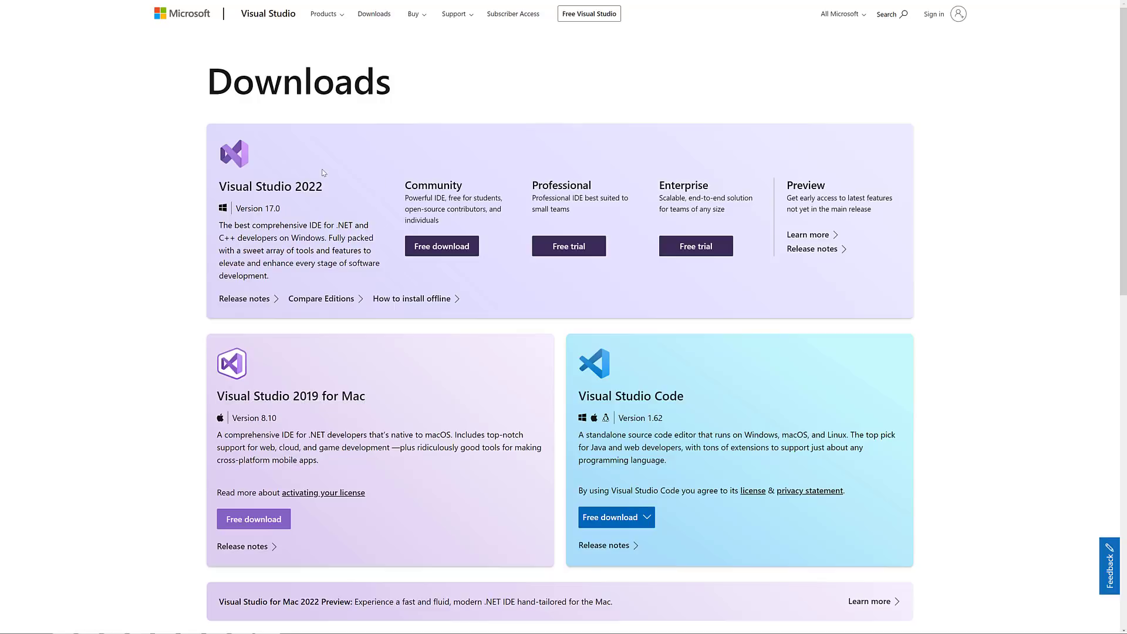
pyautogui.moveTo(1078, 286)
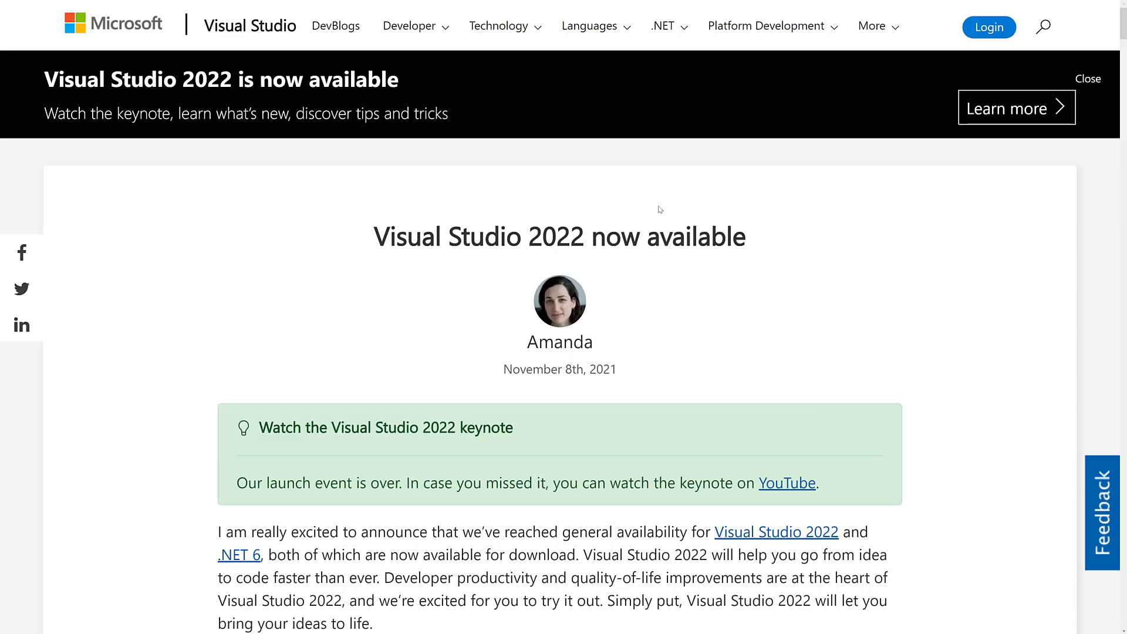
pyautogui.moveTo(899, 203)
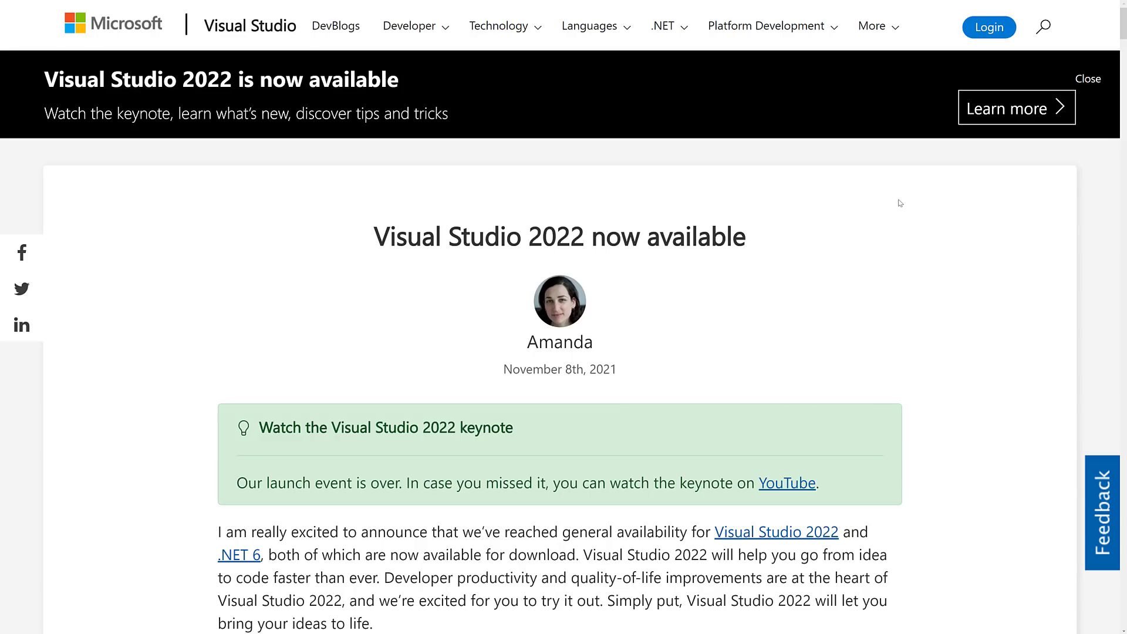